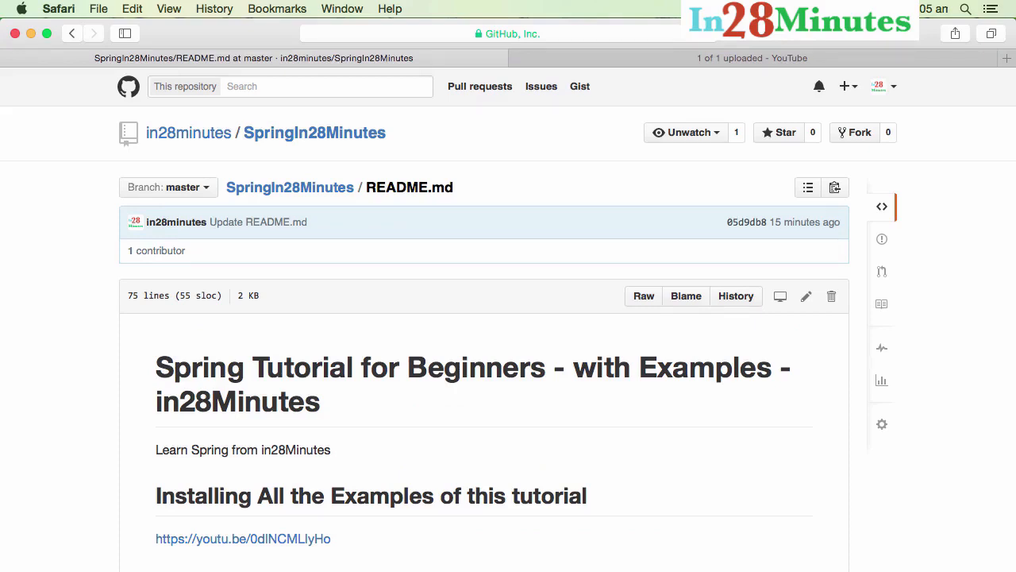
Browse the SpringIn28Minutes repository folders and scroll to the README installation links
click(508, 34)
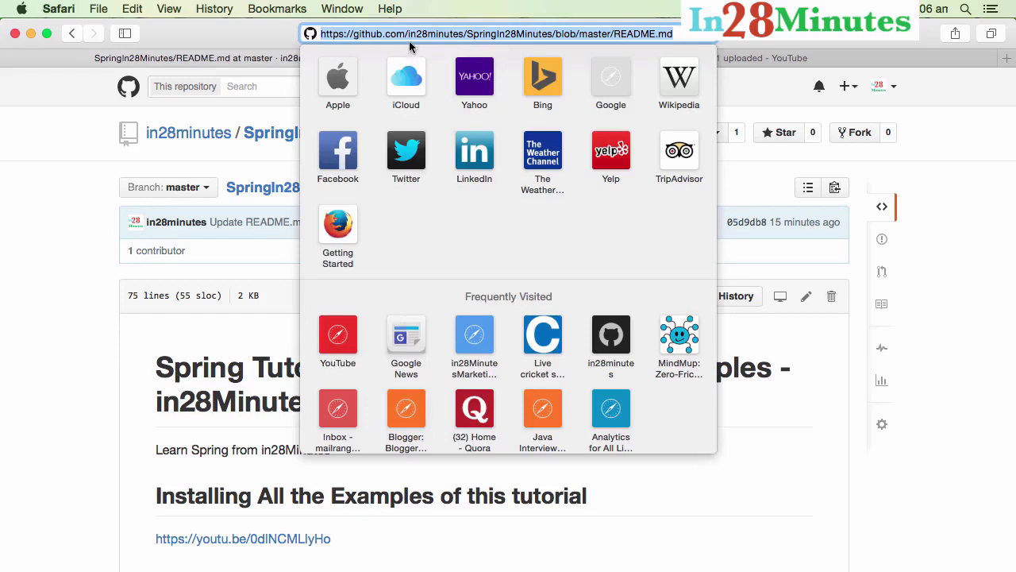
mouse_move(500, 33)
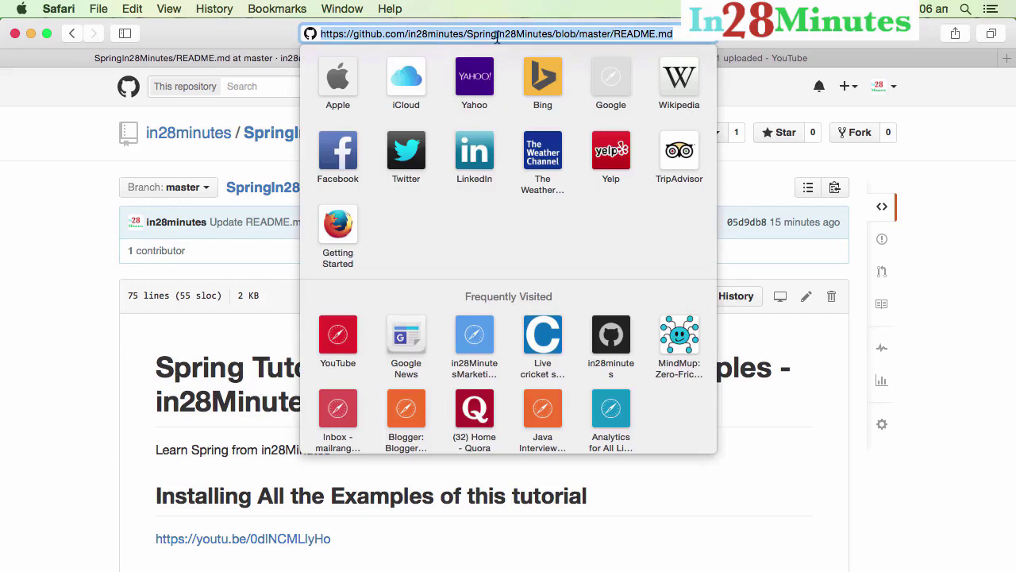
mouse_move(375, 45)
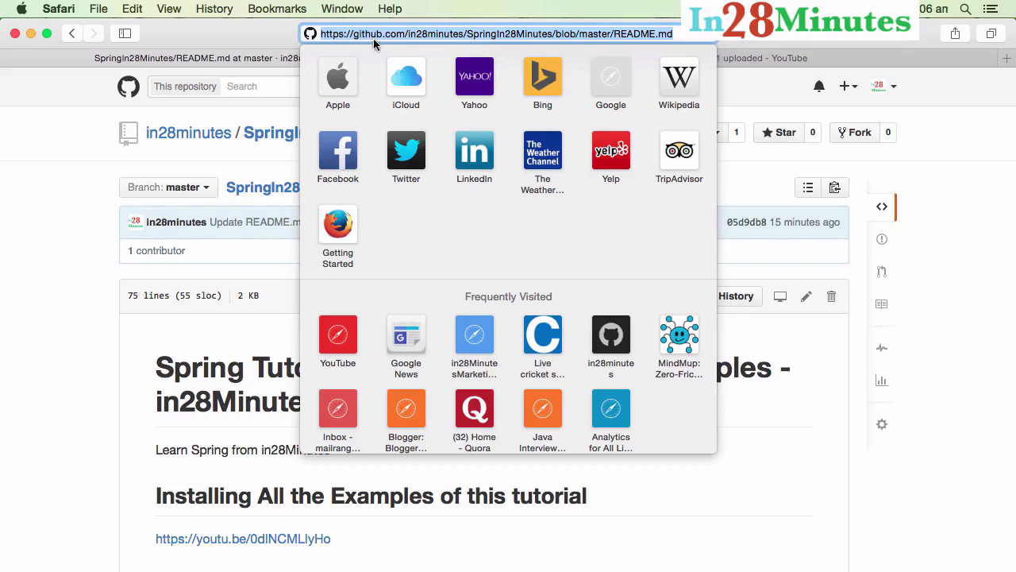
mouse_move(27, 197)
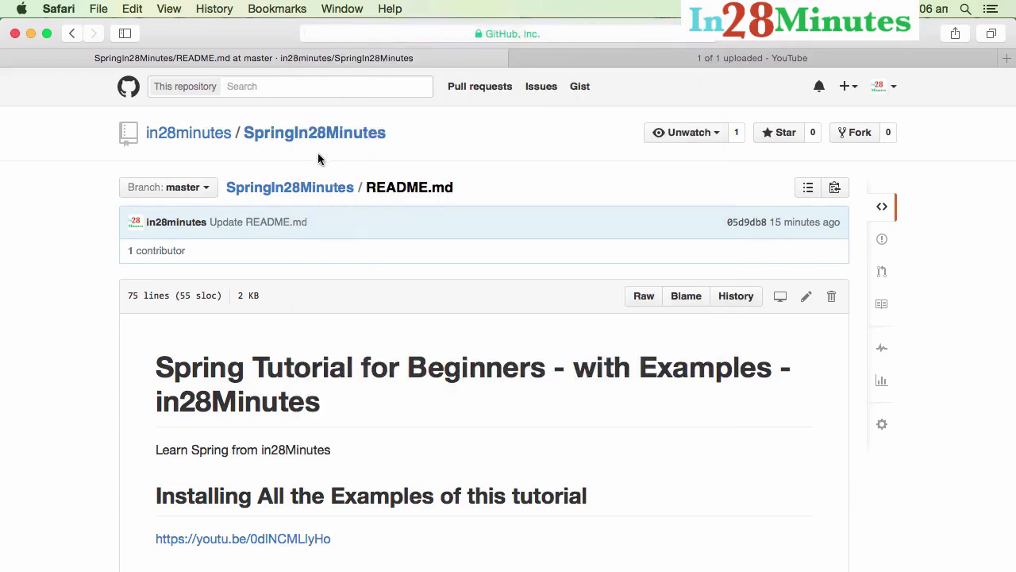
mouse_move(327, 143)
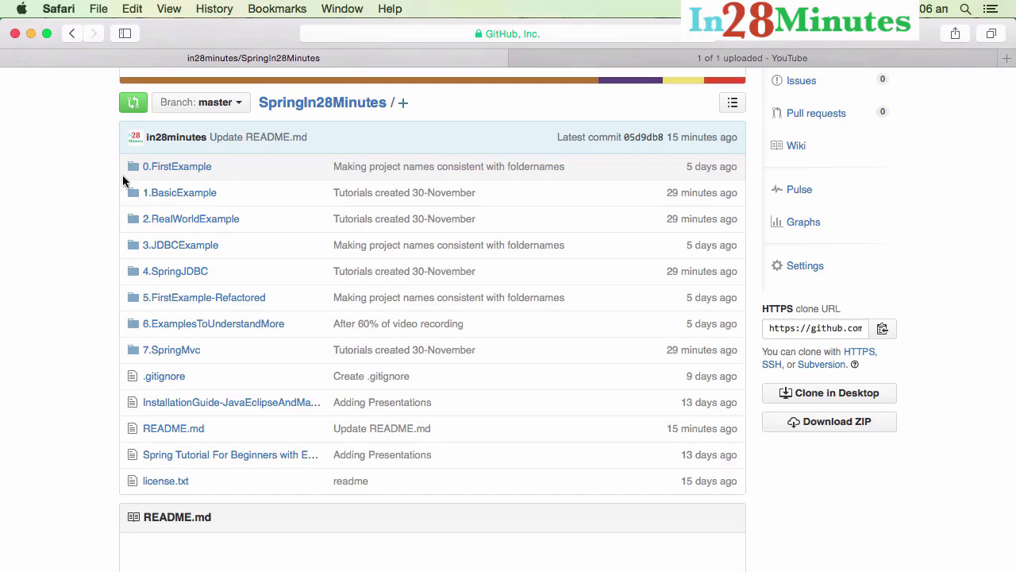
mouse_move(184, 171)
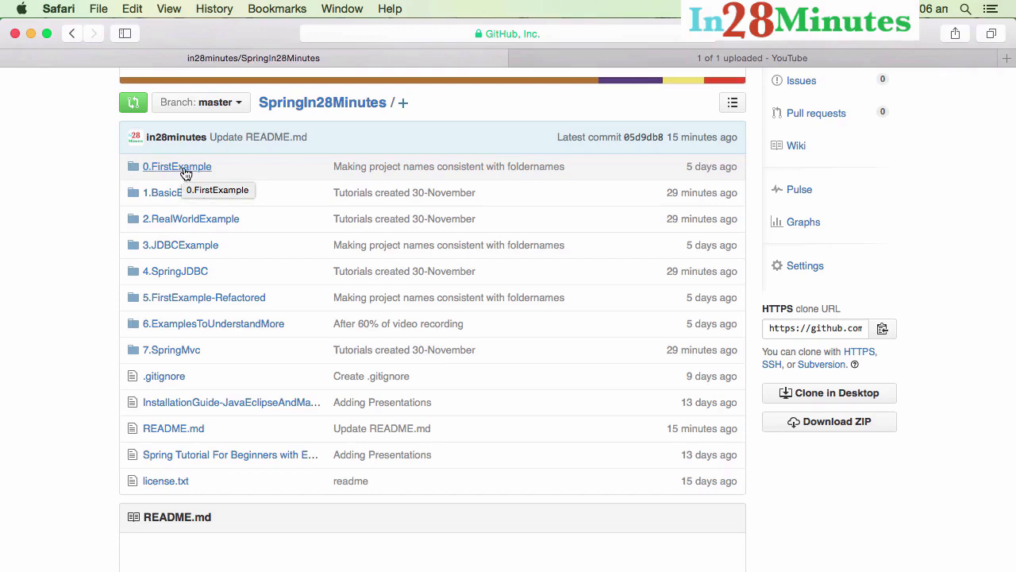
mouse_move(182, 252)
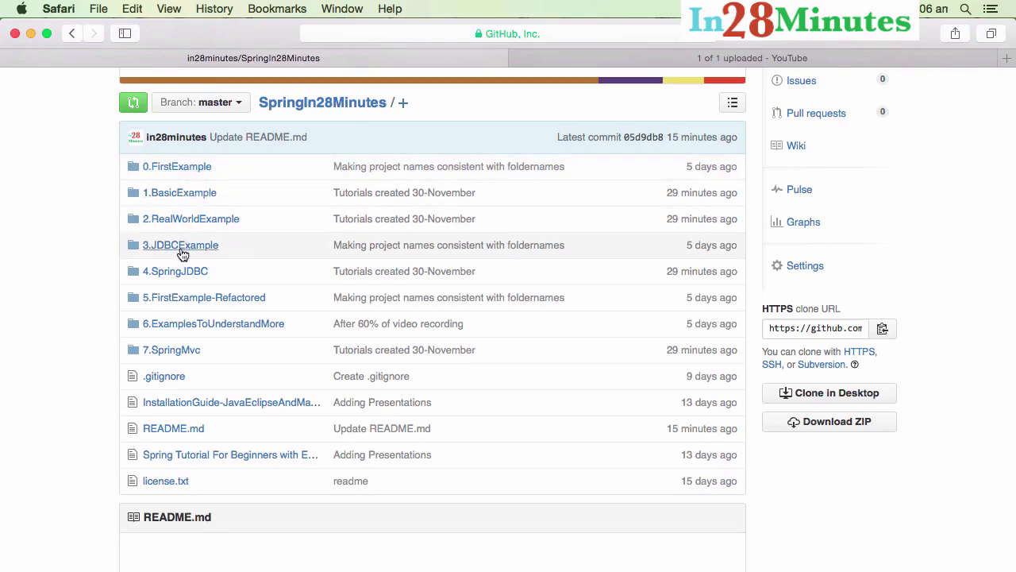
mouse_move(184, 253)
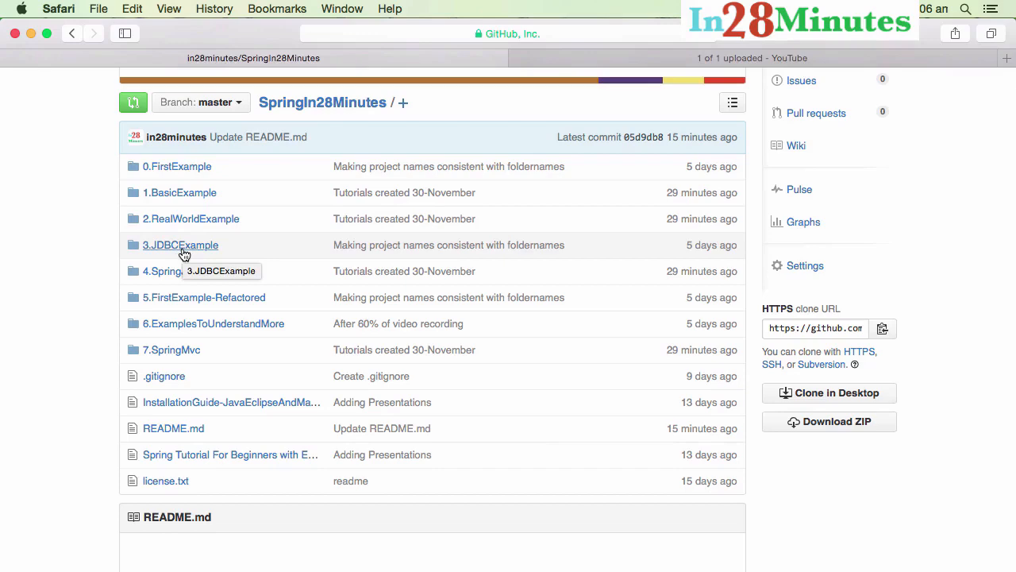
scroll(down, 3)
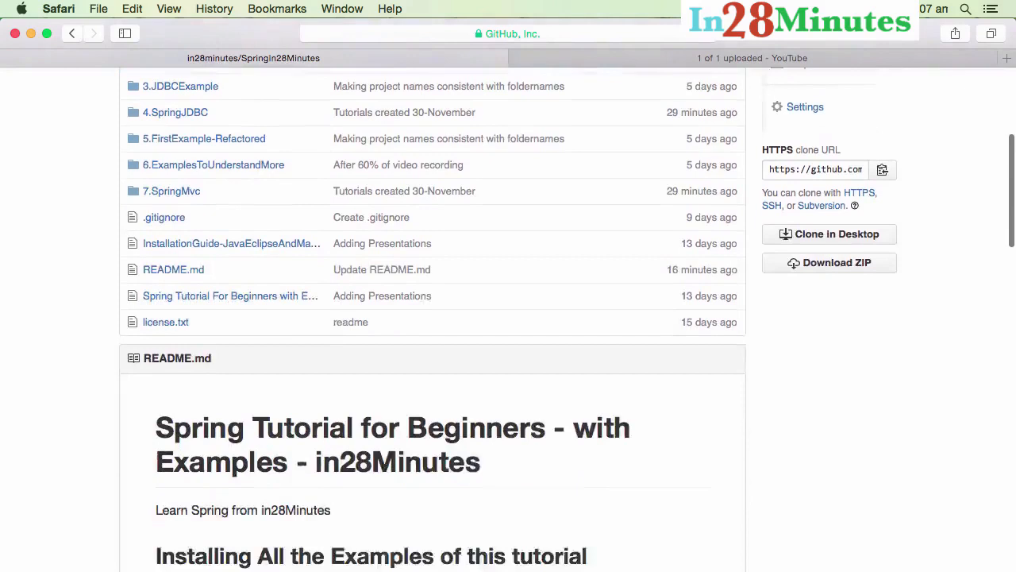
scroll(down, 3)
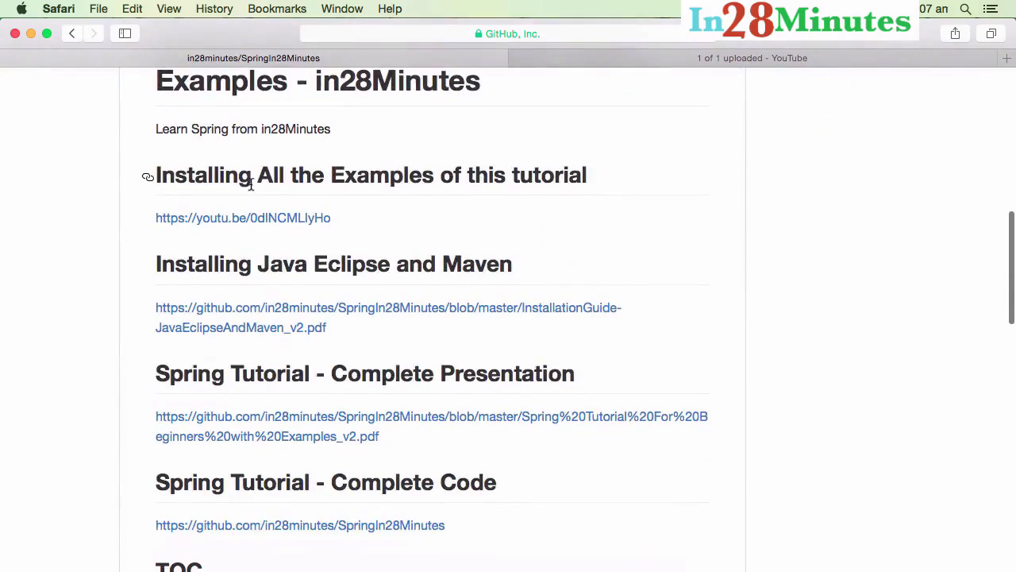
mouse_move(246, 216)
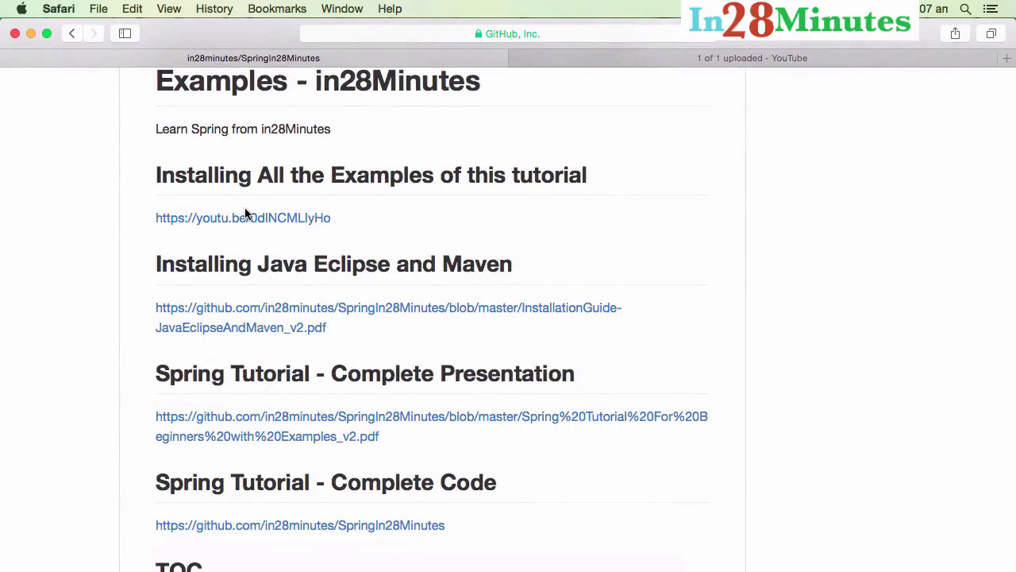
mouse_move(245, 221)
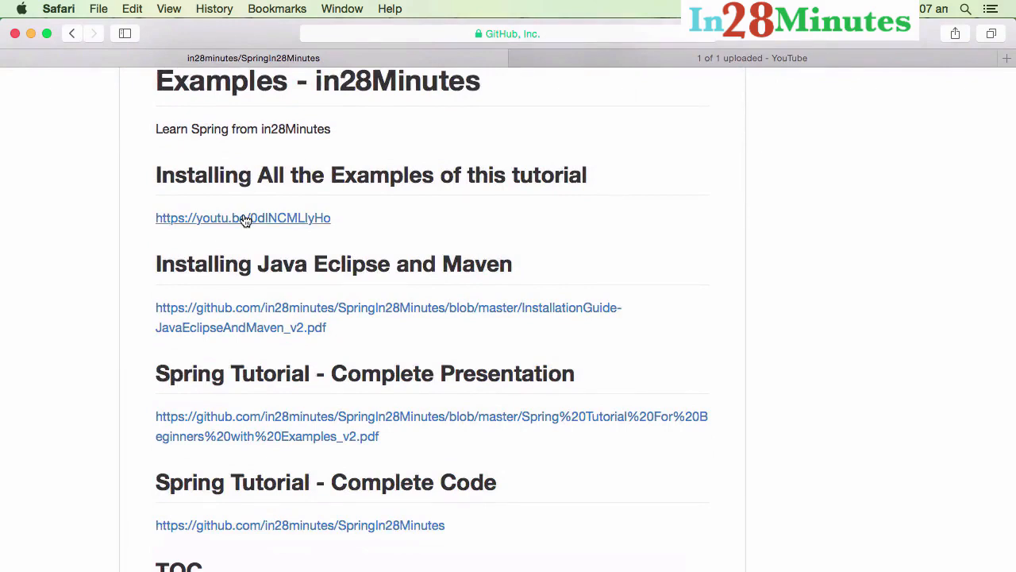
click(243, 218)
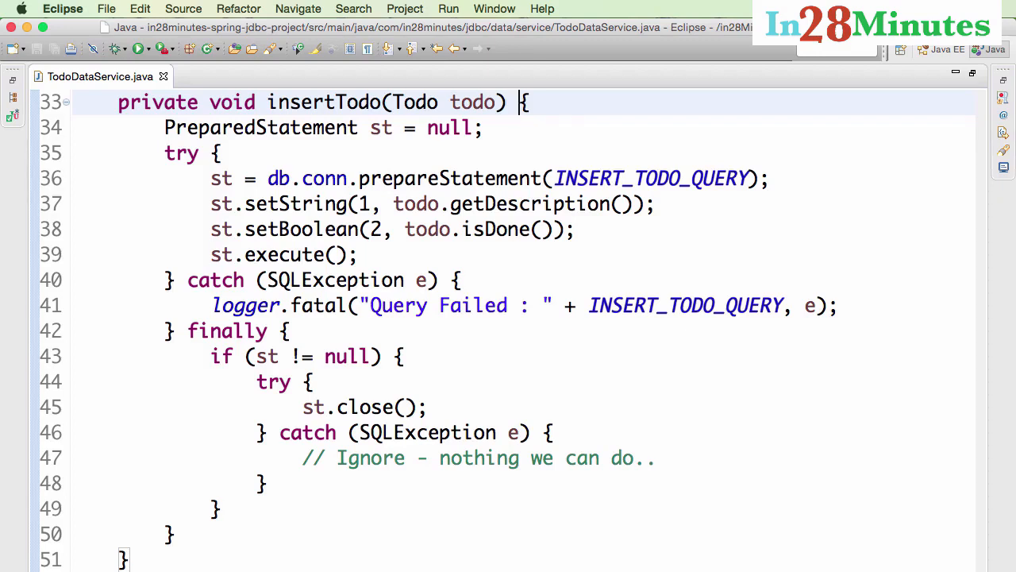
mouse_move(789, 465)
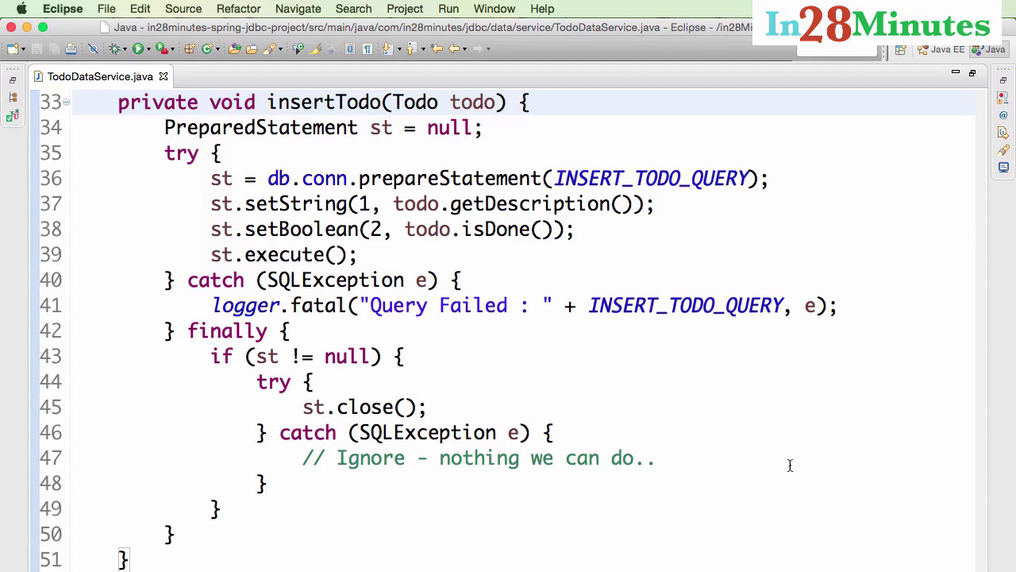
double_click(451, 178)
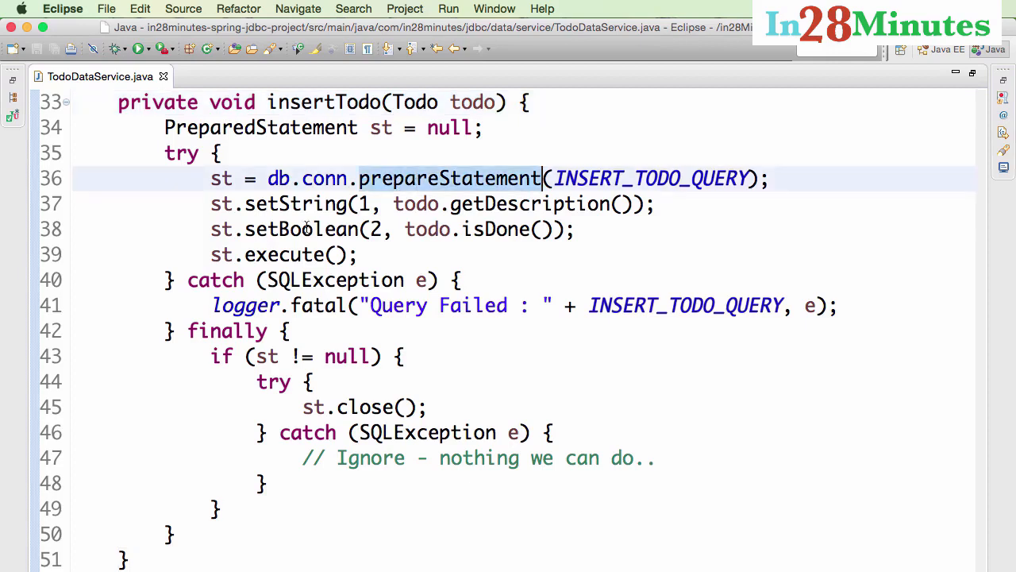
mouse_move(508, 293)
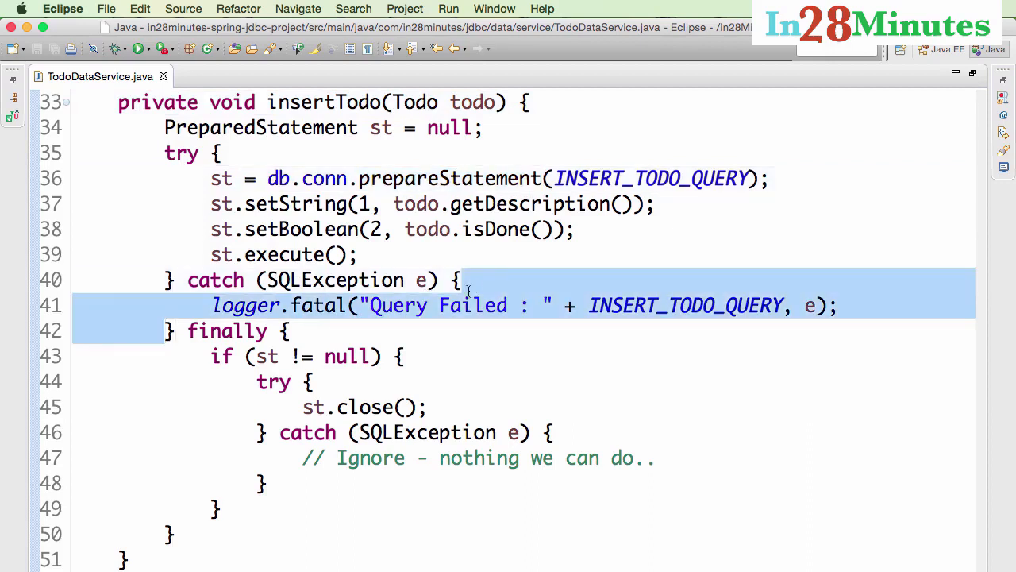
mouse_move(430, 305)
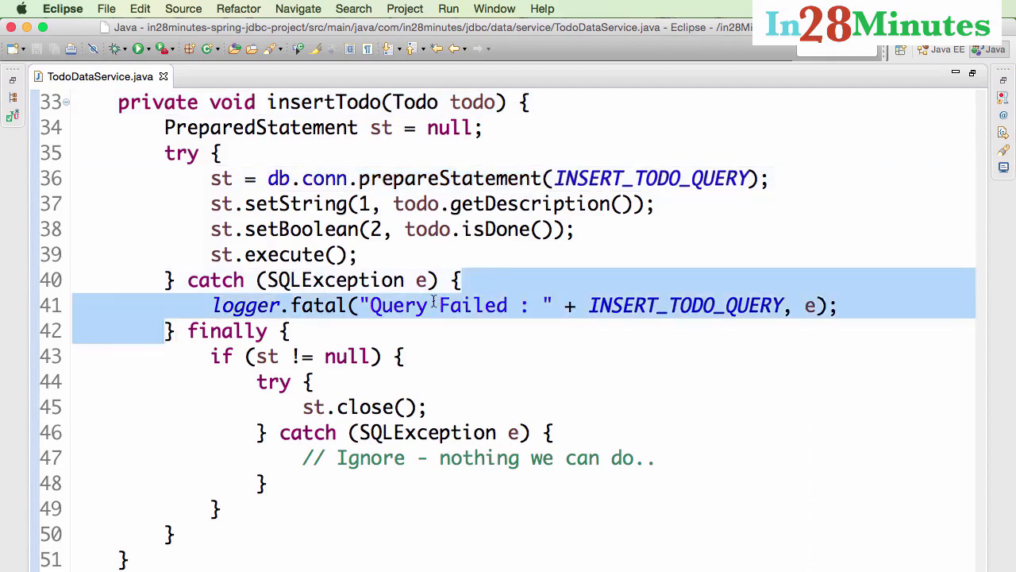
mouse_move(416, 356)
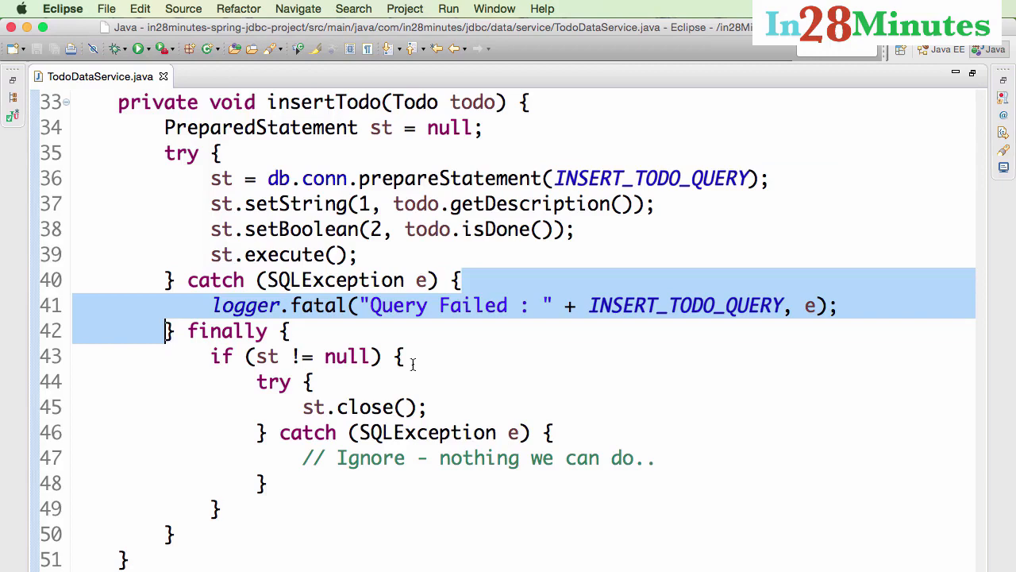
mouse_move(563, 98)
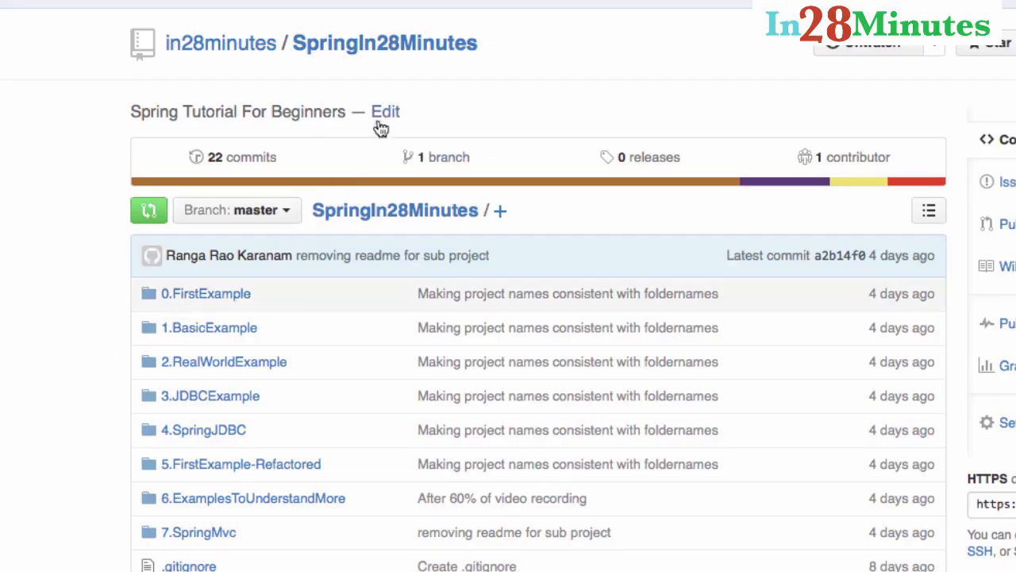
mouse_move(222, 46)
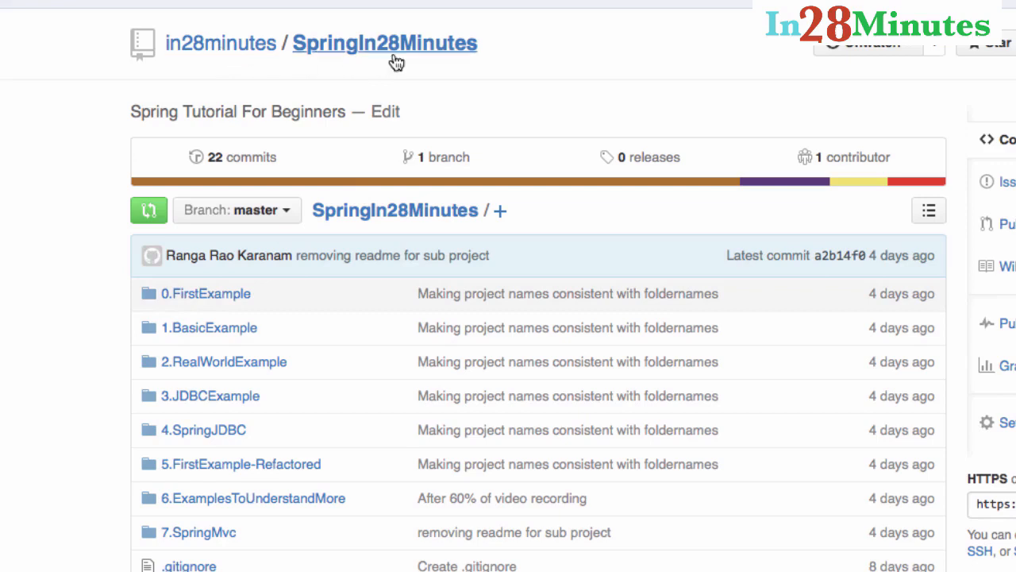
mouse_move(451, 49)
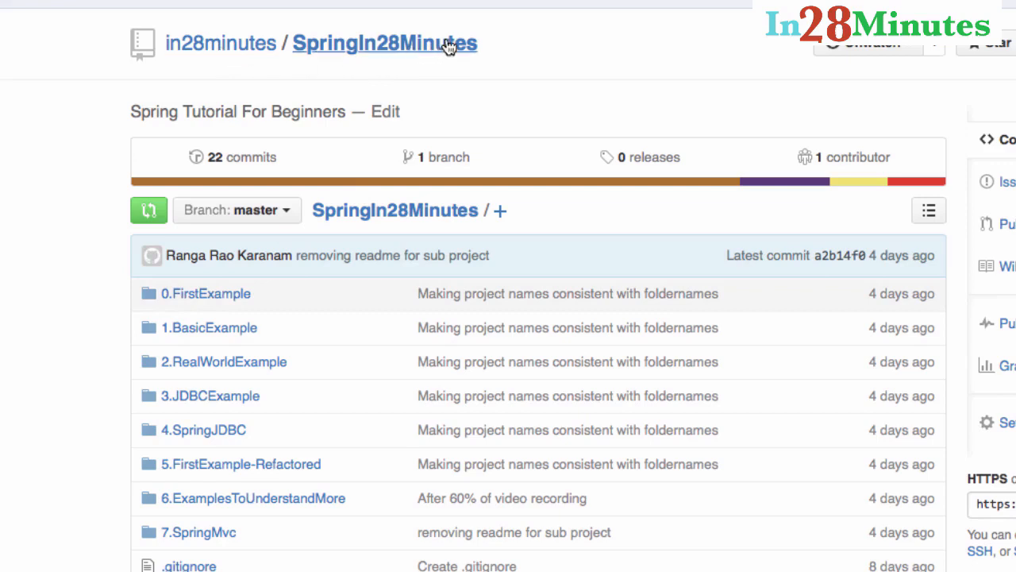
mouse_move(230, 435)
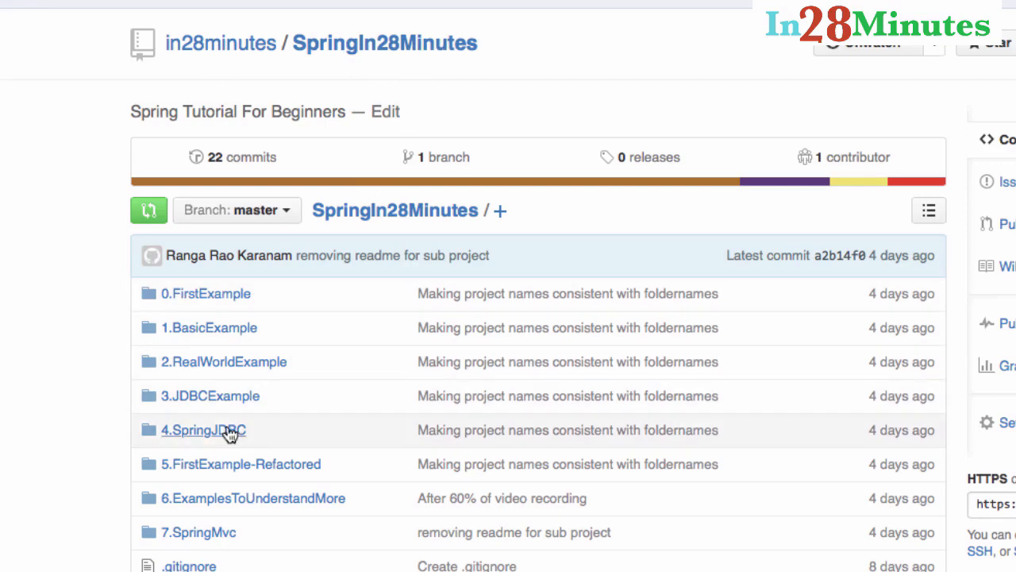
mouse_move(228, 432)
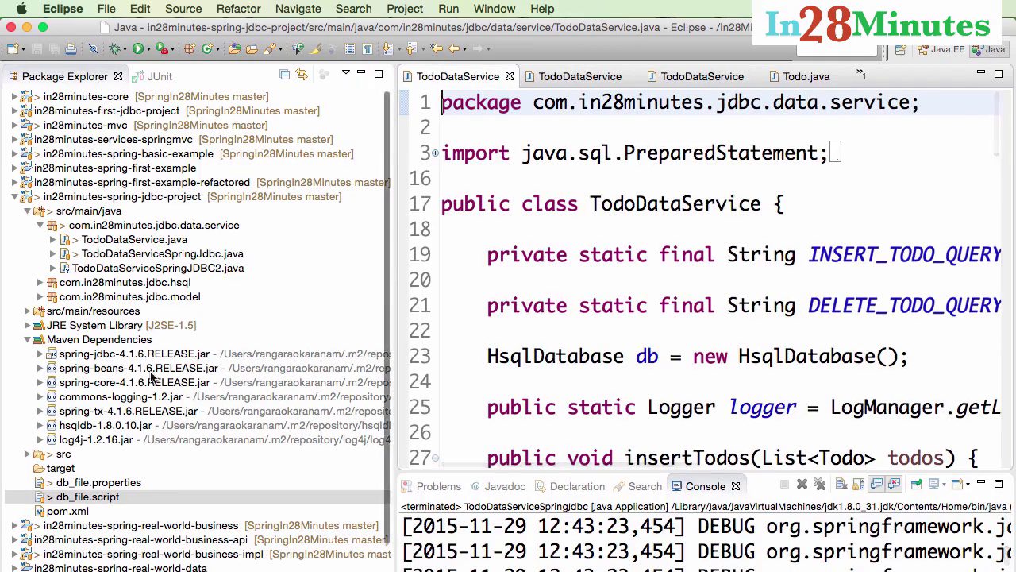
Point out the hsqldb and spring-jdbc Maven dependencies and view db_file.script's TODO table
click(105, 426)
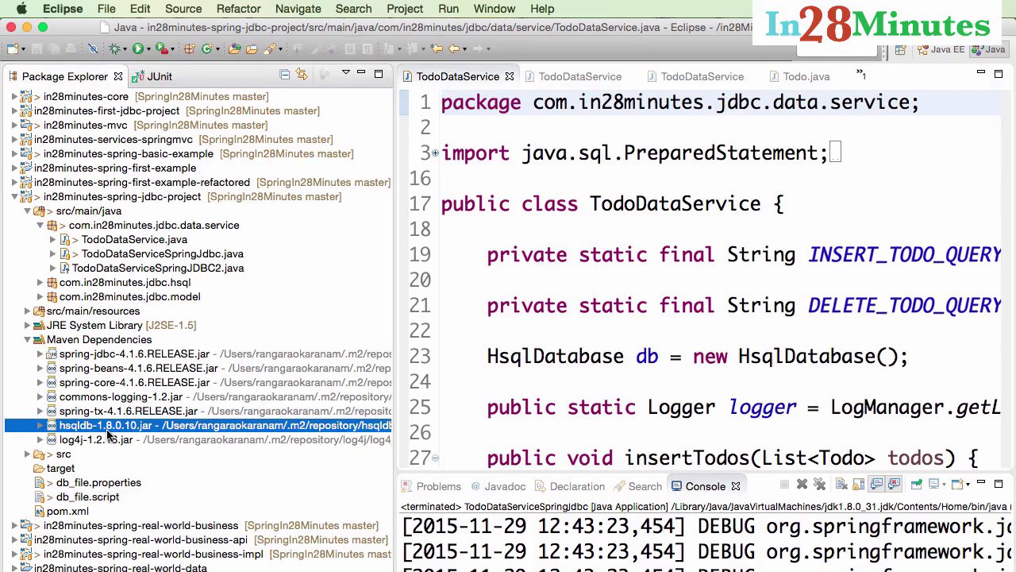
mouse_move(121, 309)
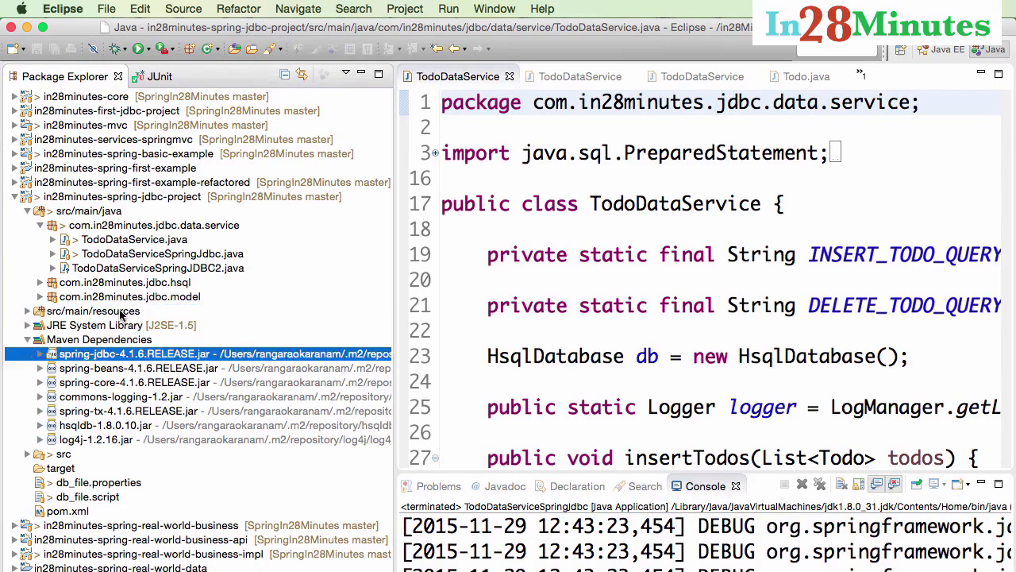
click(83, 496)
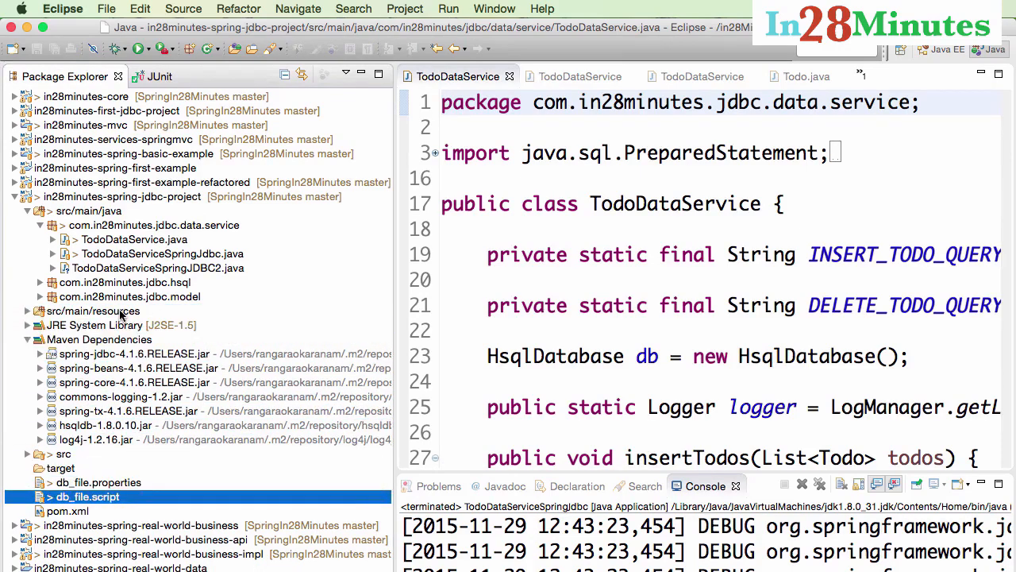
double_click(79, 497)
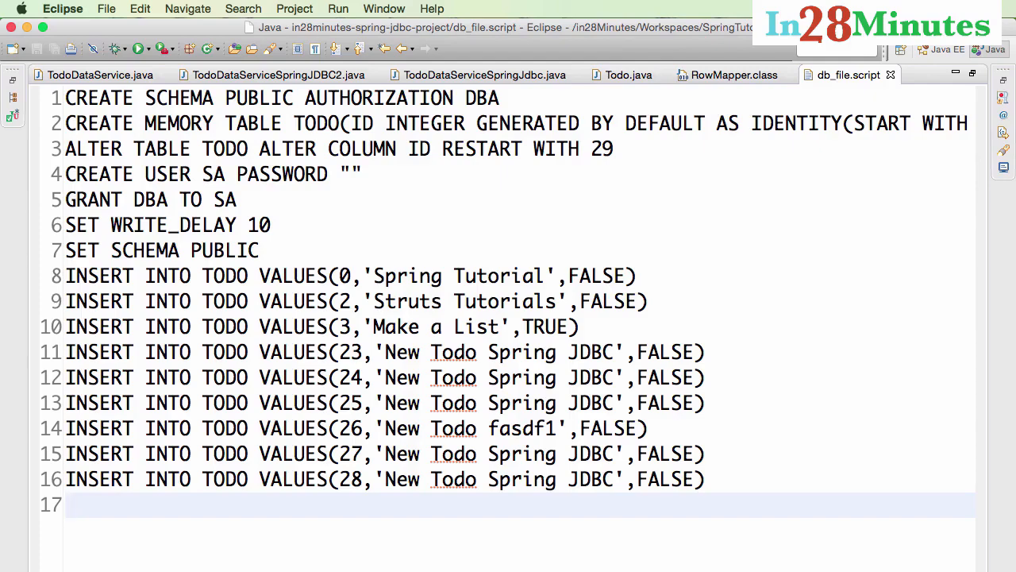
click(95, 76)
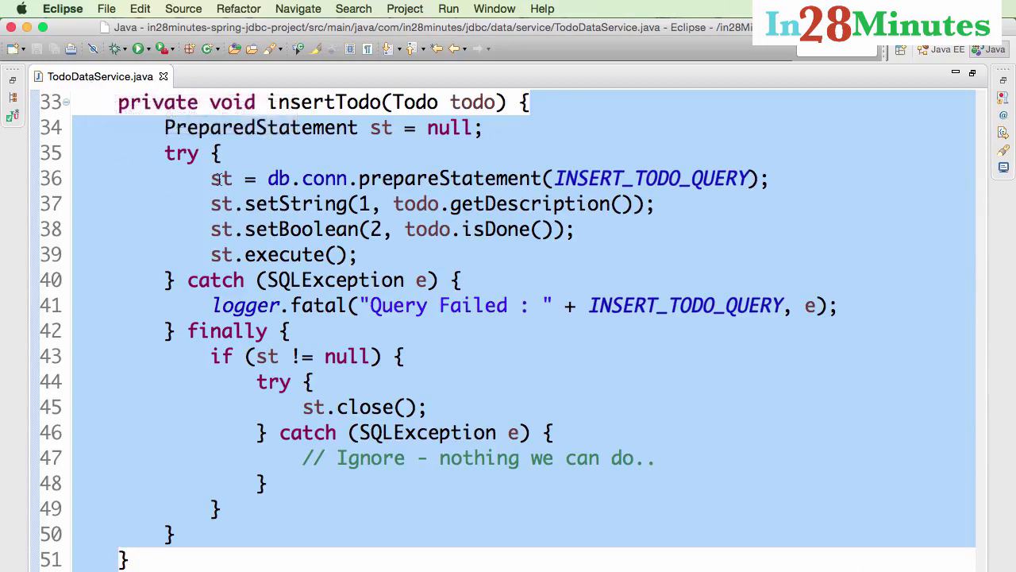
scroll(down, 3)
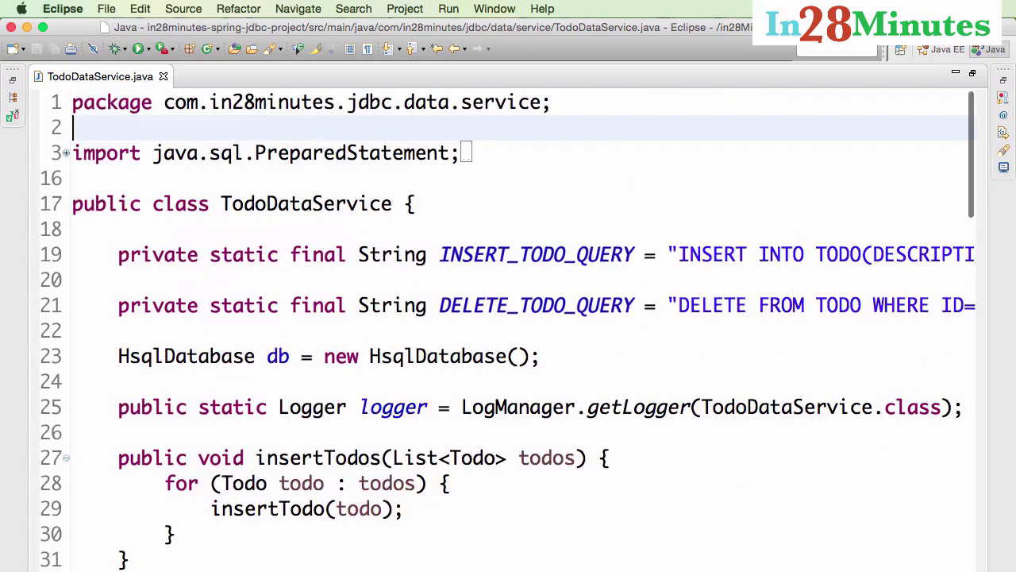
scroll(down, 3)
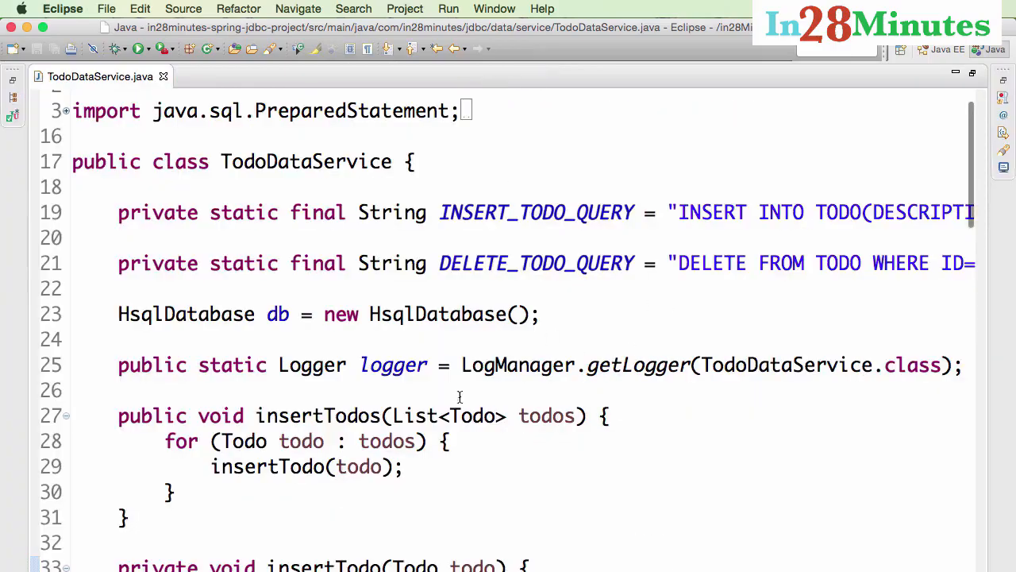
scroll(down, 3)
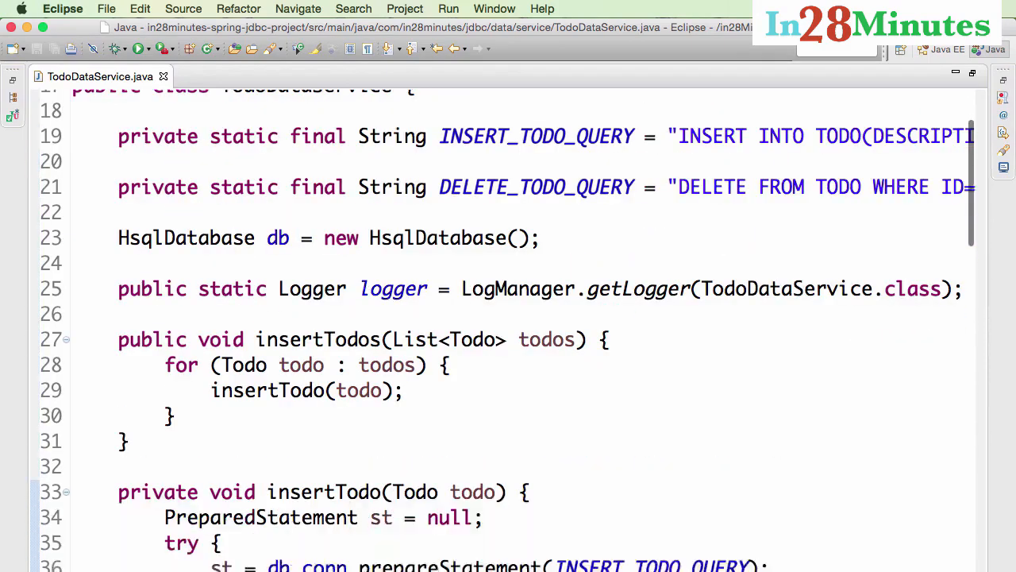
scroll(down, 3)
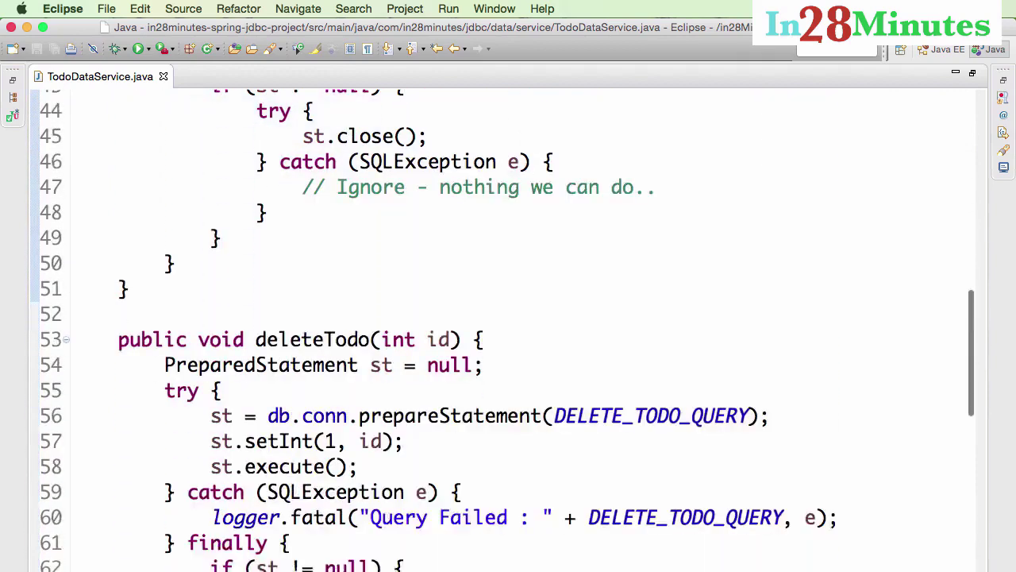
scroll(down, 3)
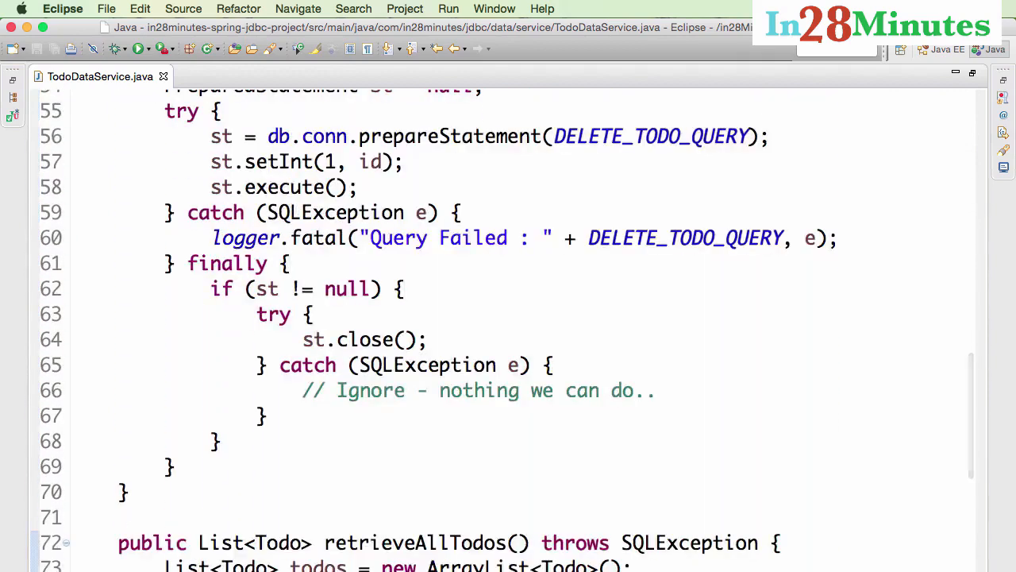
scroll(down, 3)
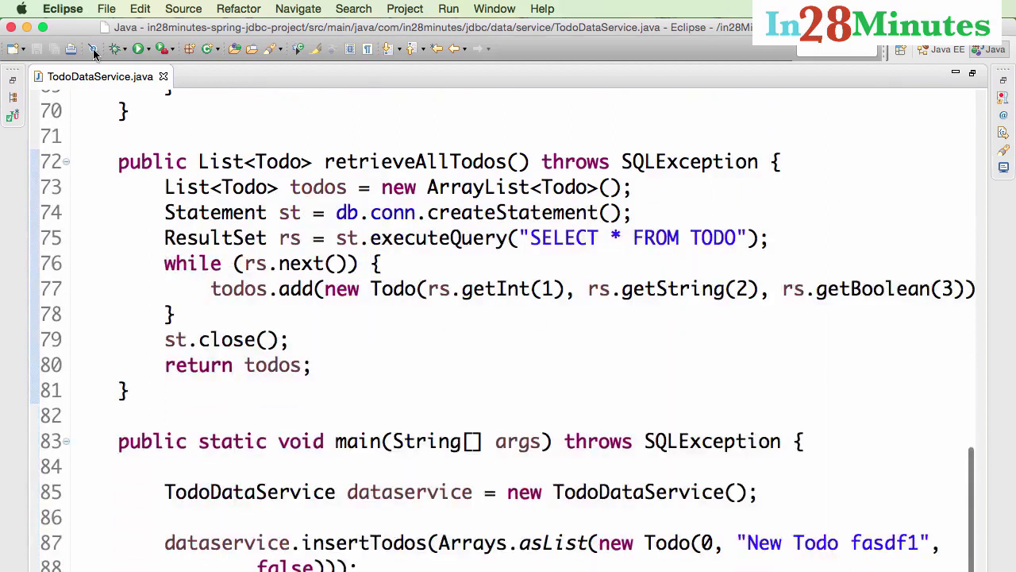
double_click(413, 162)
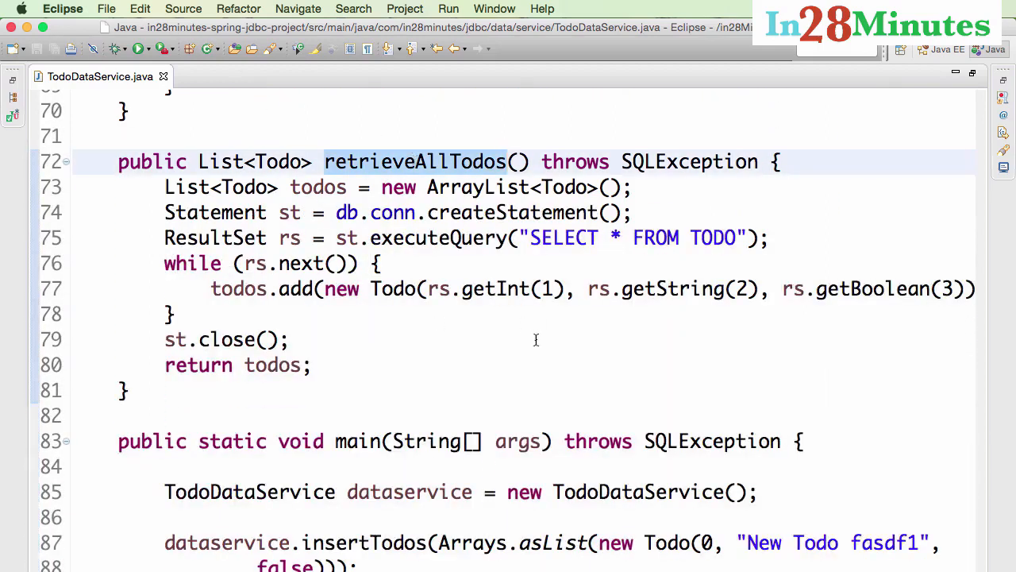
scroll(down, 3)
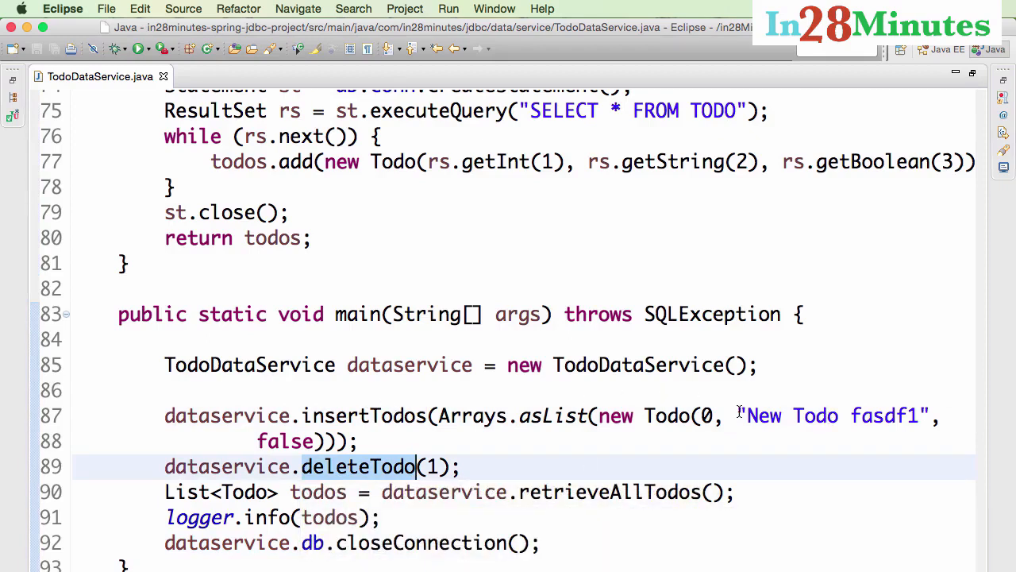
mouse_move(442, 477)
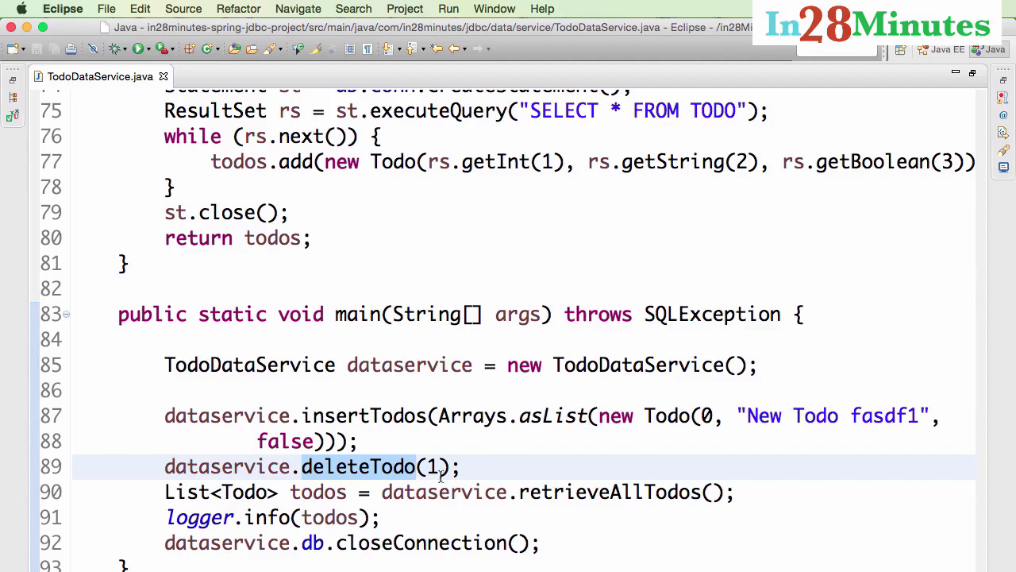
click(600, 492)
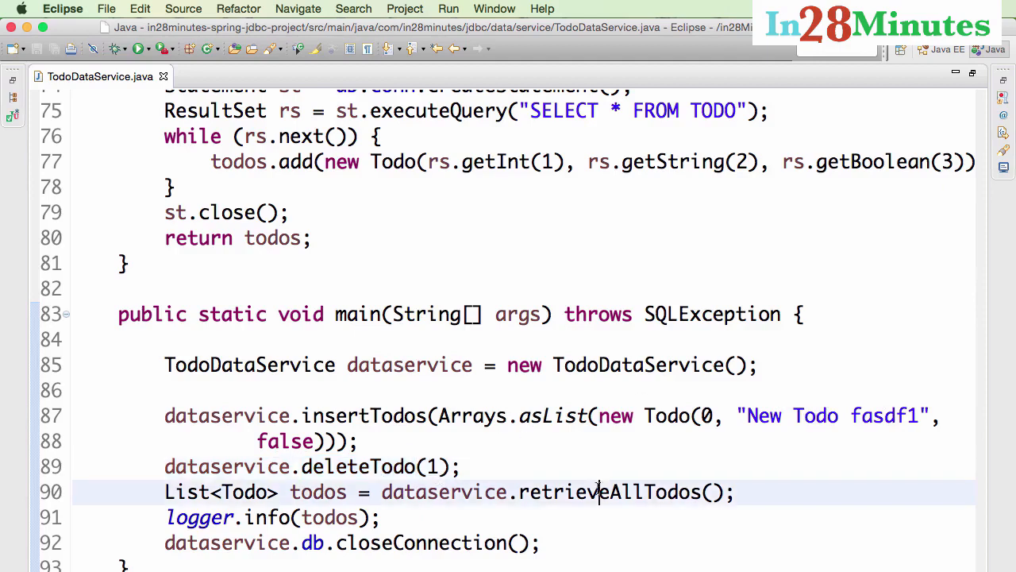
double_click(610, 493)
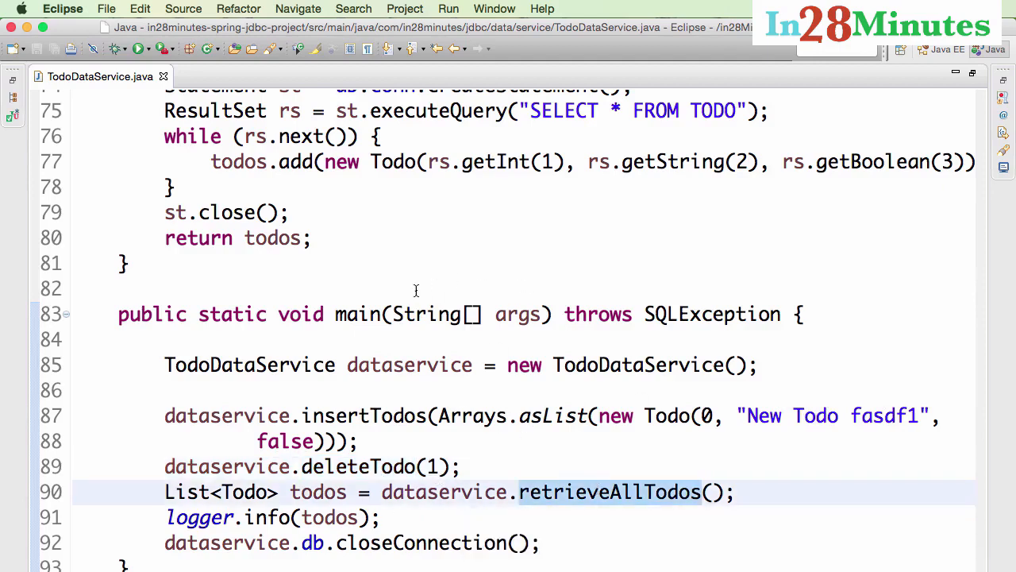
right_click(603, 493)
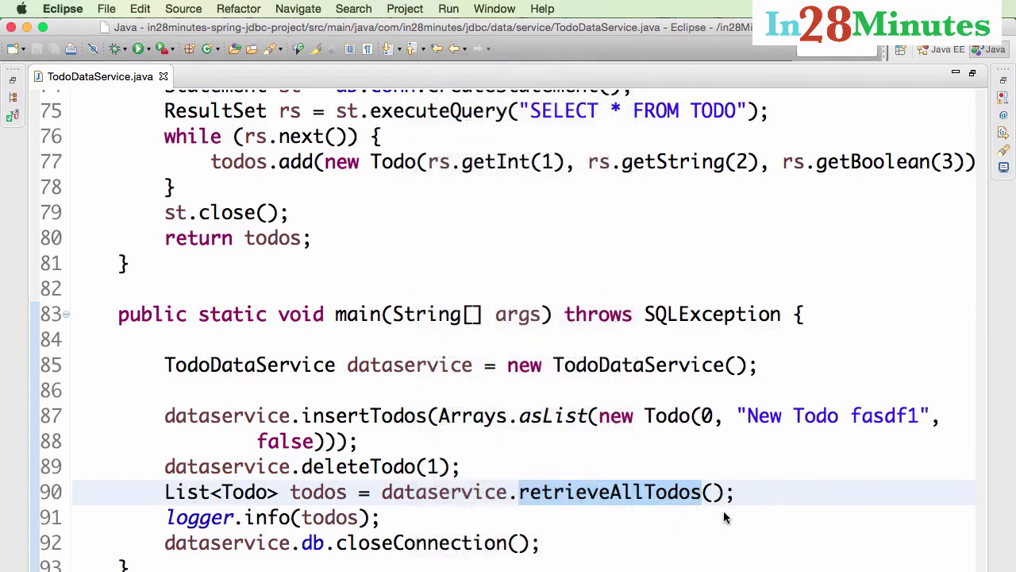
click(698, 492)
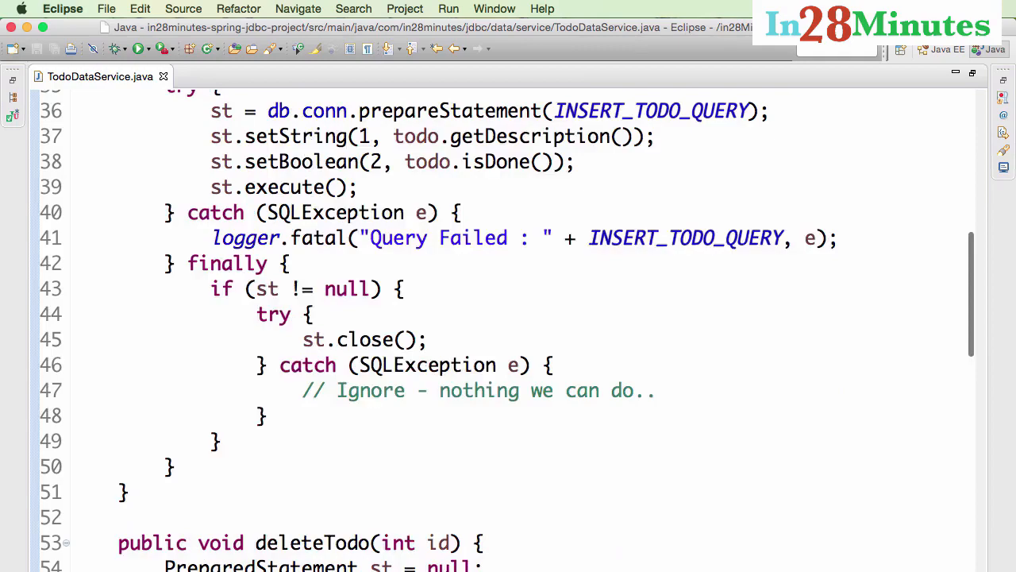
Scroll the Package Explorer around TodoDataService.java before pasting its copy
scroll(down, 3)
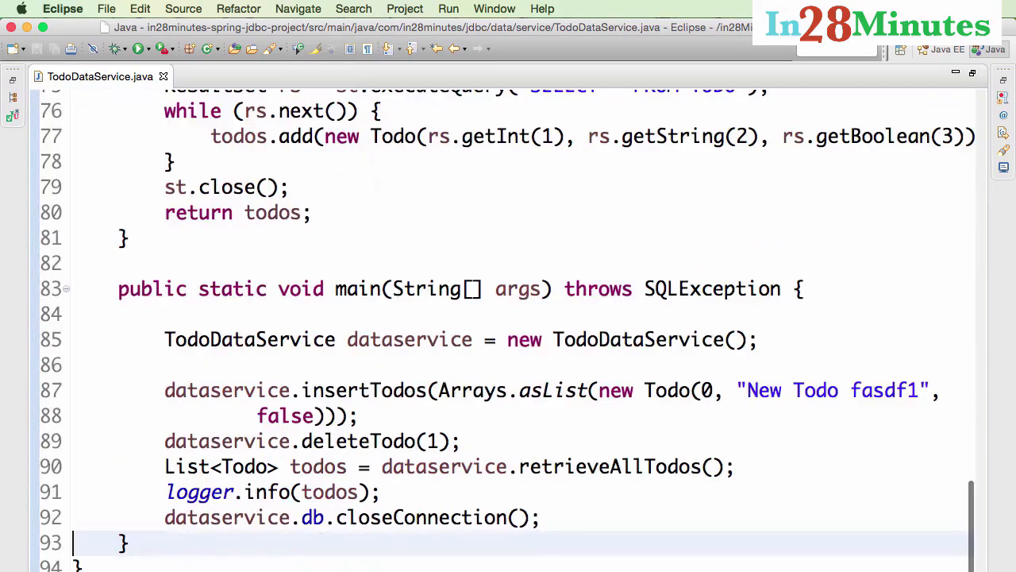
scroll(up, 3)
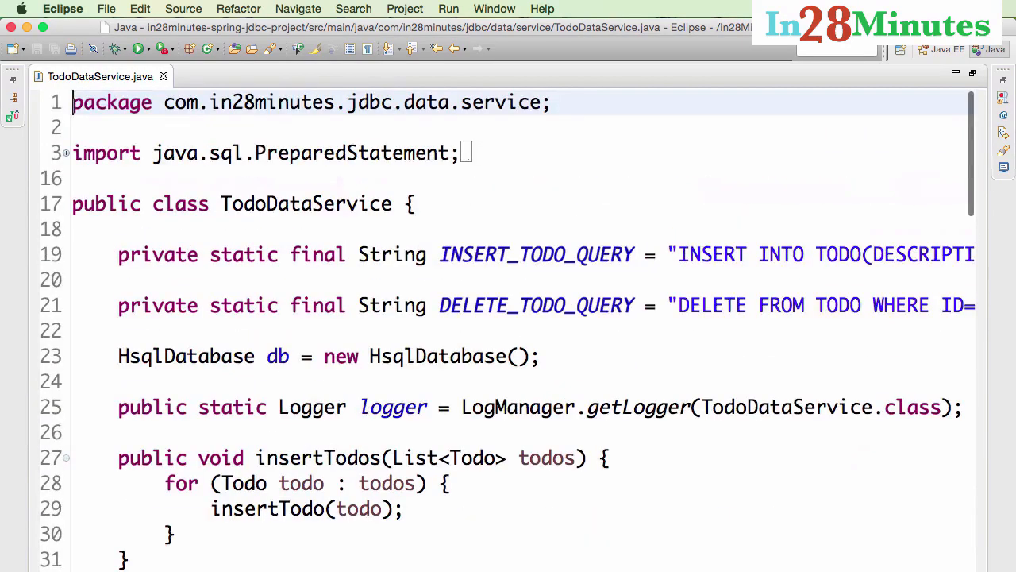
scroll(down, 3)
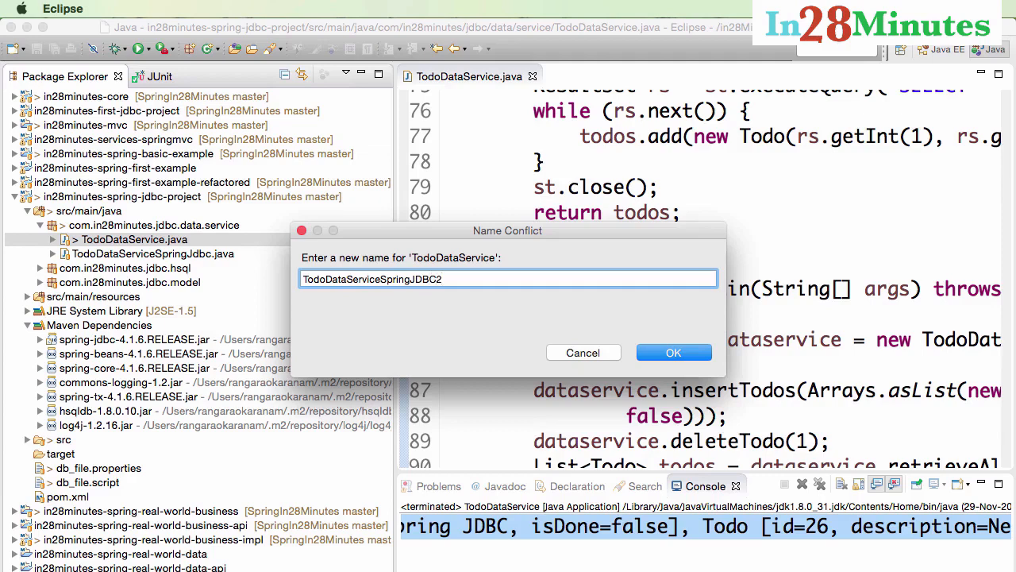
Confirm the copy as TodoDataServiceSpringJDBC2 and place the cursor below the HsqlDatabase field
click(674, 352)
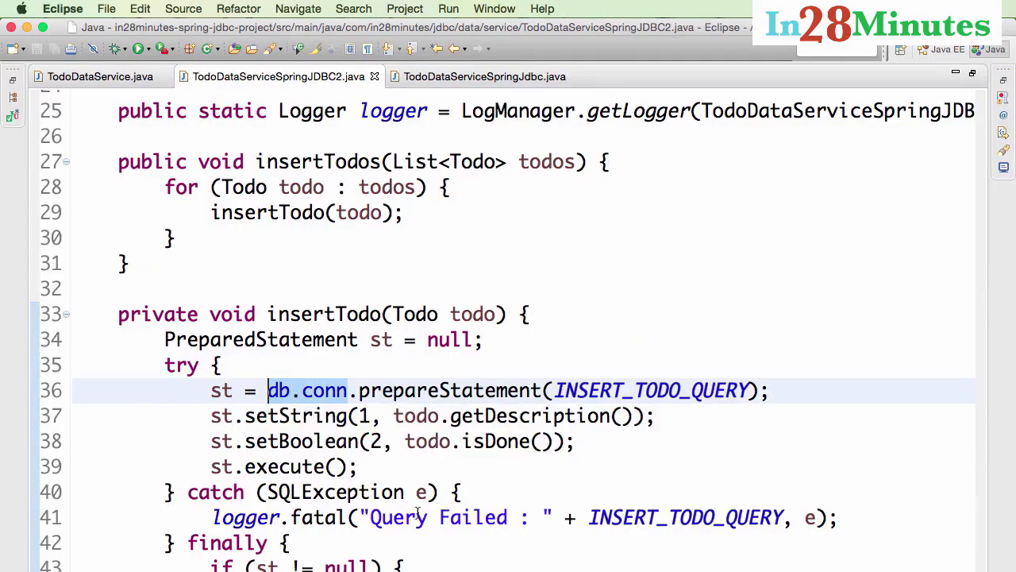
scroll(down, 3)
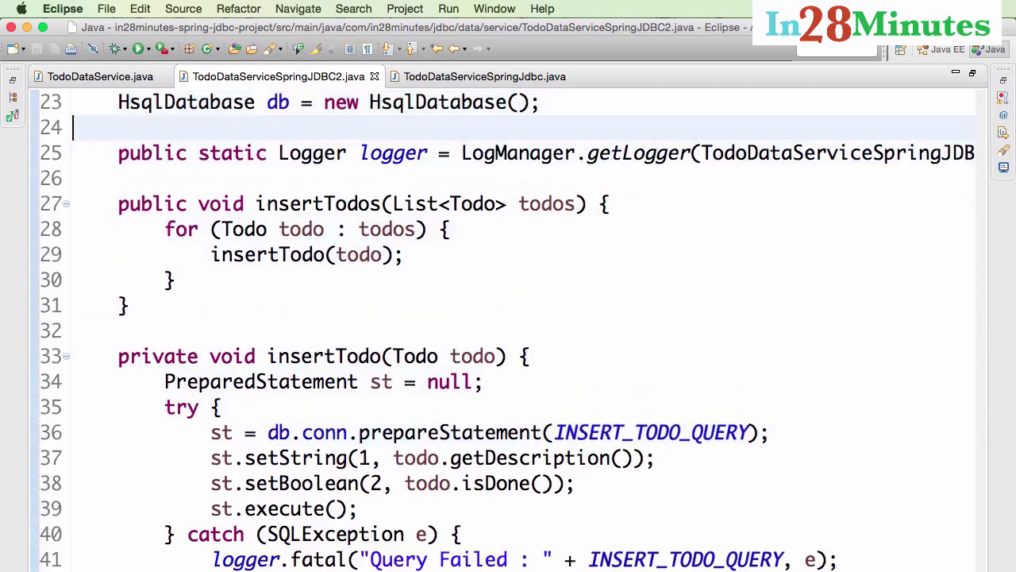
click(267, 102)
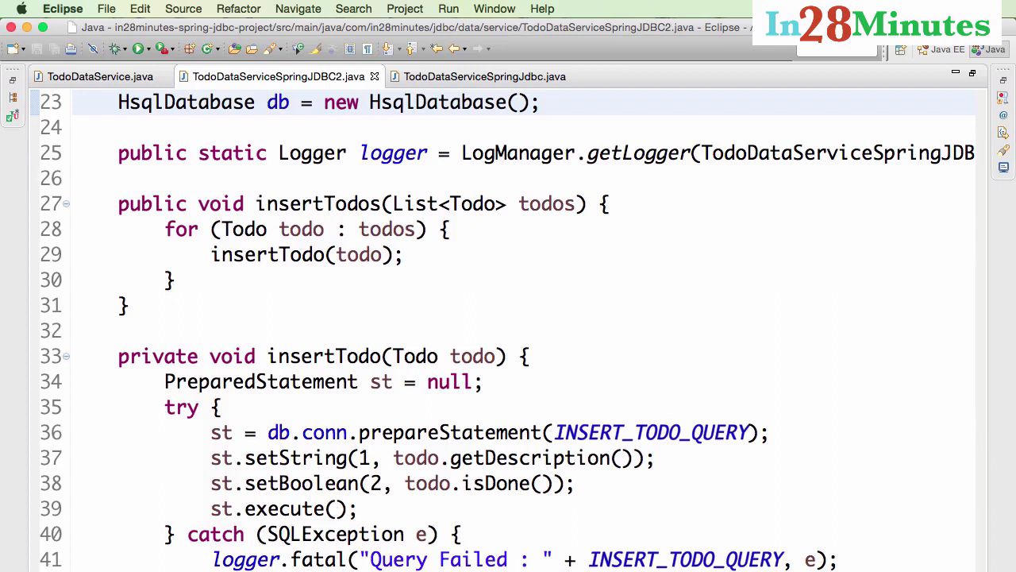
Add a JdbcTemplate field over new SingleConnectionDataSource(db.conn, false) and save the class
click(265, 102)
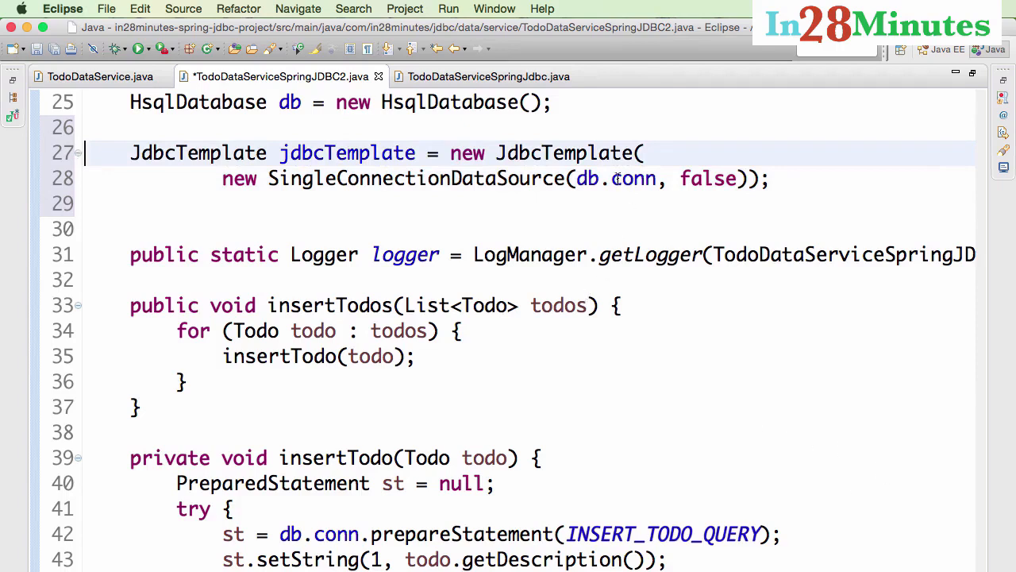
mouse_move(626, 178)
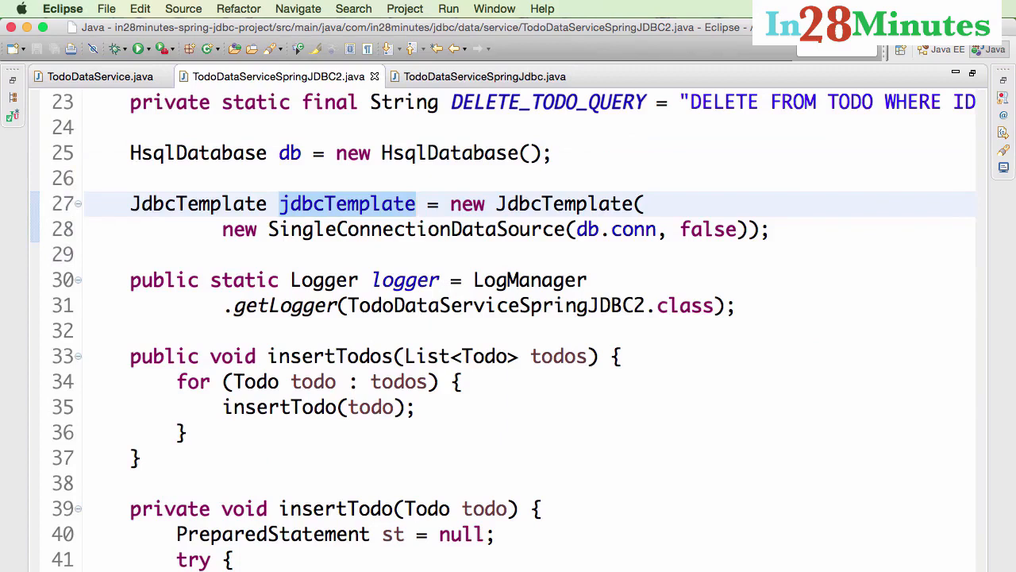
click(142, 458)
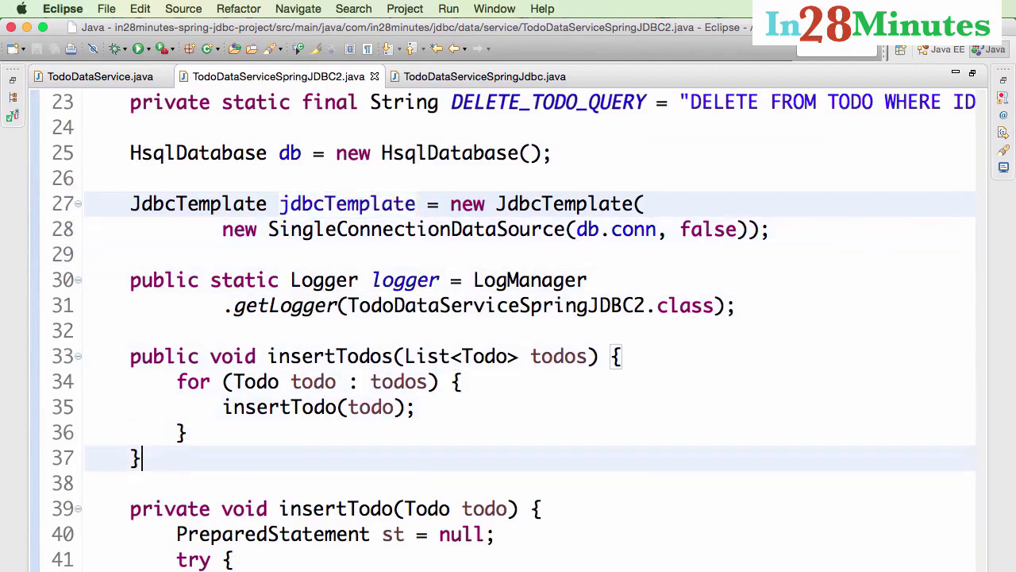
Scroll to insertTodo and mark the INSERT_TODO_QUERY constant for review
scroll(down, 3)
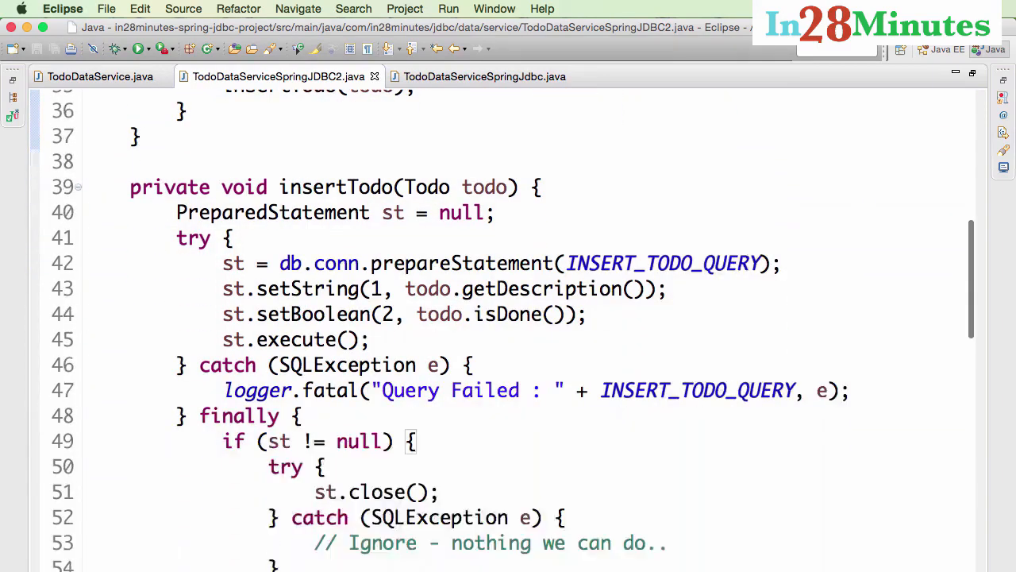
scroll(down, 3)
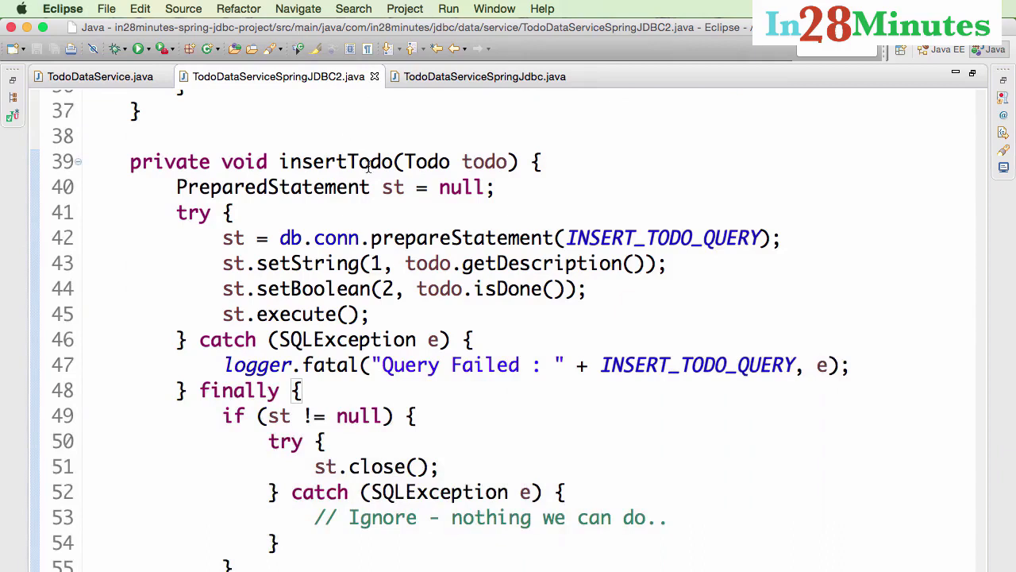
mouse_move(651, 238)
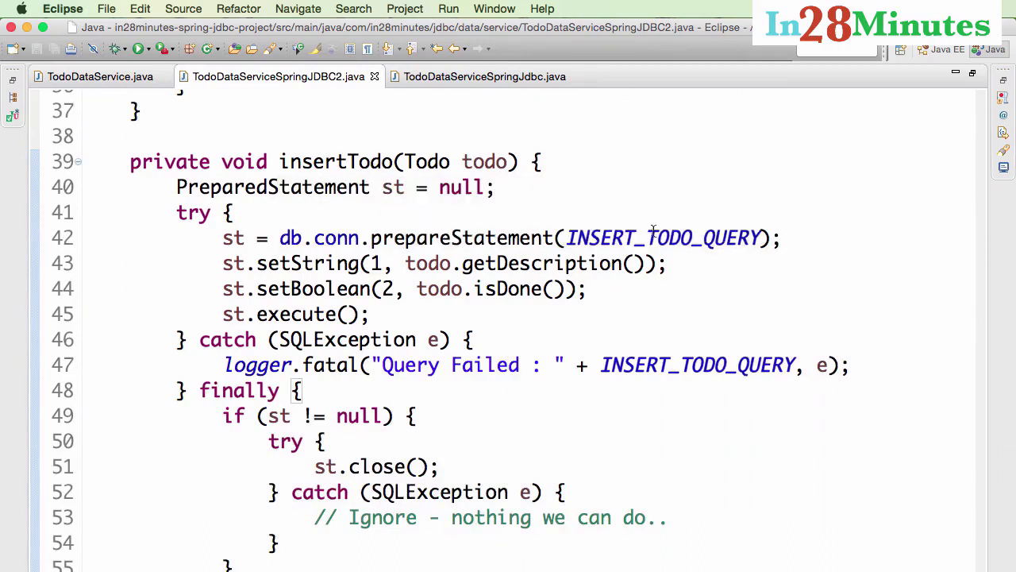
double_click(663, 239)
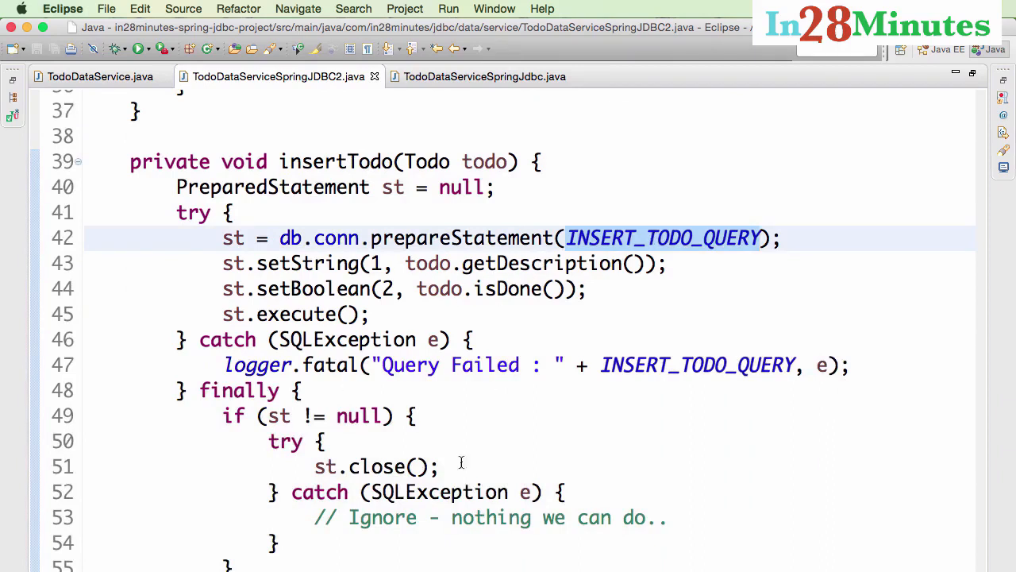
mouse_move(257, 364)
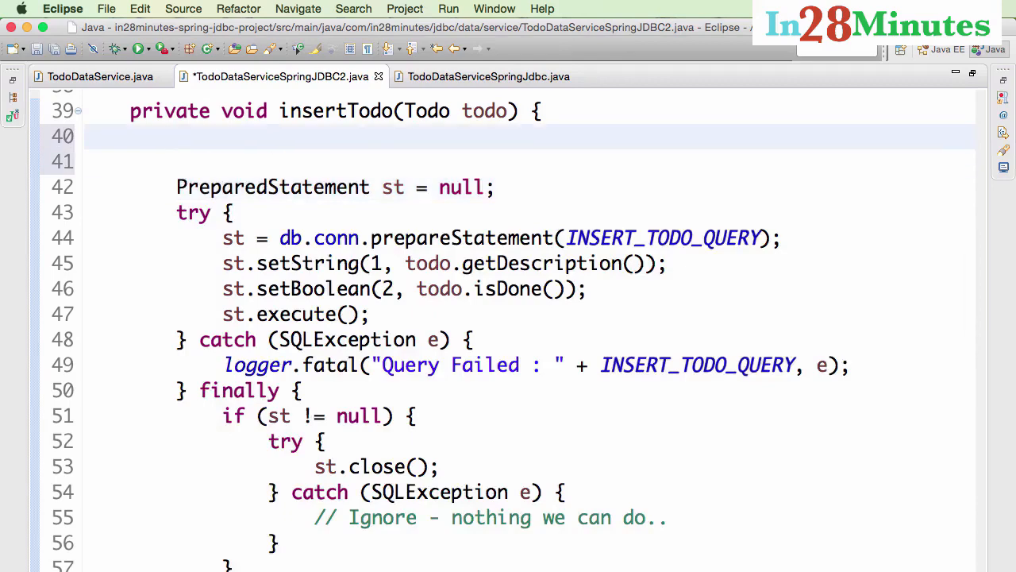
Write jdbcTemplate.update using the (String sql, Object... args) overload in insertTodo
text(jdb)
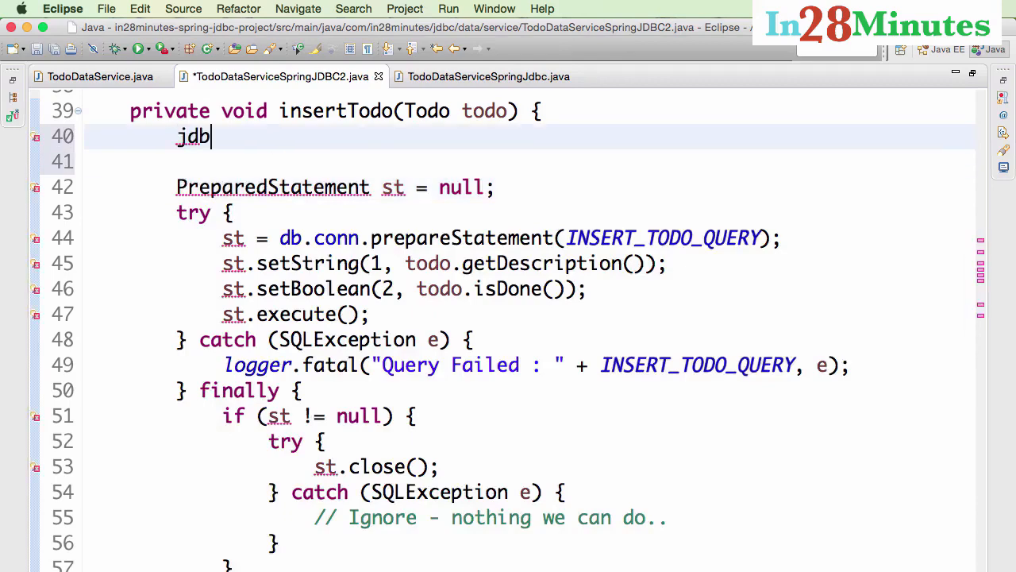
text(Template)
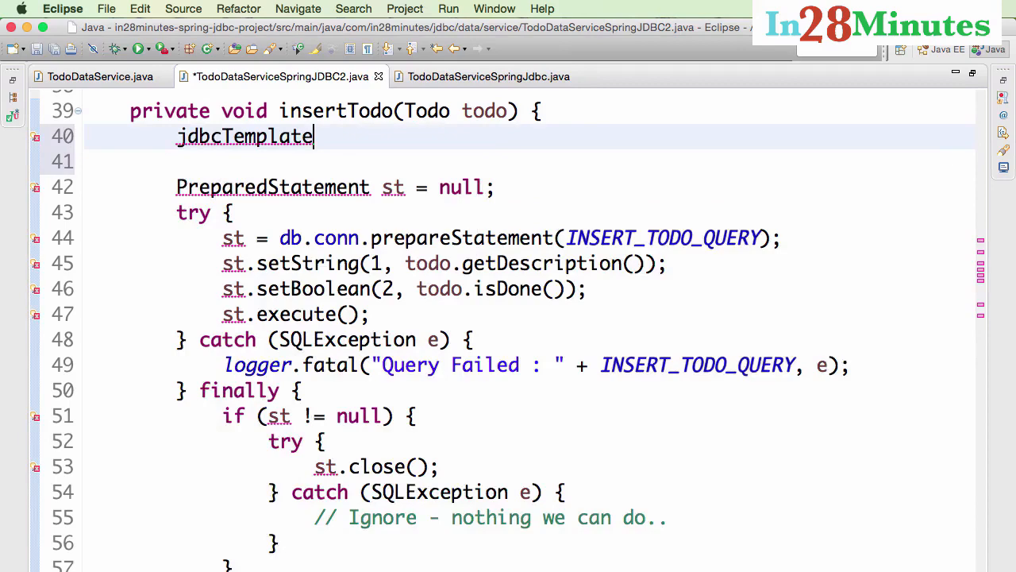
text(.)
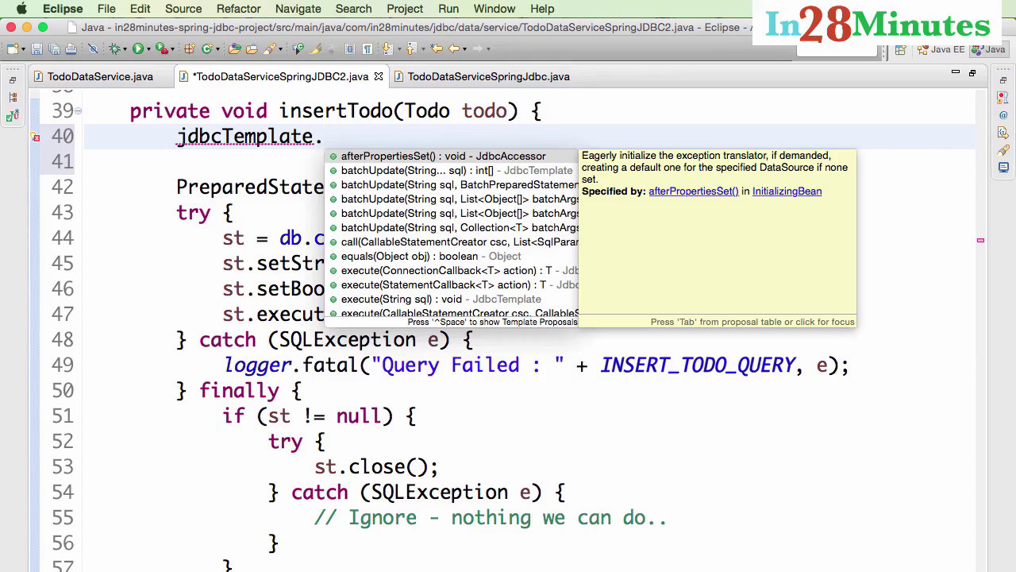
text(upd)
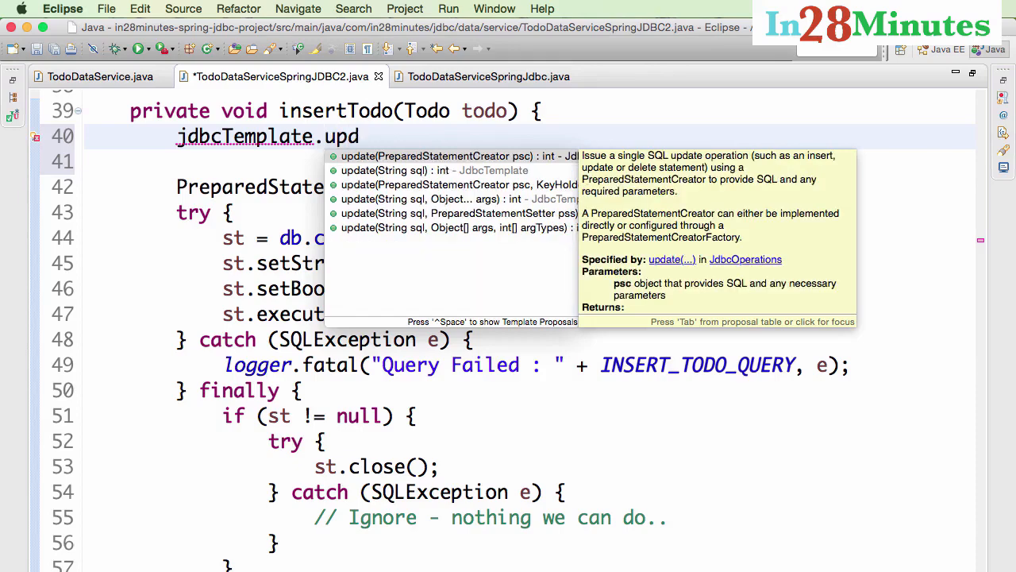
text(a)
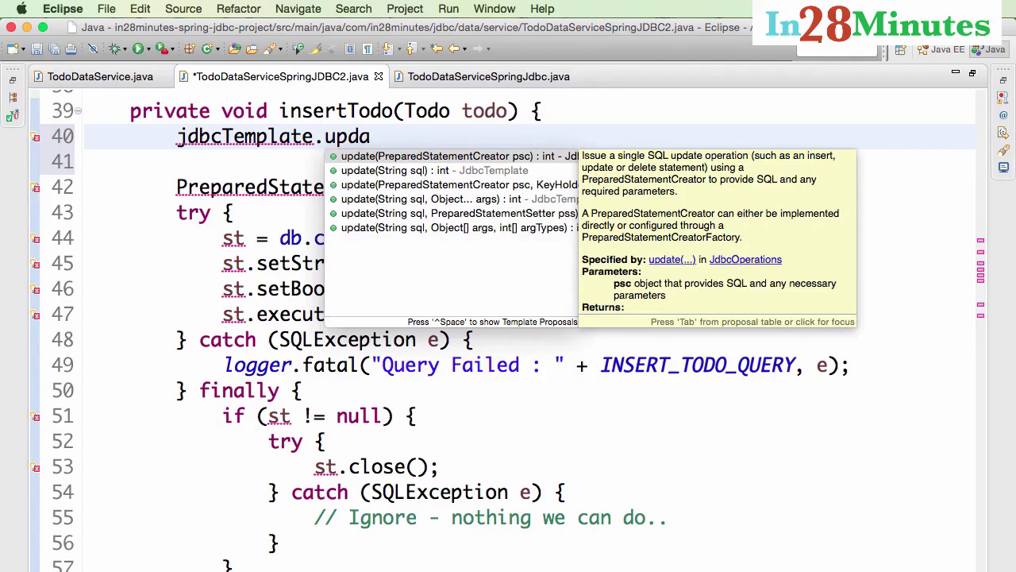
mouse_move(489, 238)
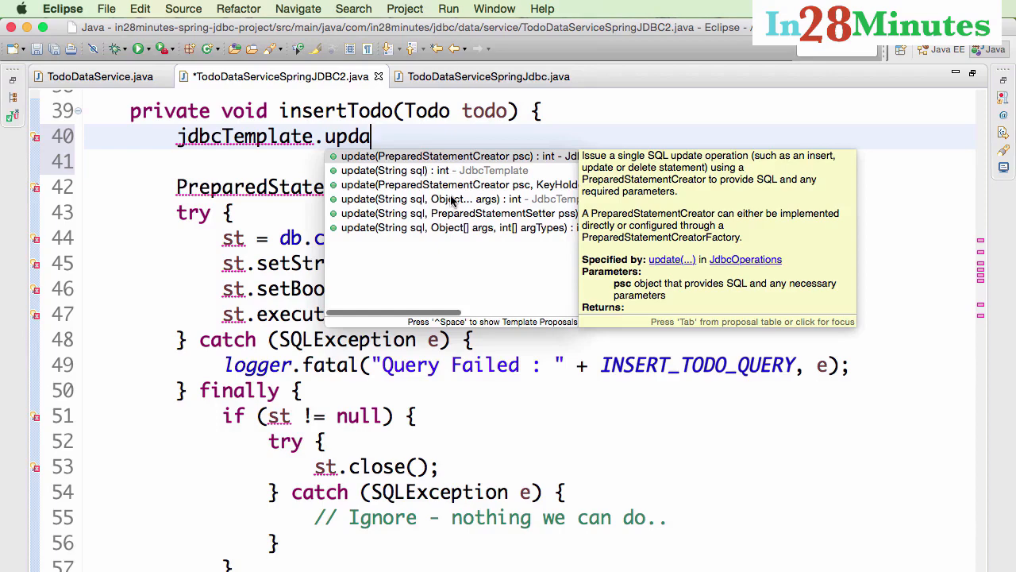
click(451, 199)
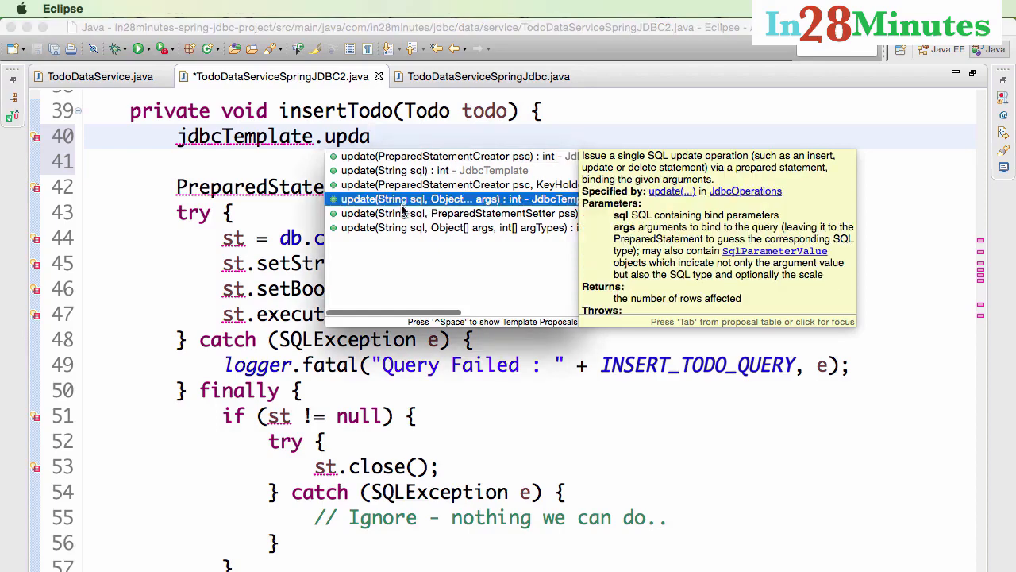
mouse_move(486, 200)
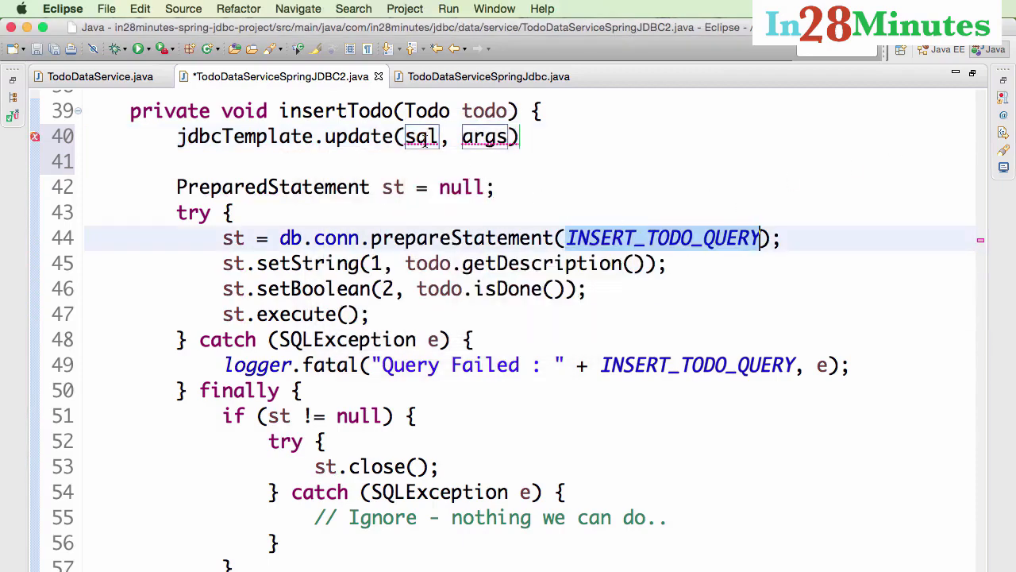
Pass INSERT_TODO_QUERY and todo.getDescription() as the update call's arguments
text(INSERT_TODO_QUERY)
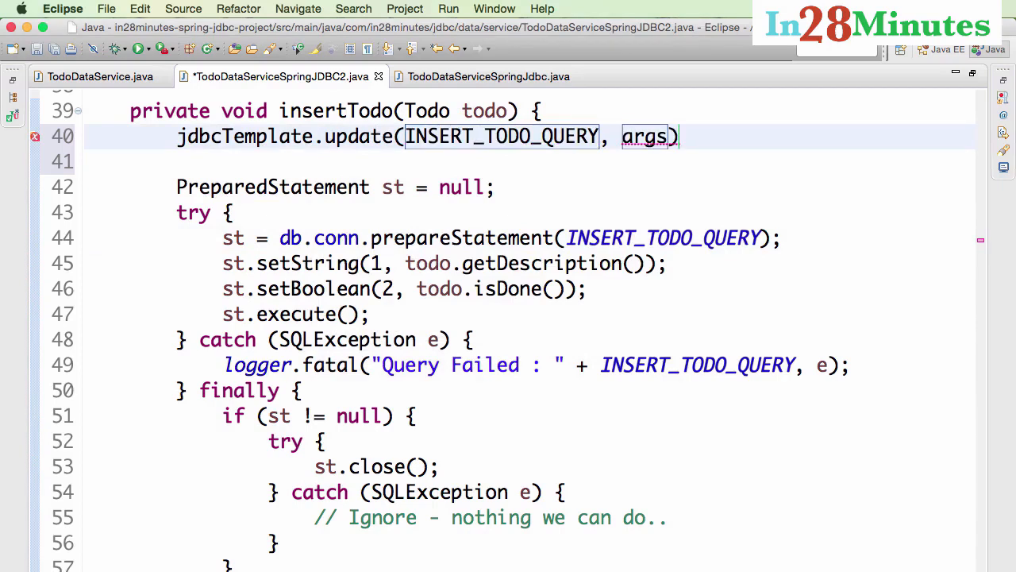
key(Delete)
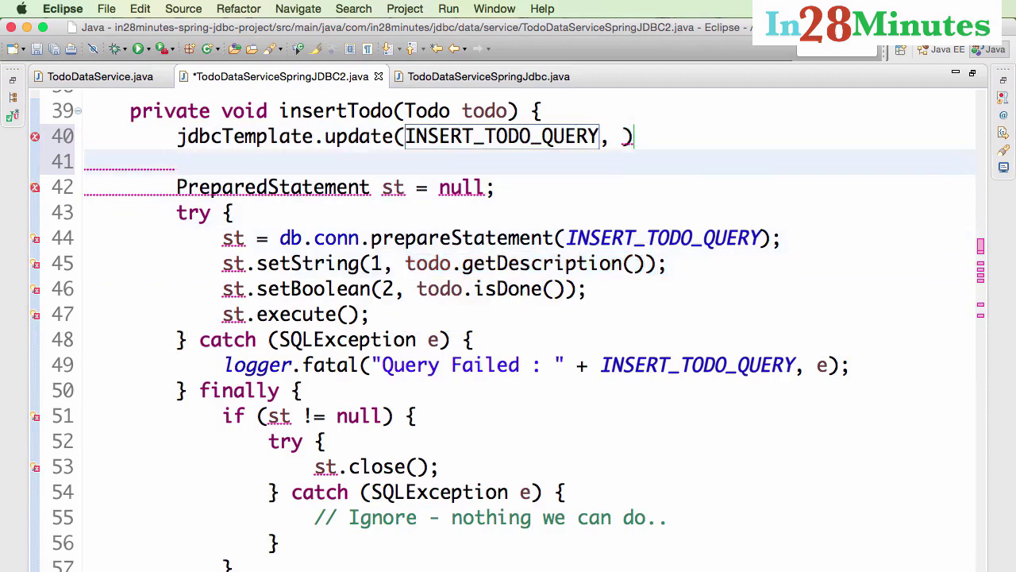
text(todo.getDescription())
text(todo.isDone());)
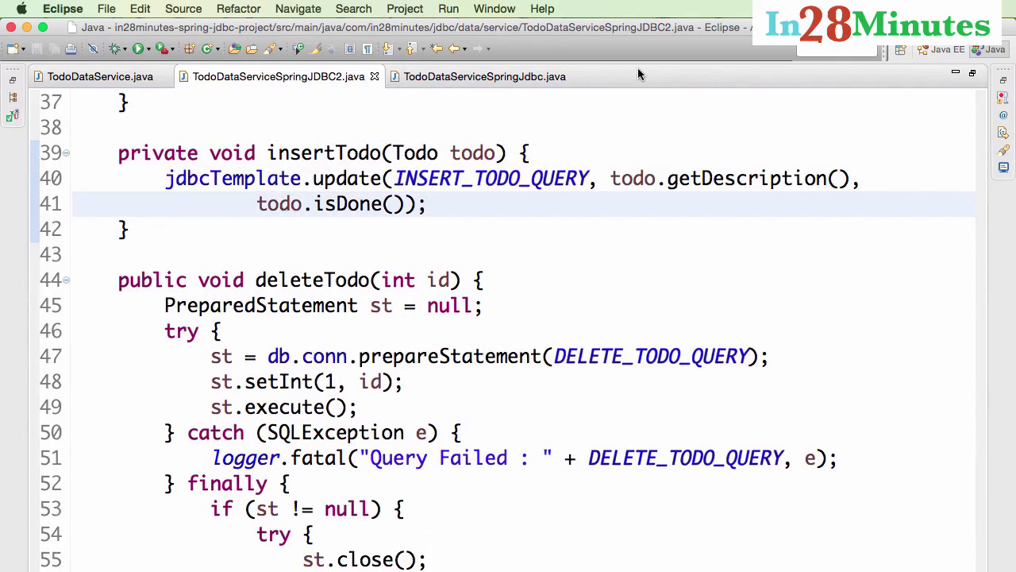
Replace deleteTodo's try/catch/finally code with jdbcTemplate.update(DELETE_TODO_QUERY, id)
click(432, 203)
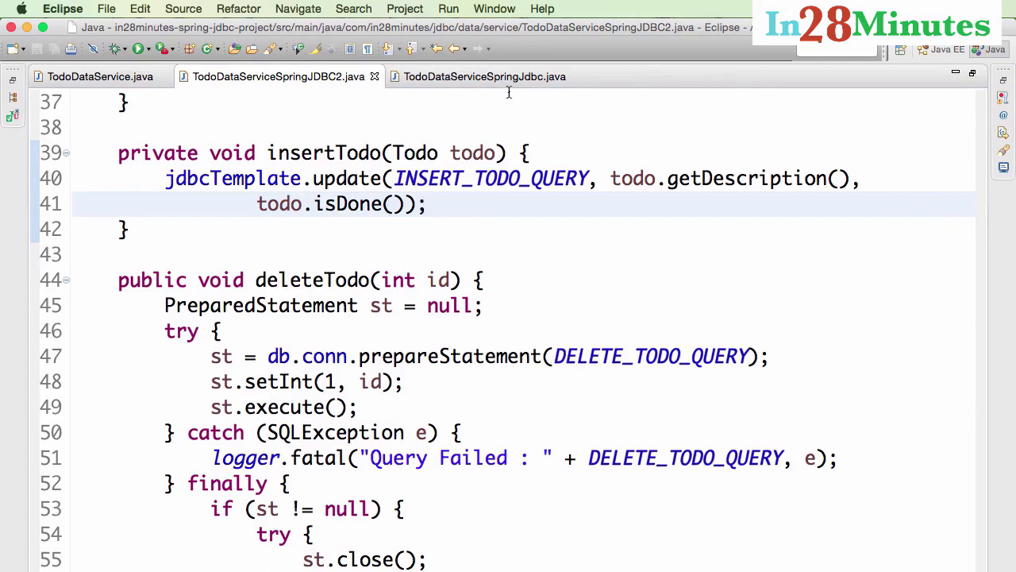
click(541, 279)
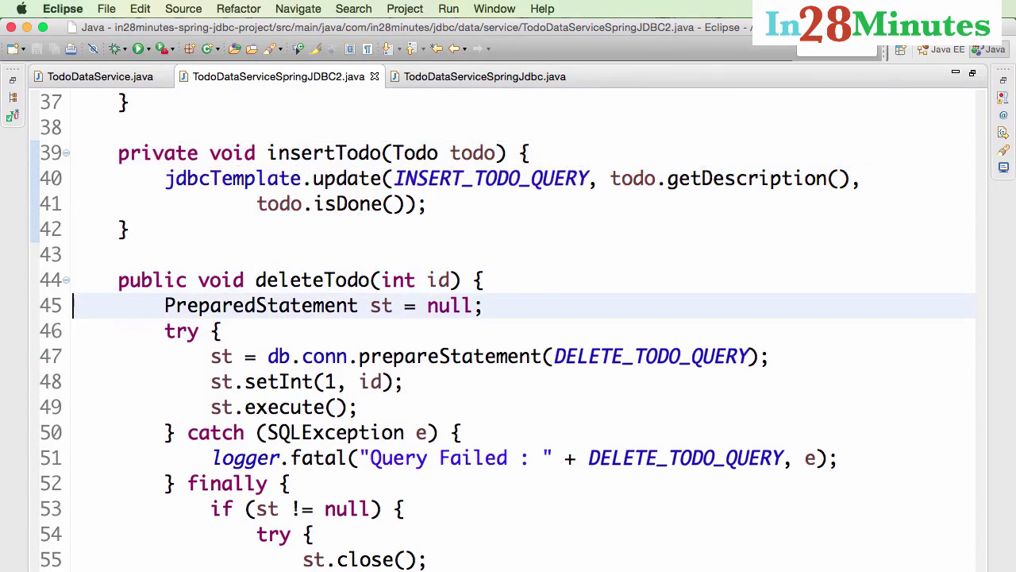
text(jdbcTemplate.update(DELETE_TODO_QUERY, id);)
key(Enter)
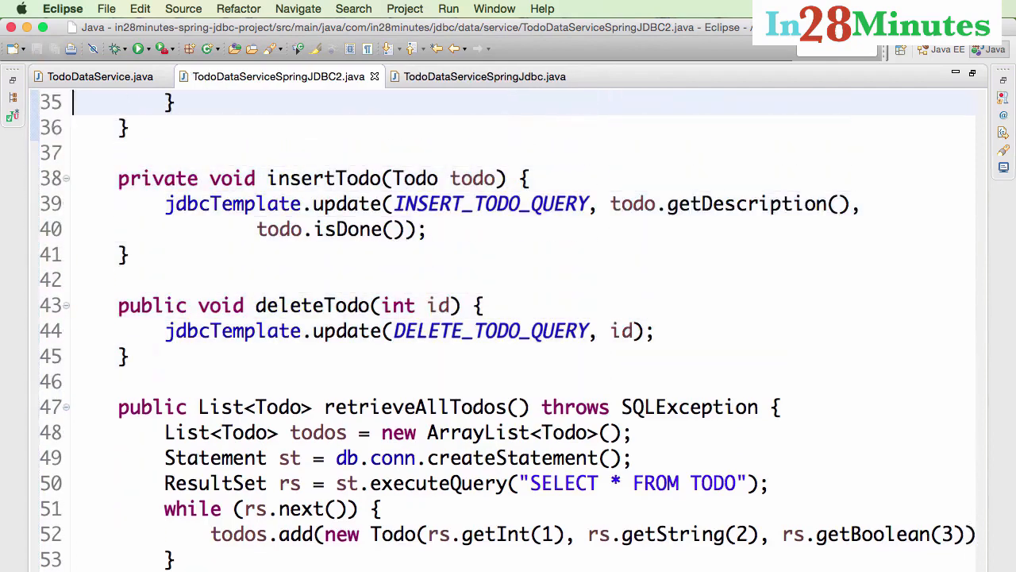
click(127, 356)
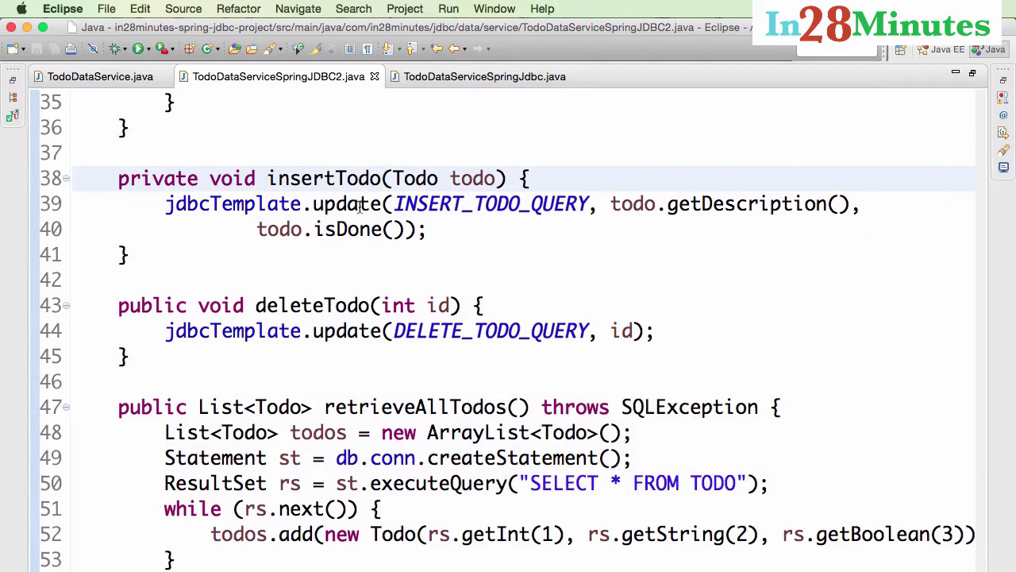
double_click(491, 204)
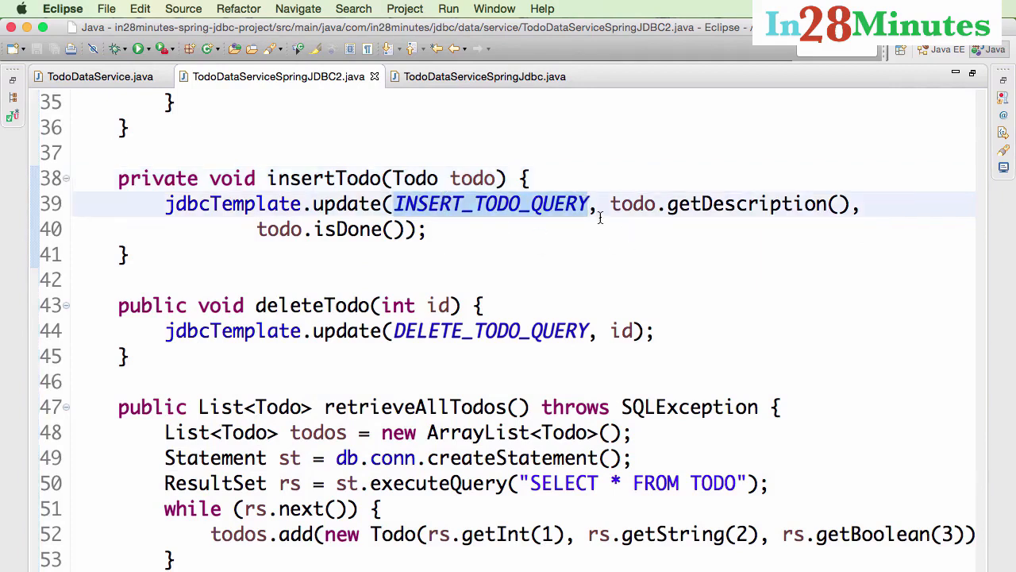
drag(612, 203, 425, 229)
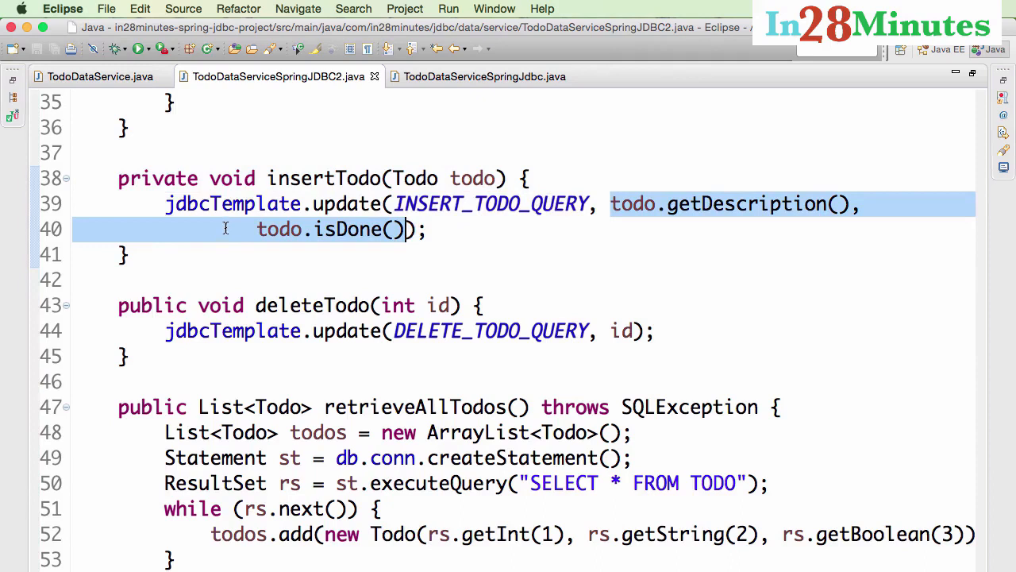
double_click(232, 204)
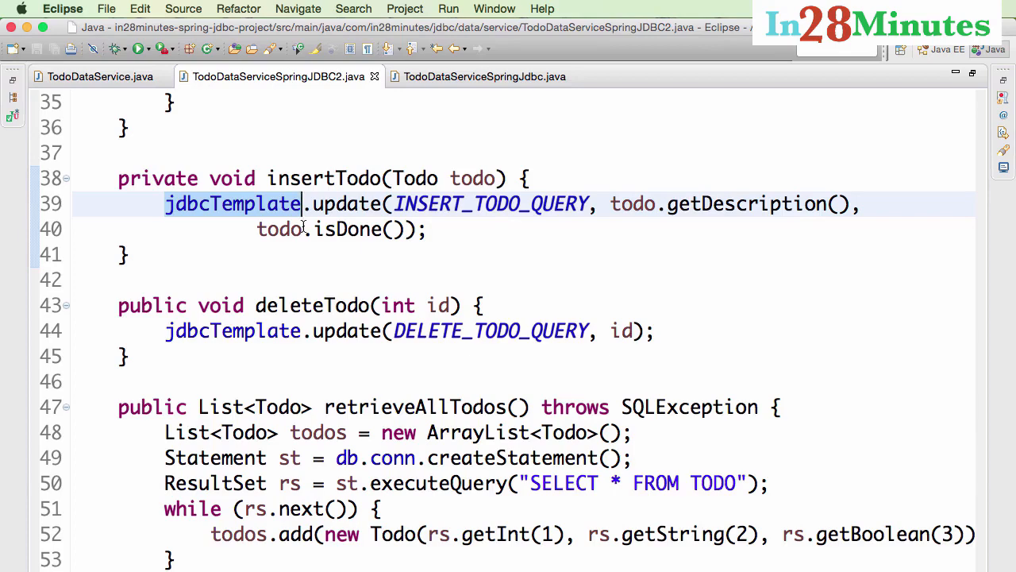
scroll(down, 3)
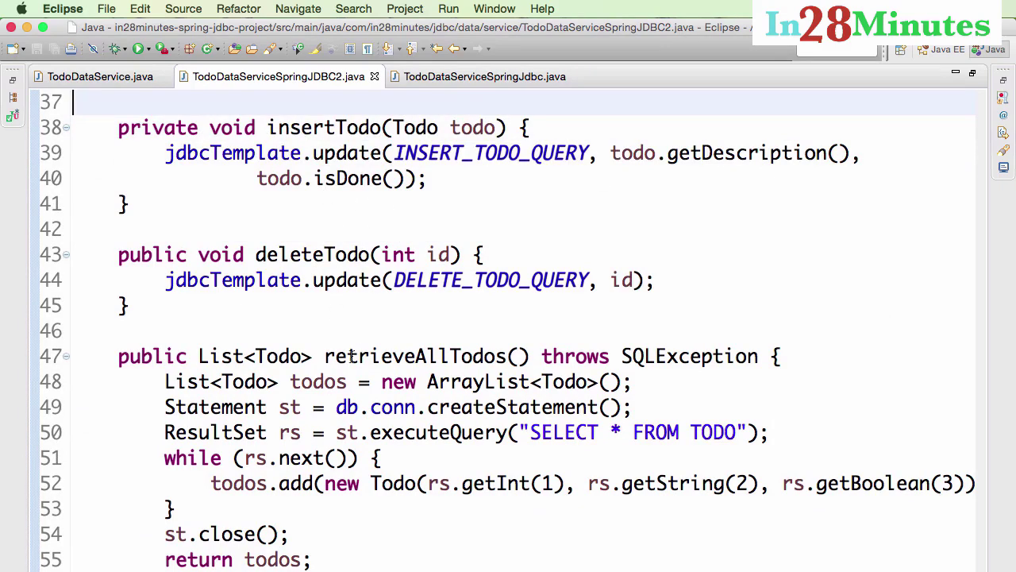
mouse_move(355, 373)
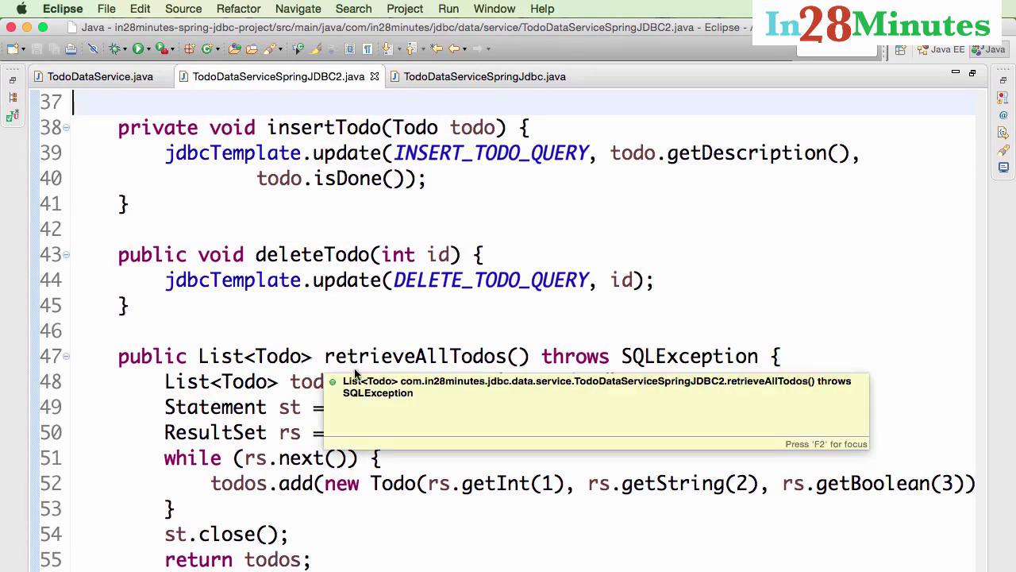
Begin retrieveAllTodos with jdbcTemplate.query("SELECT * FROM TODO", ...) leaving the second argument empty
double_click(413, 356)
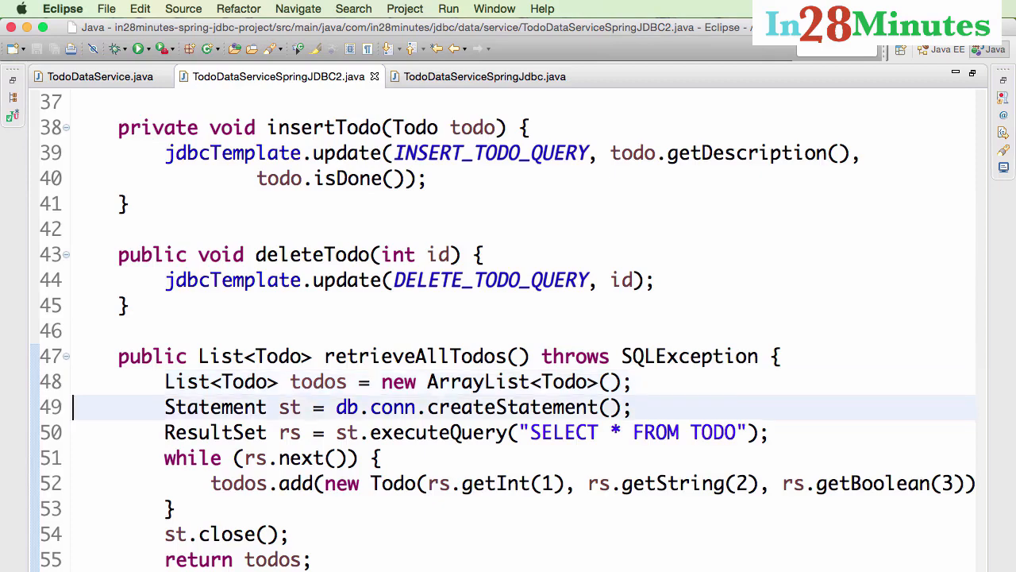
text(jdbc)
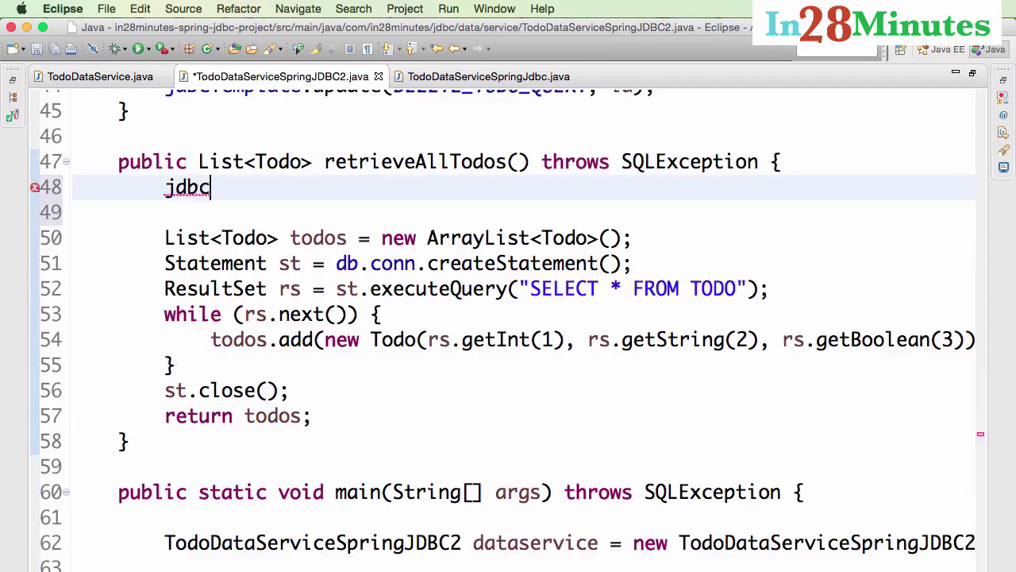
text(Template)
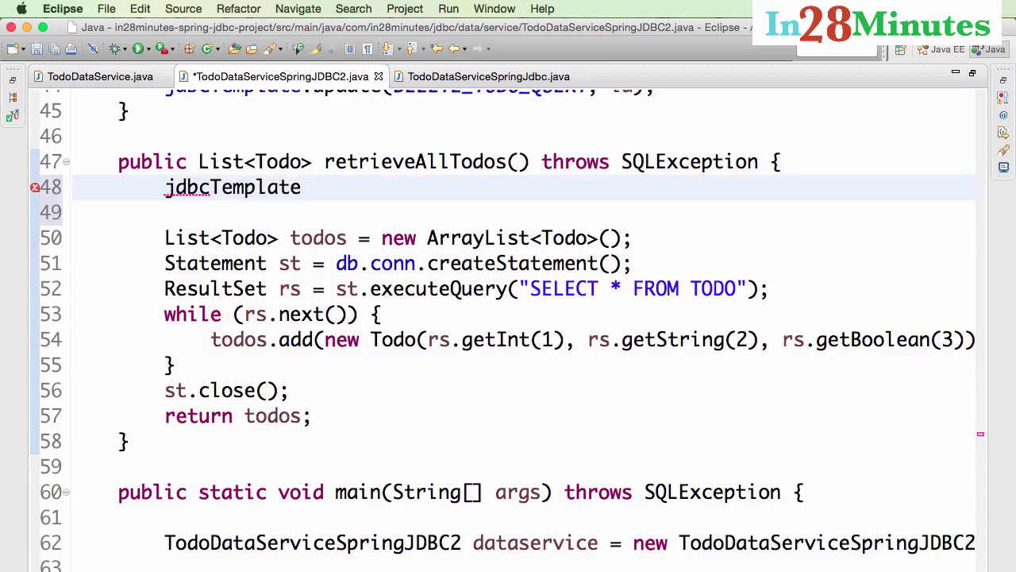
text(.q)
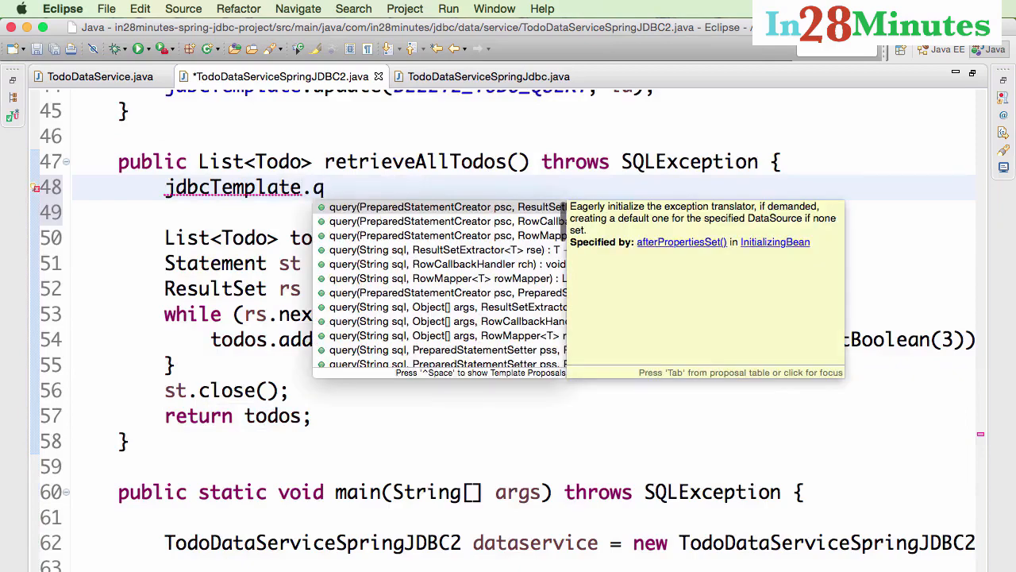
click(442, 207)
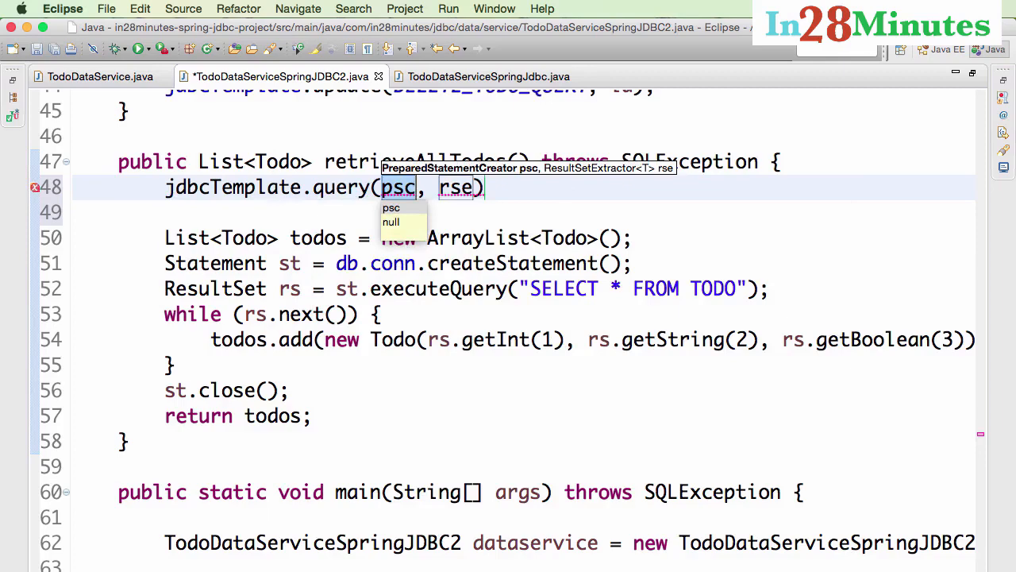
text("SELECT * FROM TODO")
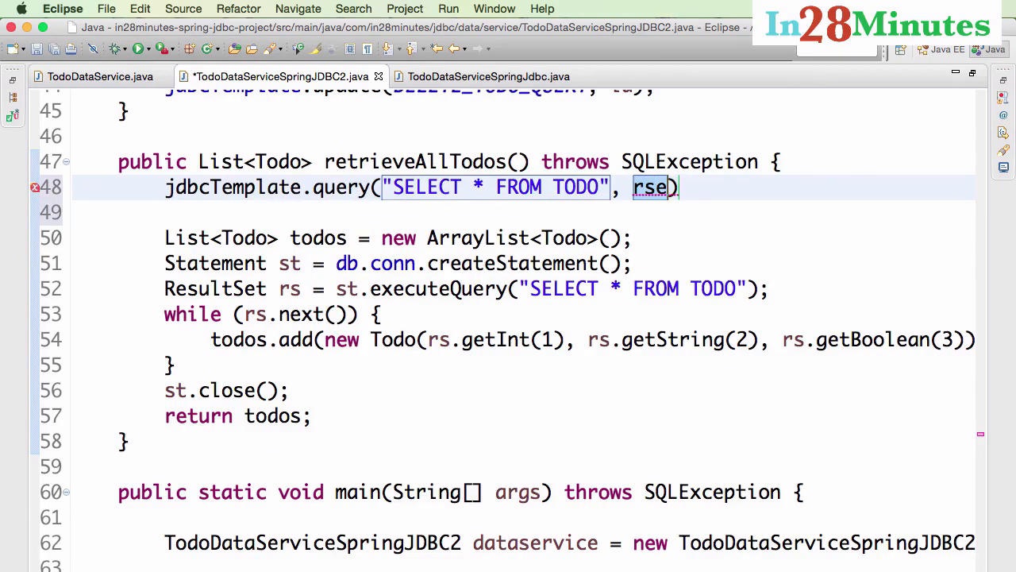
key(Delete)
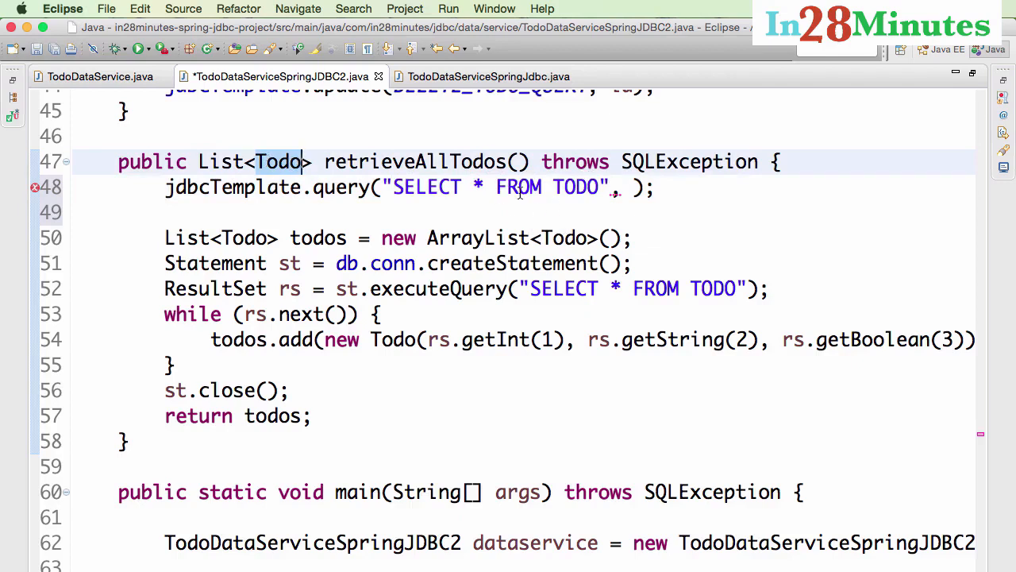
mouse_move(443, 339)
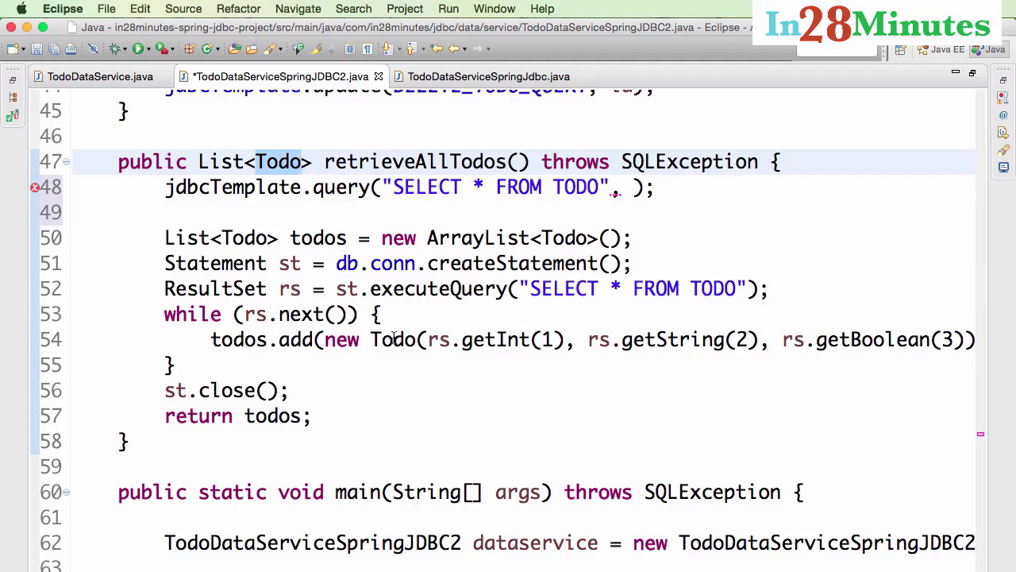
mouse_move(796, 340)
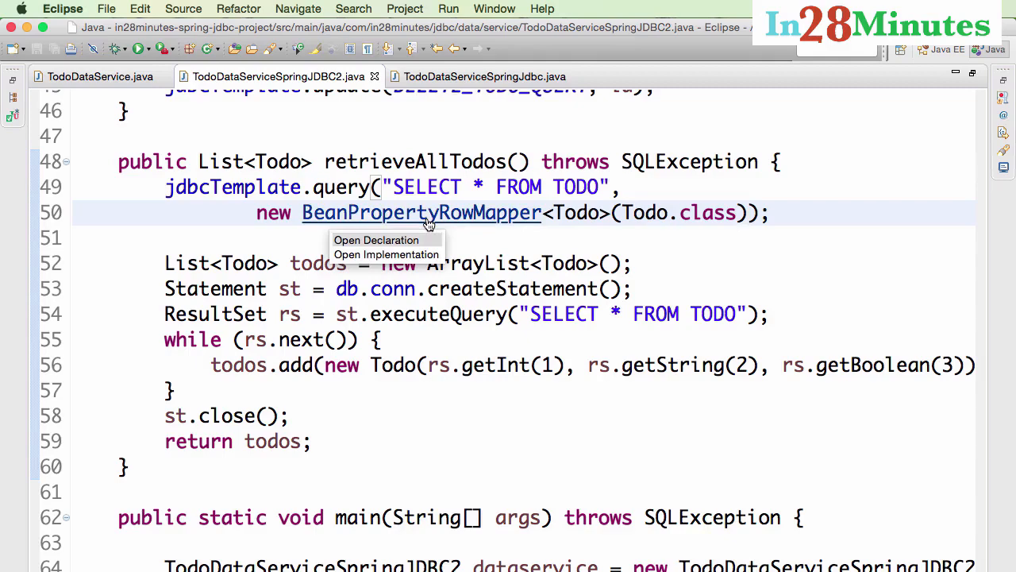
mouse_move(616, 228)
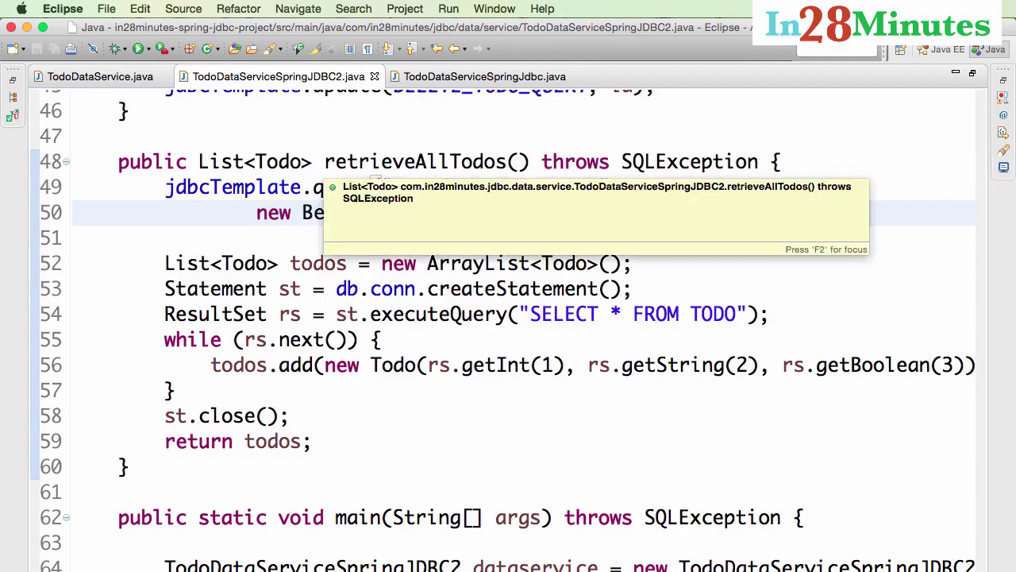
Put the IS_DONE BOOLEAN column on its own line in db_file.script and open Todo.java
click(634, 76)
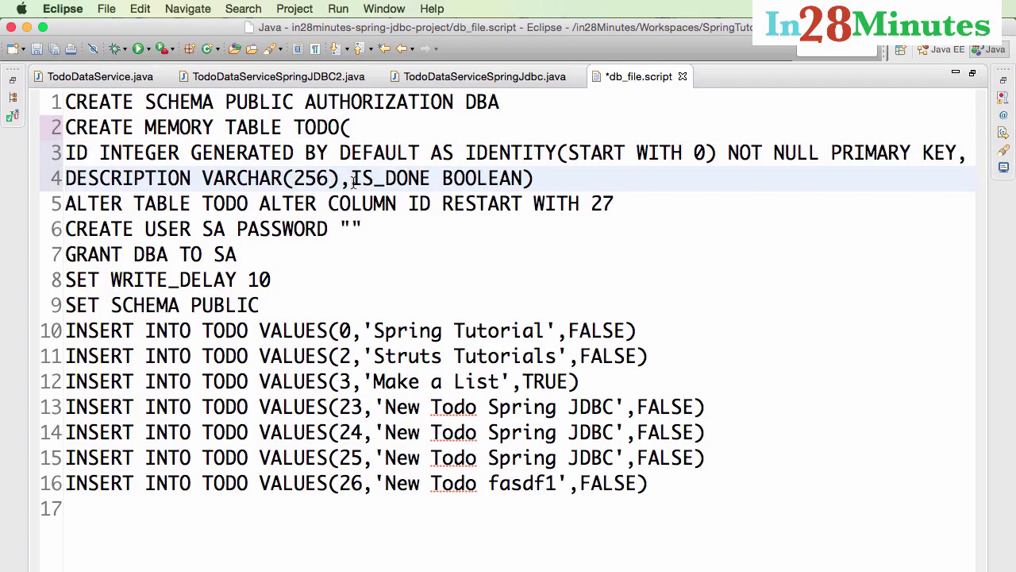
key(Enter)
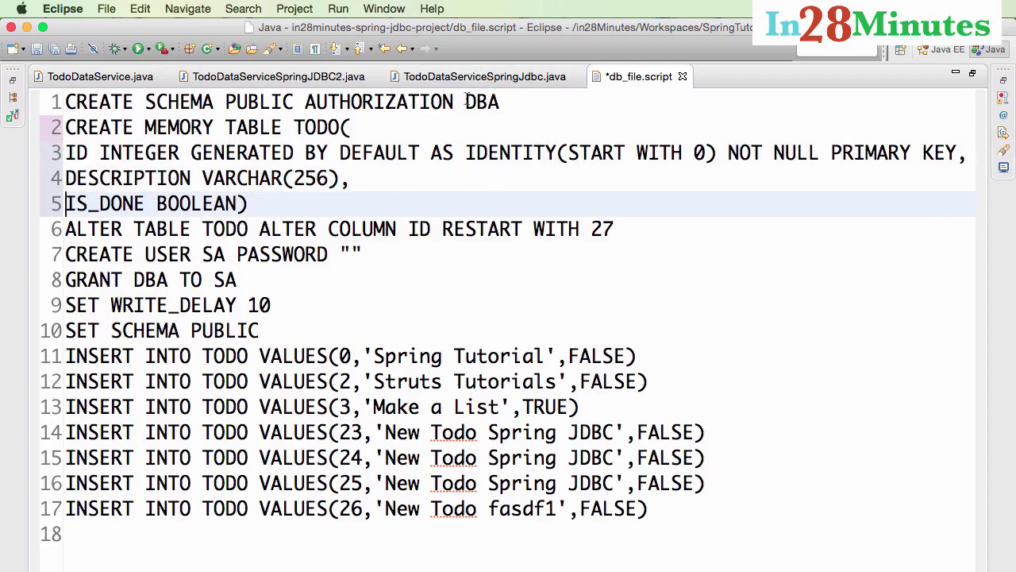
click(103, 76)
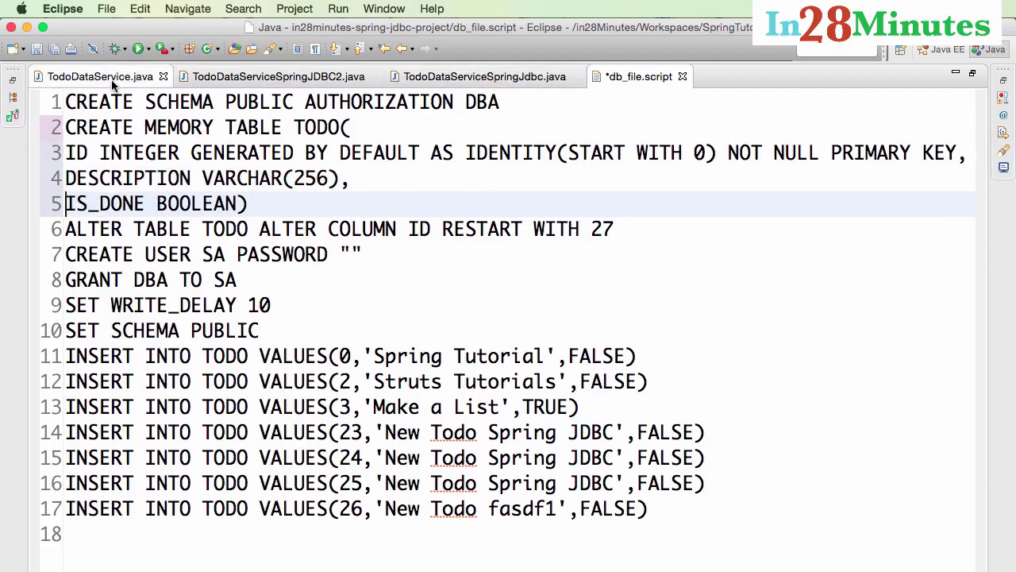
text(To)
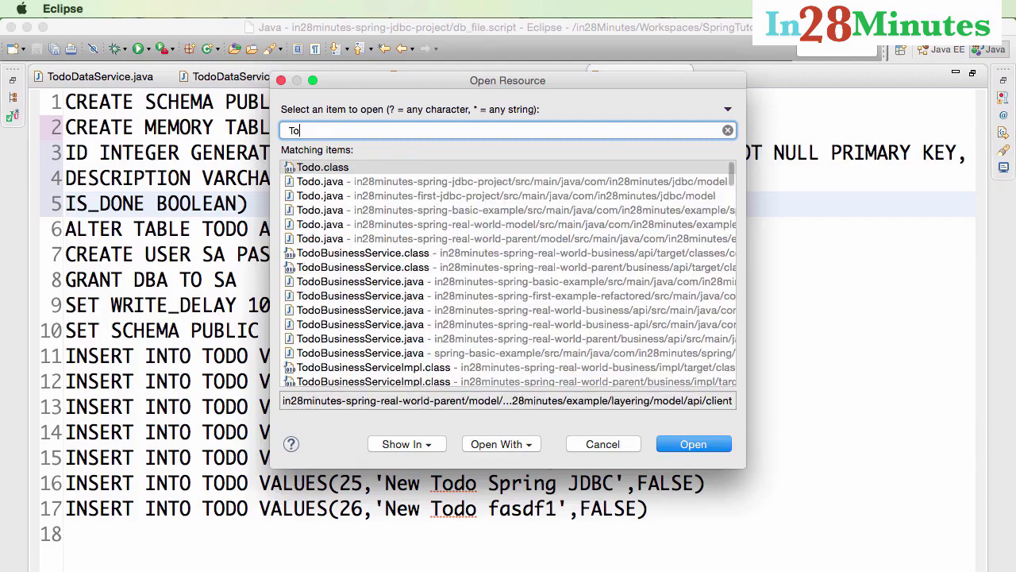
click(322, 195)
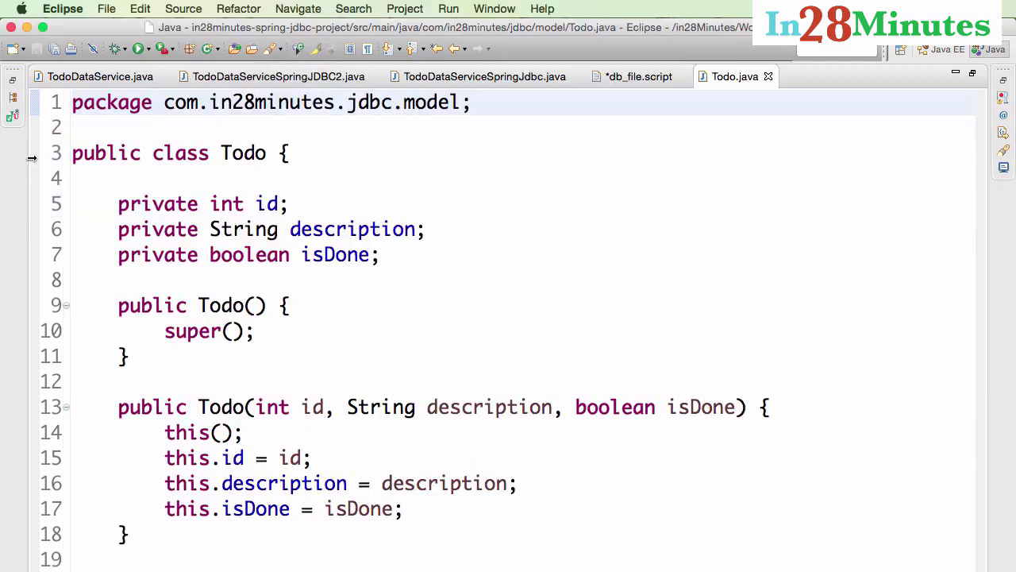
Flip between db_file.script, TodoDataServiceSpringJdbc.java and Todo.java, ending on the Todo fields
click(631, 77)
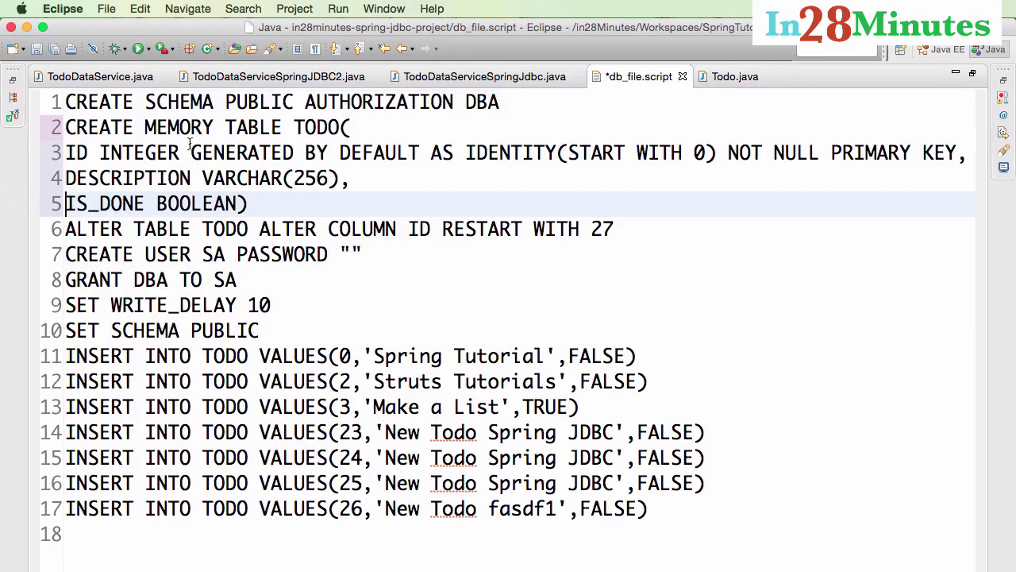
click(731, 76)
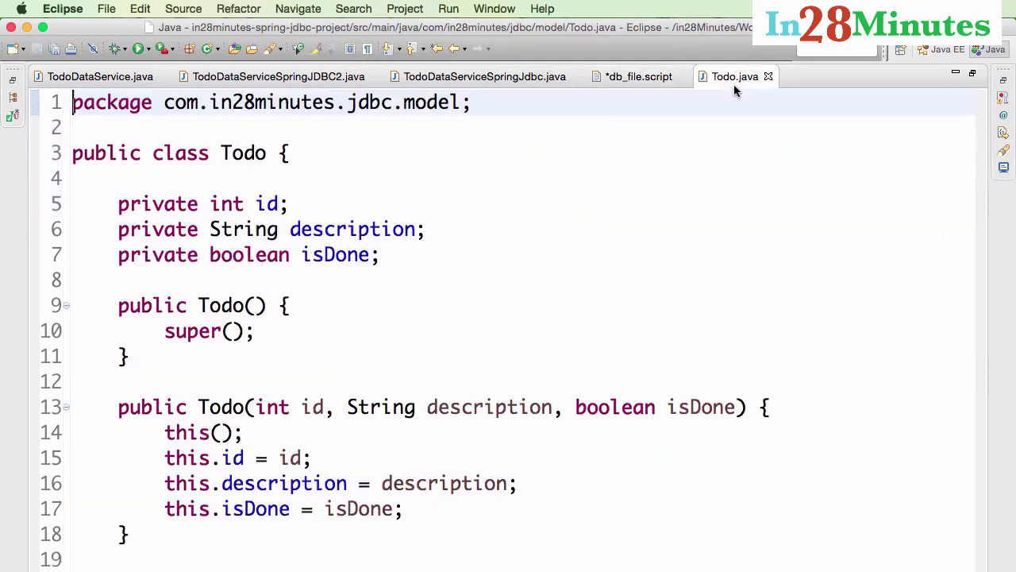
click(635, 77)
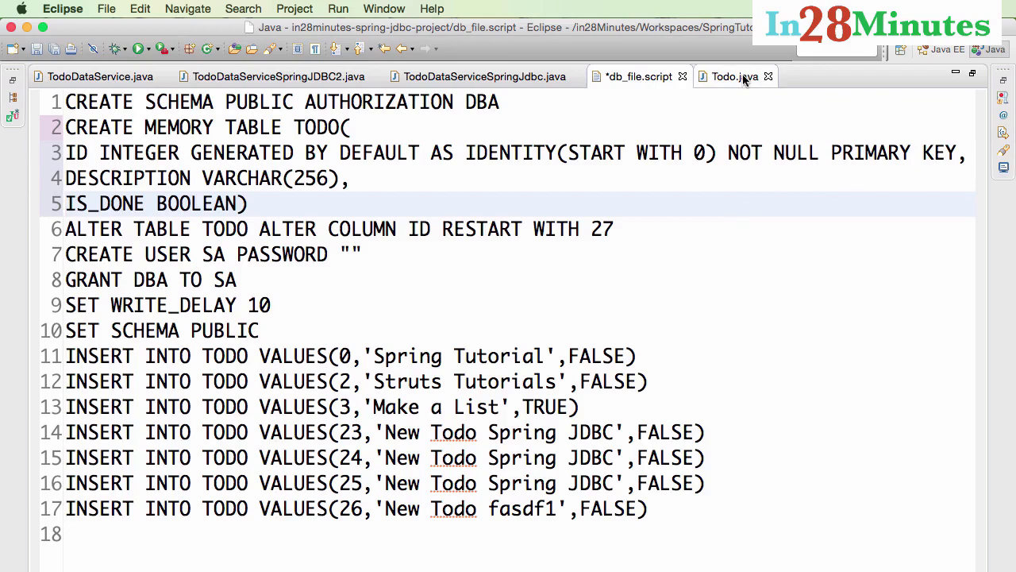
click(733, 76)
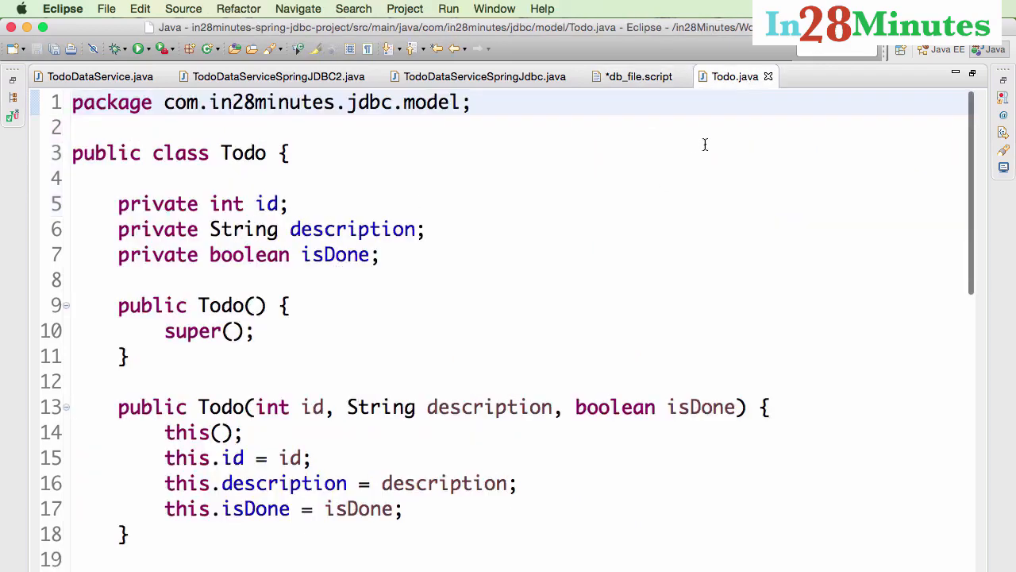
mouse_move(616, 77)
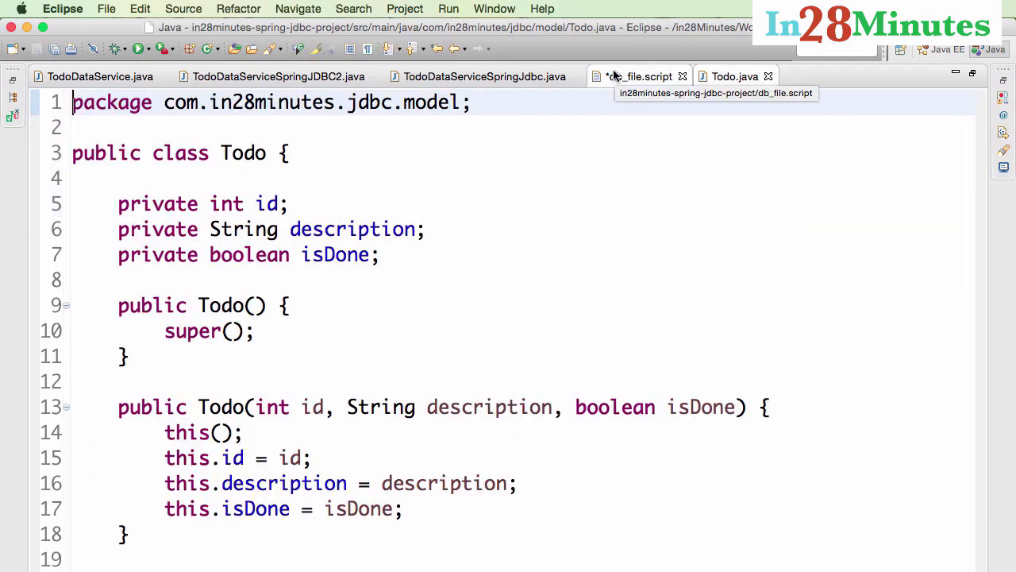
mouse_move(501, 85)
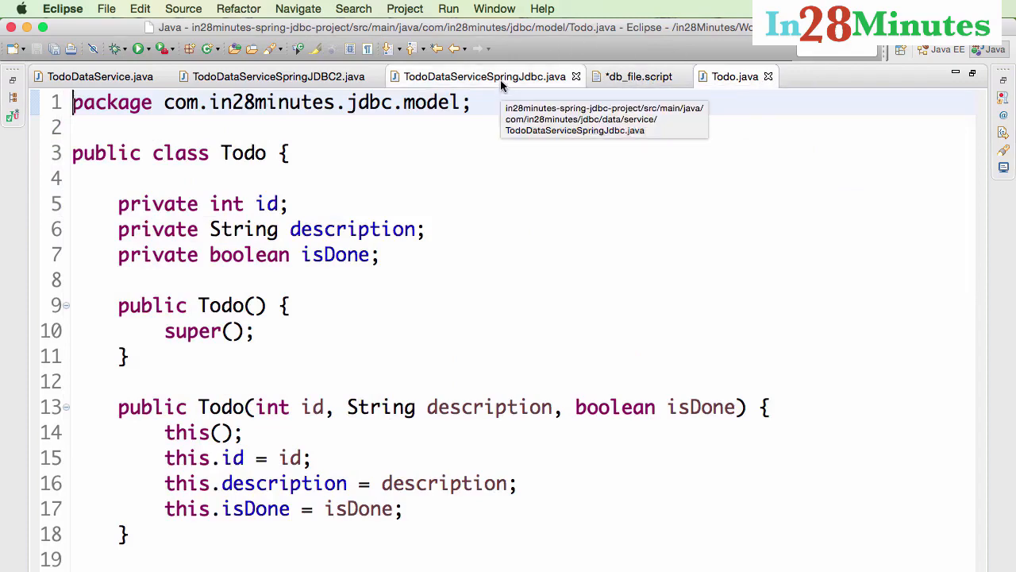
click(479, 76)
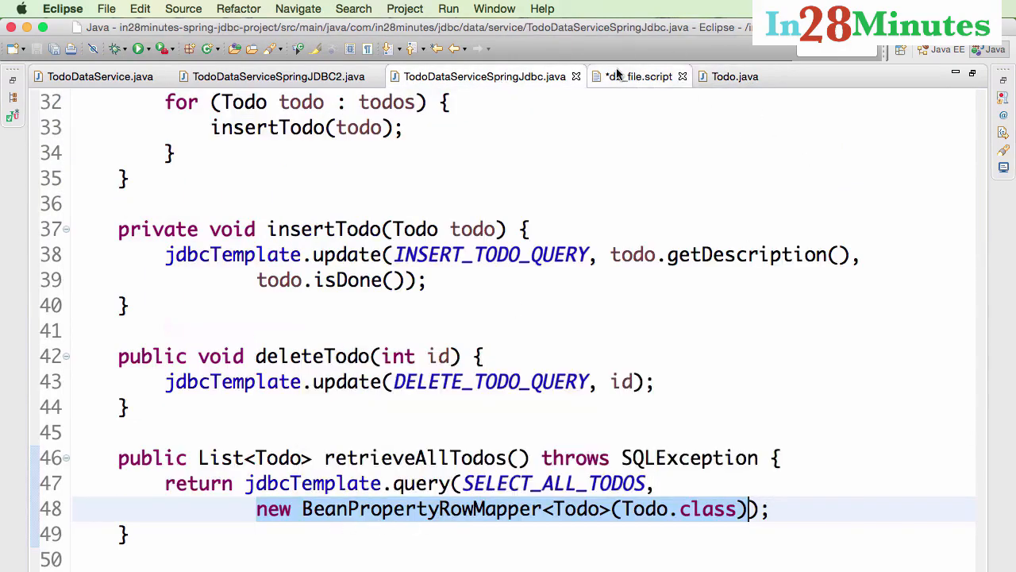
click(635, 76)
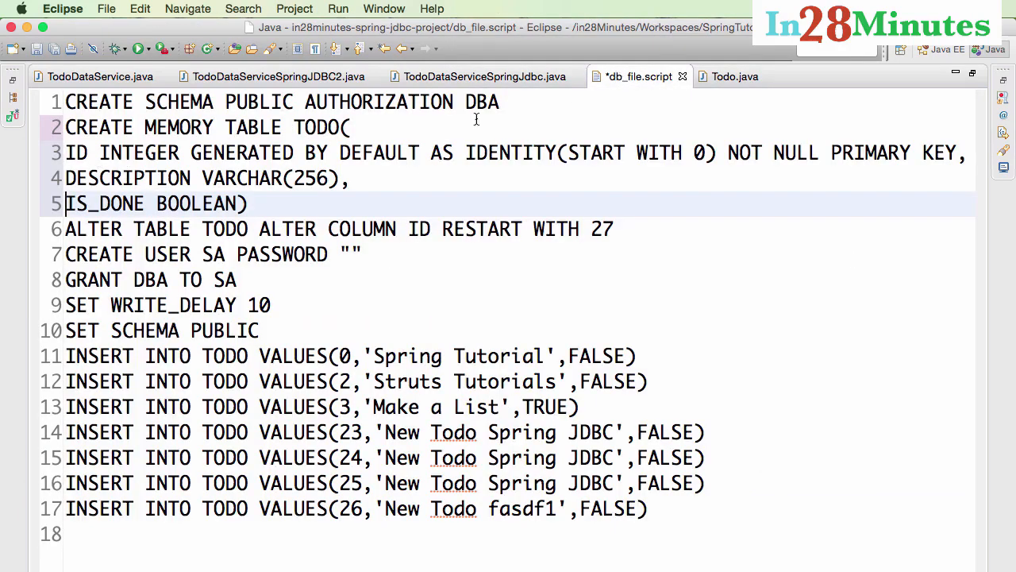
click(734, 76)
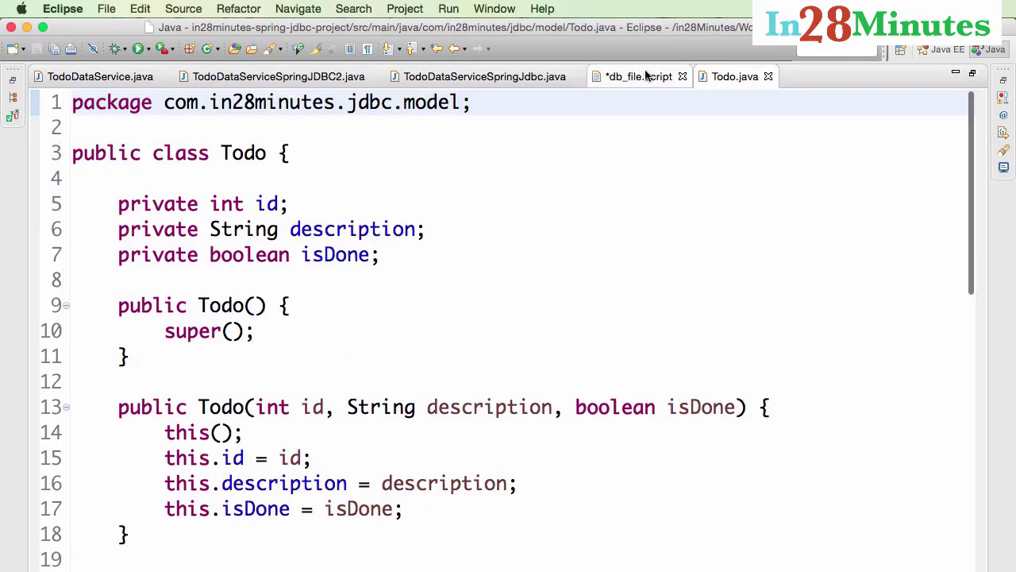
click(635, 76)
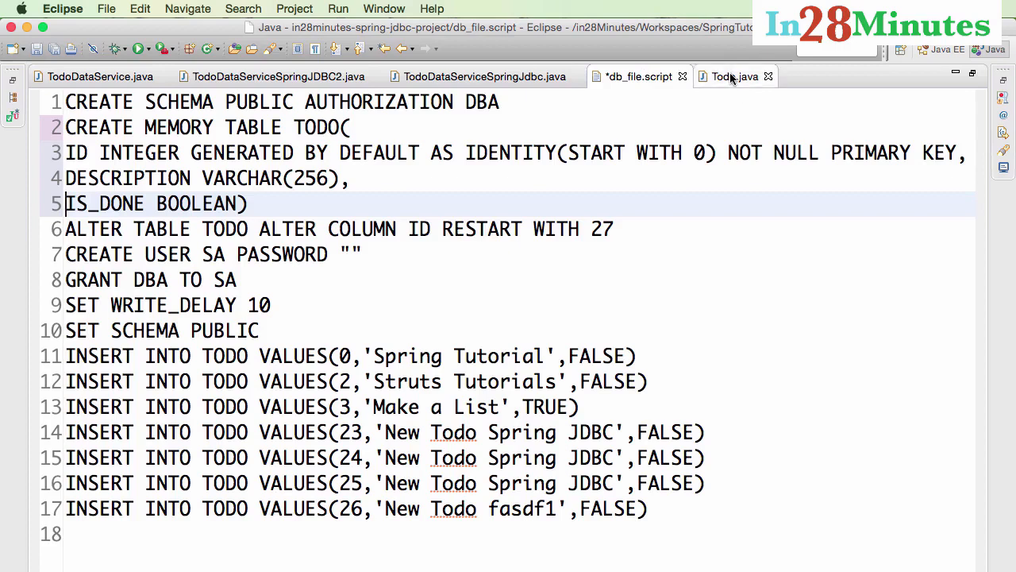
click(734, 76)
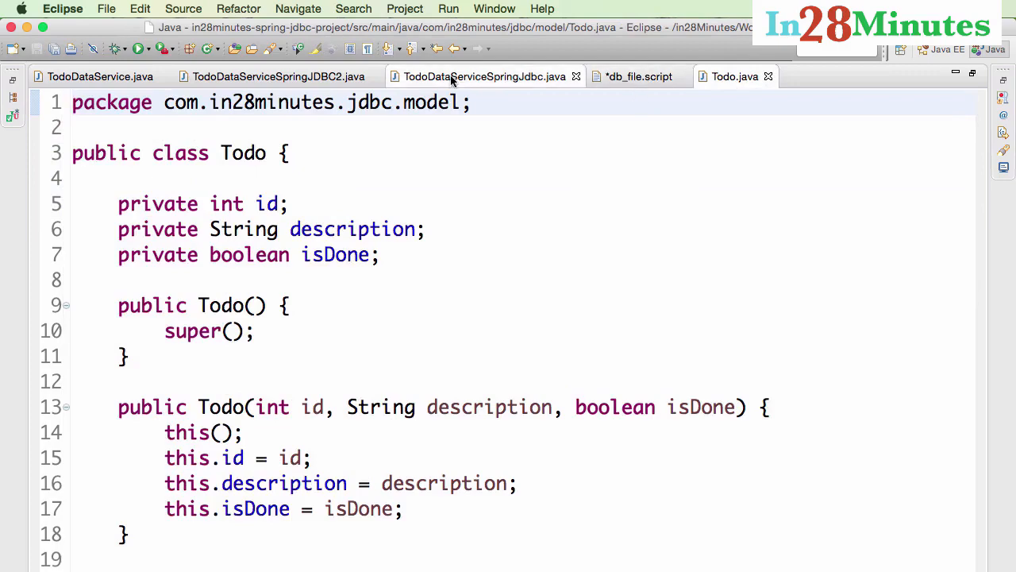
Review insertTodo, deleteTodo and the BeanPropertyRowMapper-based retrieveAllTodos in TodoDataServiceSpringJdbc
click(482, 76)
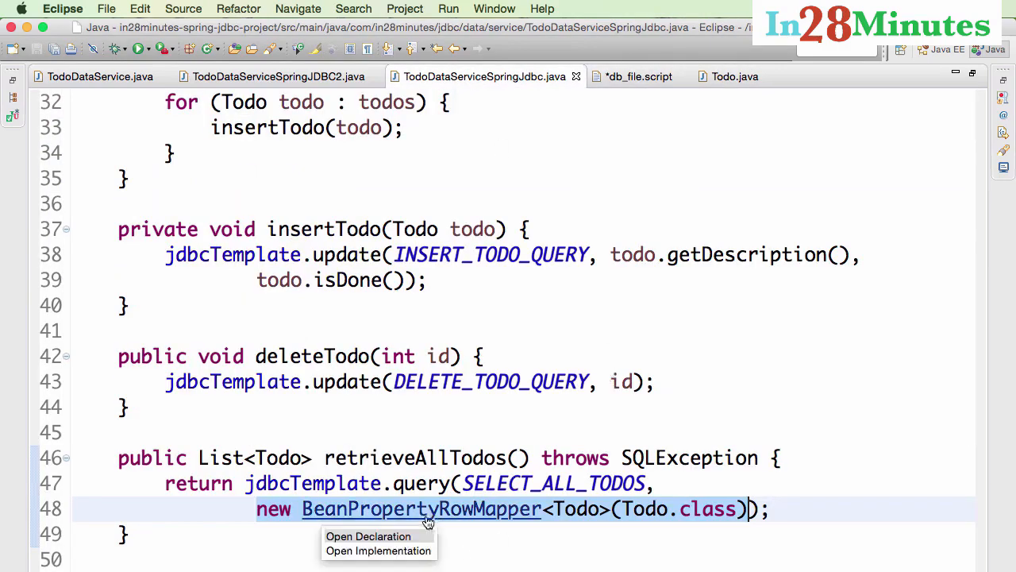
mouse_move(464, 518)
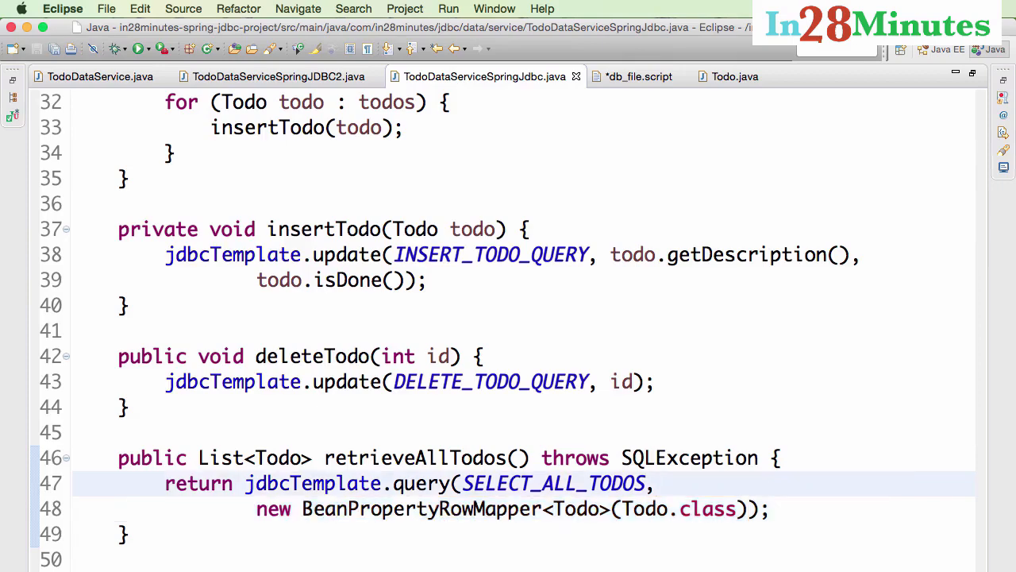
mouse_move(640, 313)
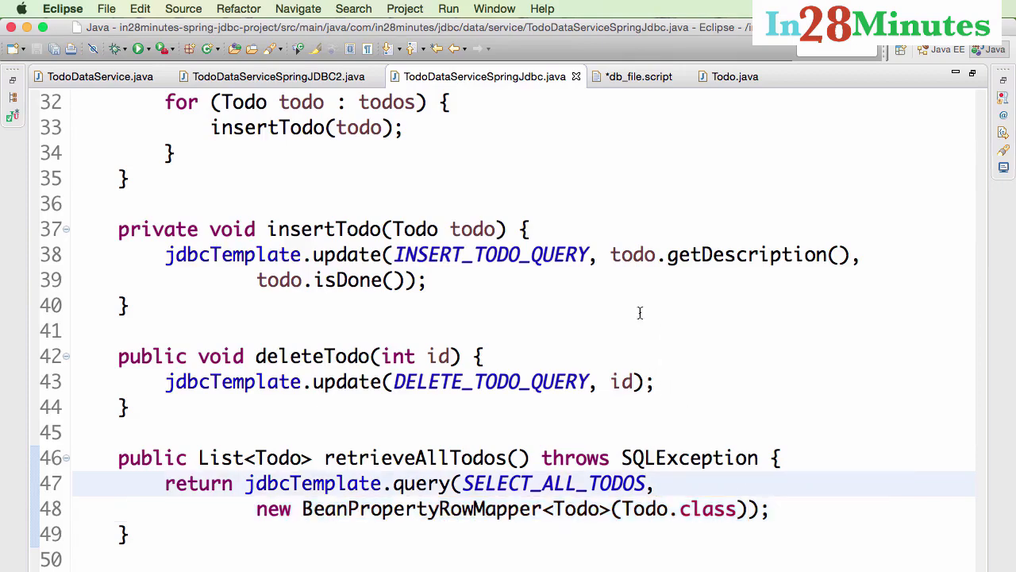
right_click(640, 312)
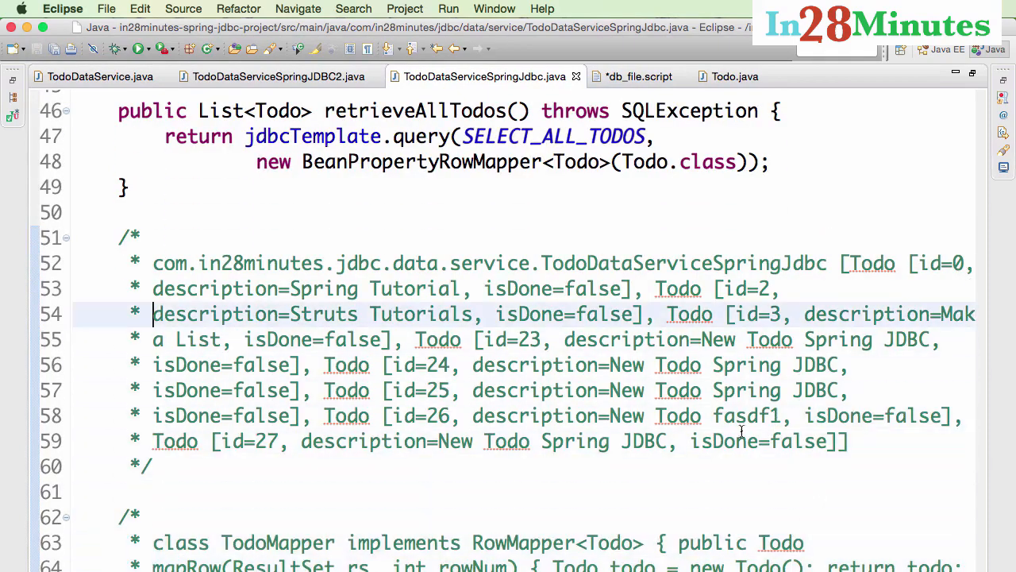
mouse_move(626, 442)
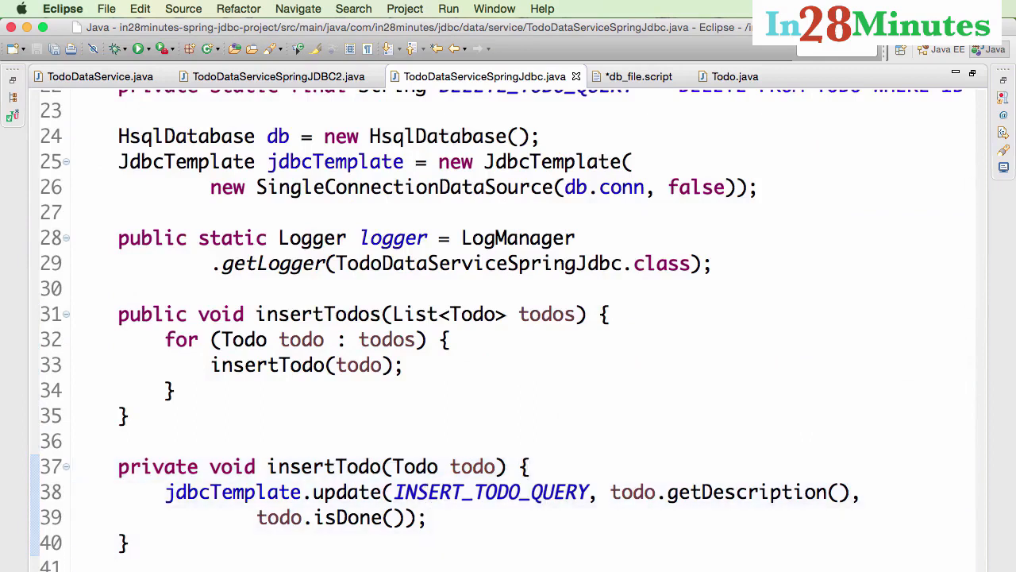
scroll(down, 3)
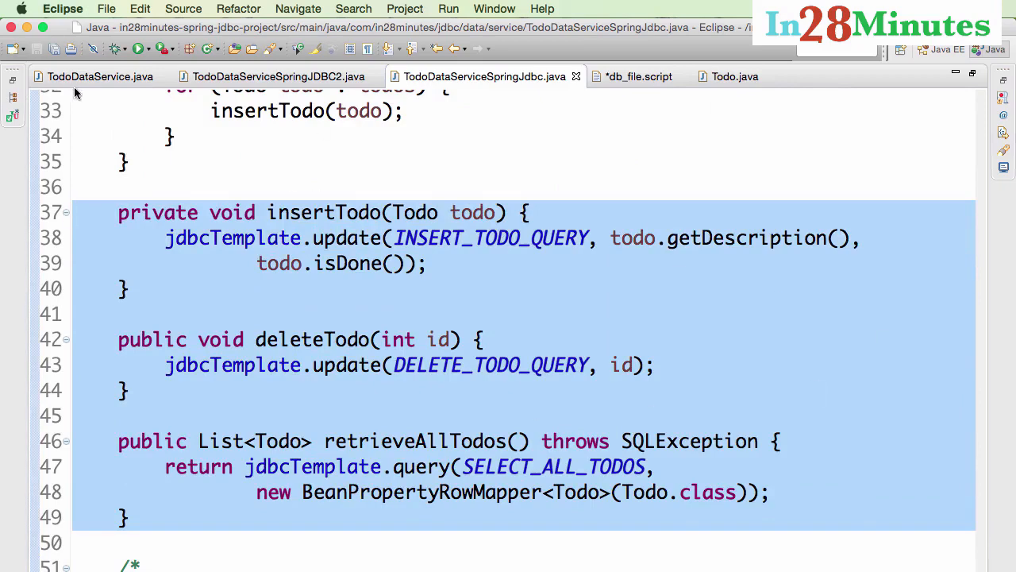
Compare the hand-written JDBC and JDBC2 services' mapping code, then return to the Spring JDBC service
click(89, 76)
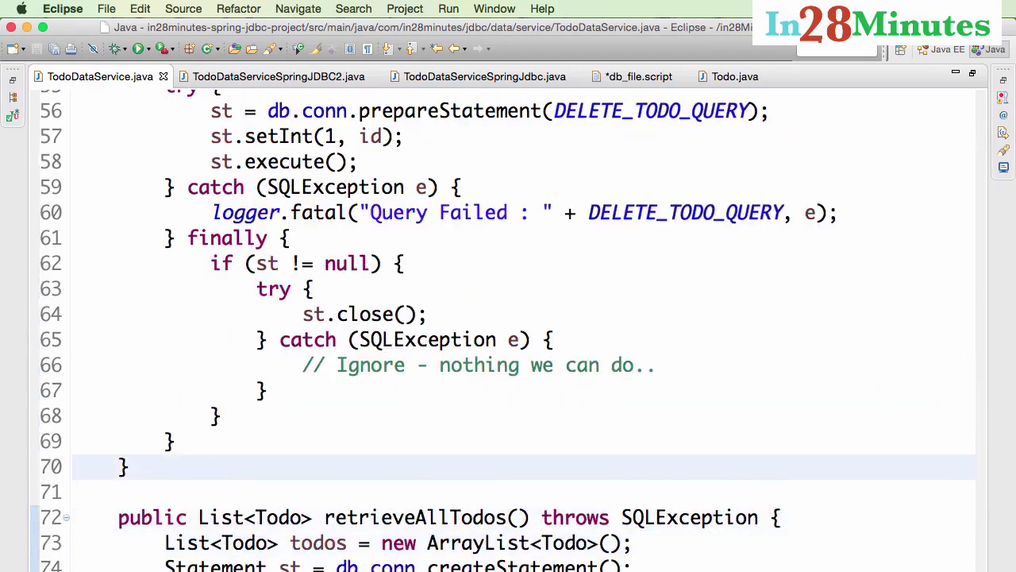
drag(210, 137, 127, 467)
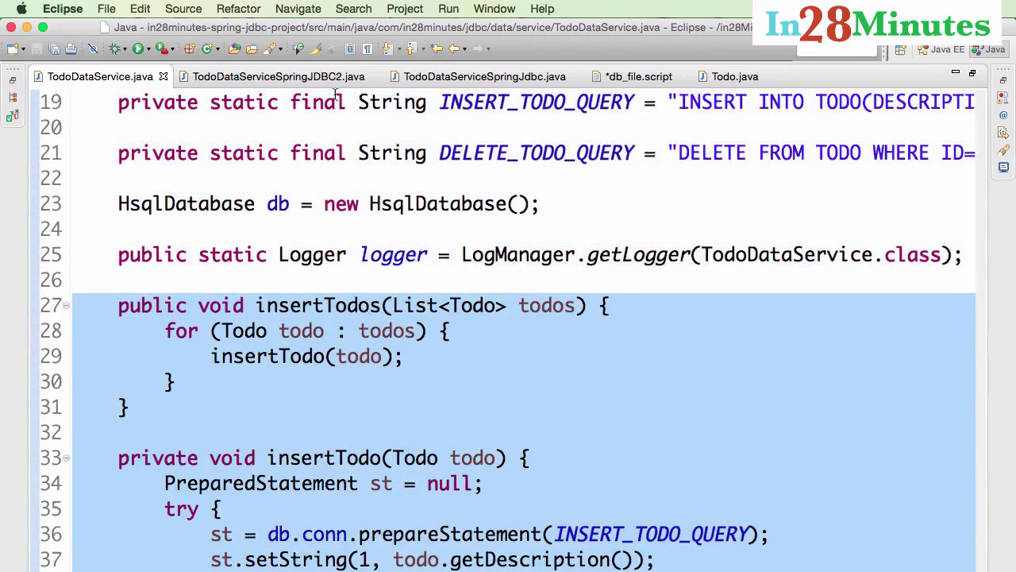
click(278, 76)
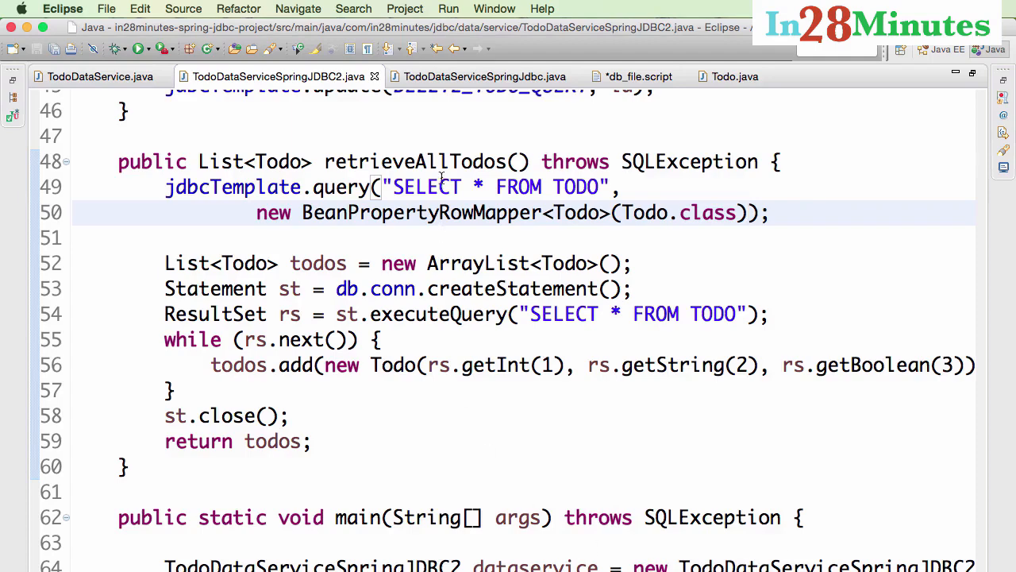
click(481, 76)
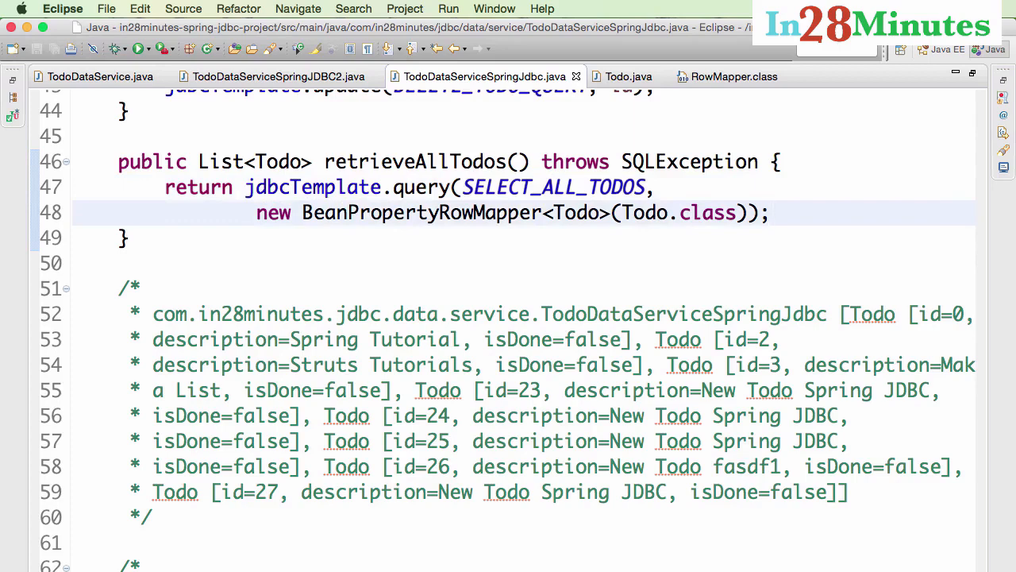
Replace the BeanPropertyRowMapper argument with an anonymous new RowMapper<Todo>(){ and its mapRow stub
click(657, 187)
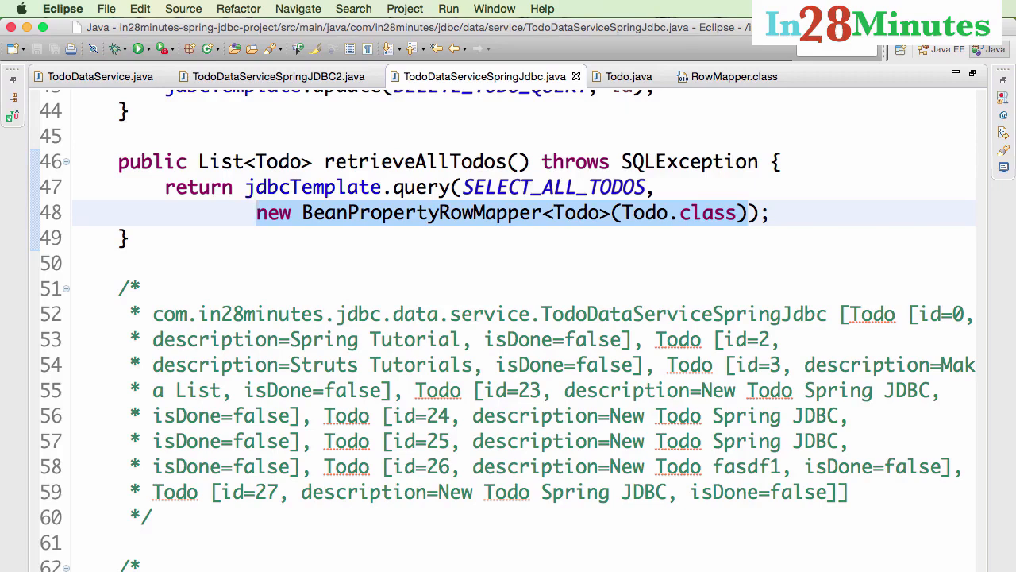
key(Delete)
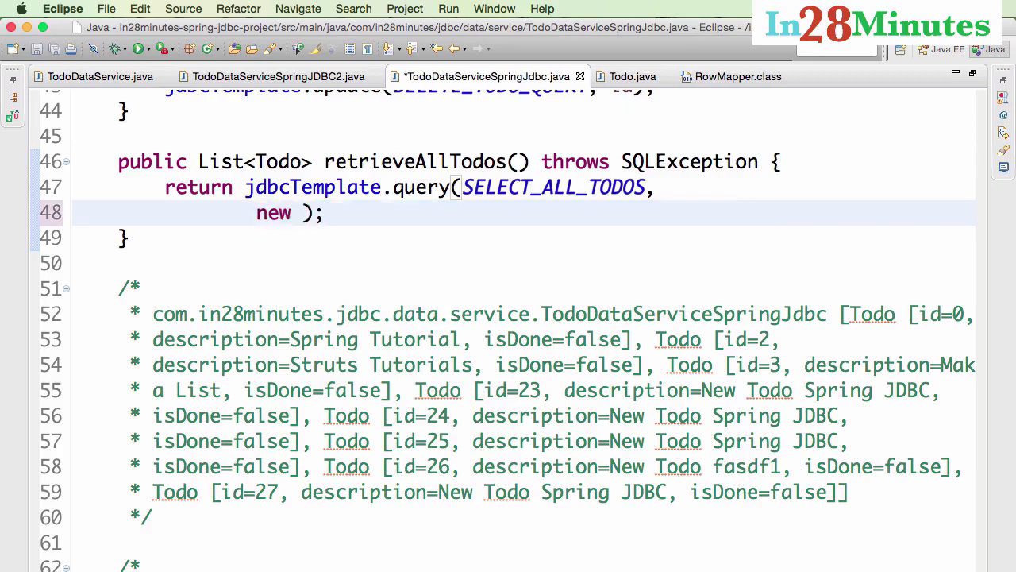
text(RowMa)
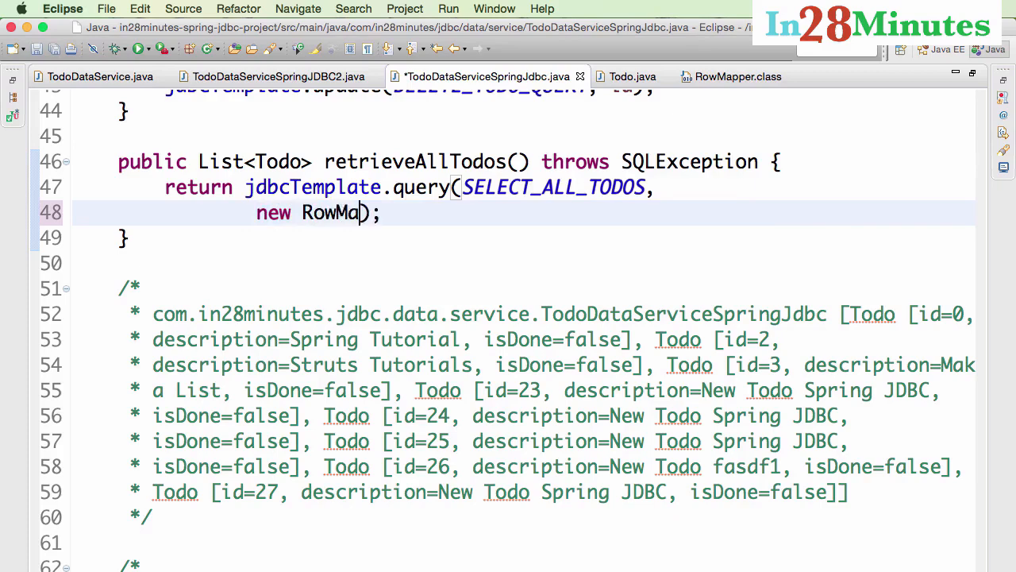
text(pper<>)
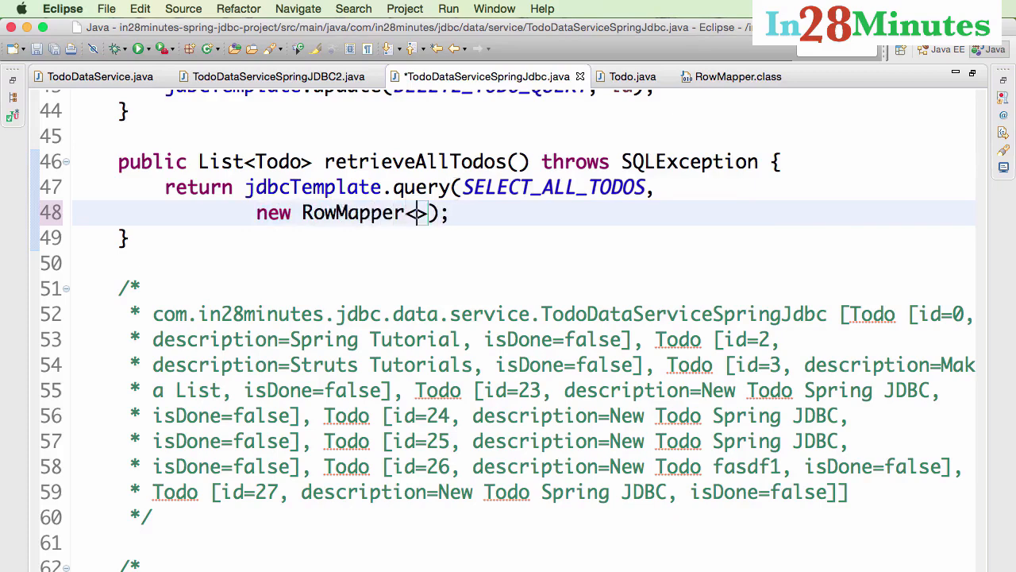
text(Todo)
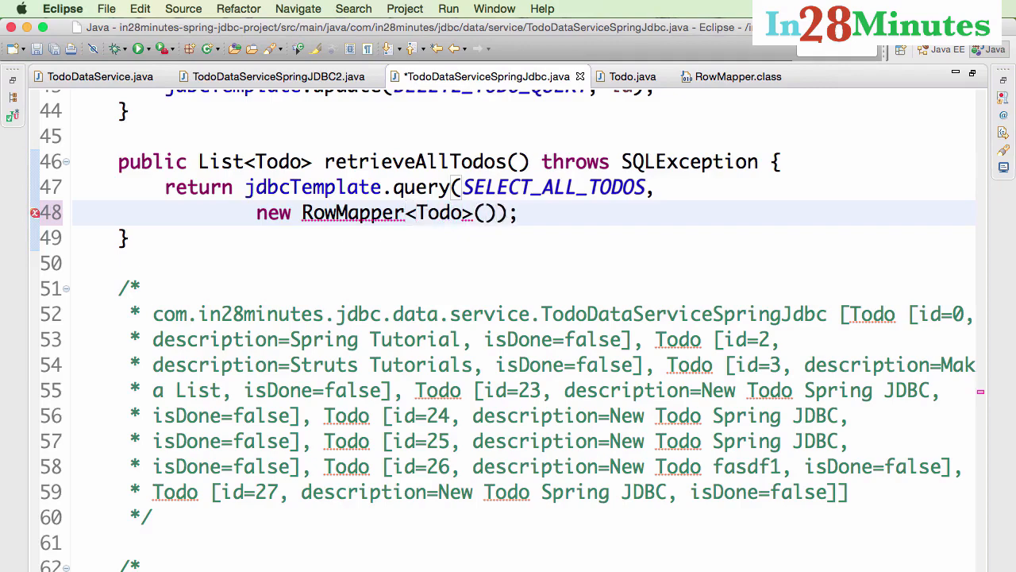
text({)
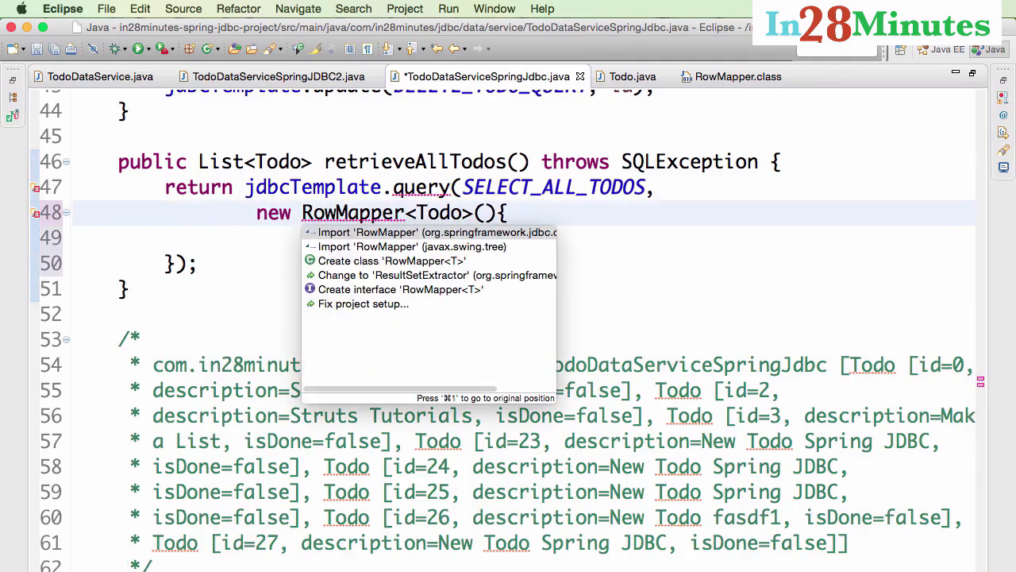
mouse_move(429, 232)
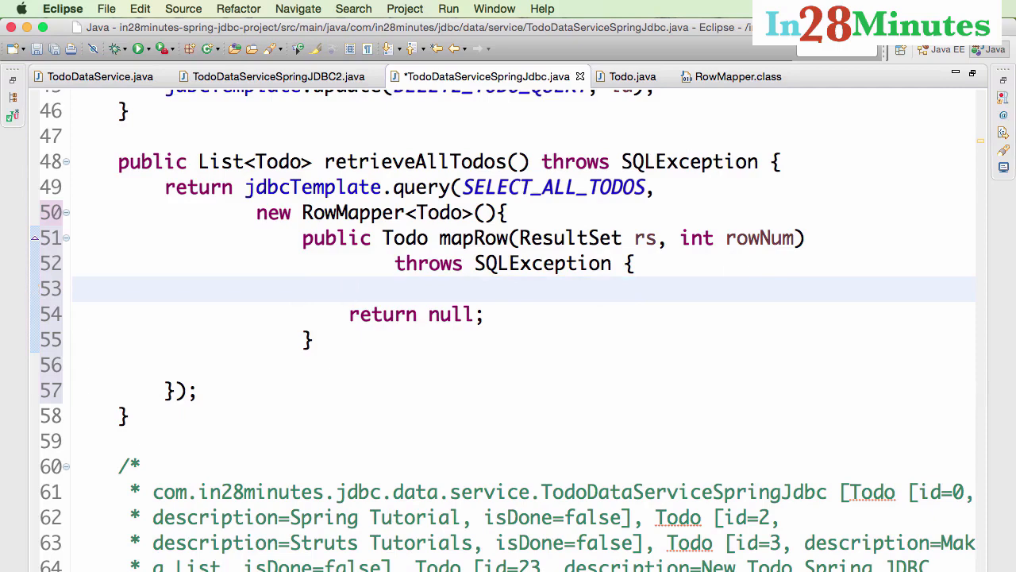
Make mapRow return new Todo(rs.getInt(1), rs.getString(2), rs.getBoolean(3)) copied from TodoDataService
click(89, 77)
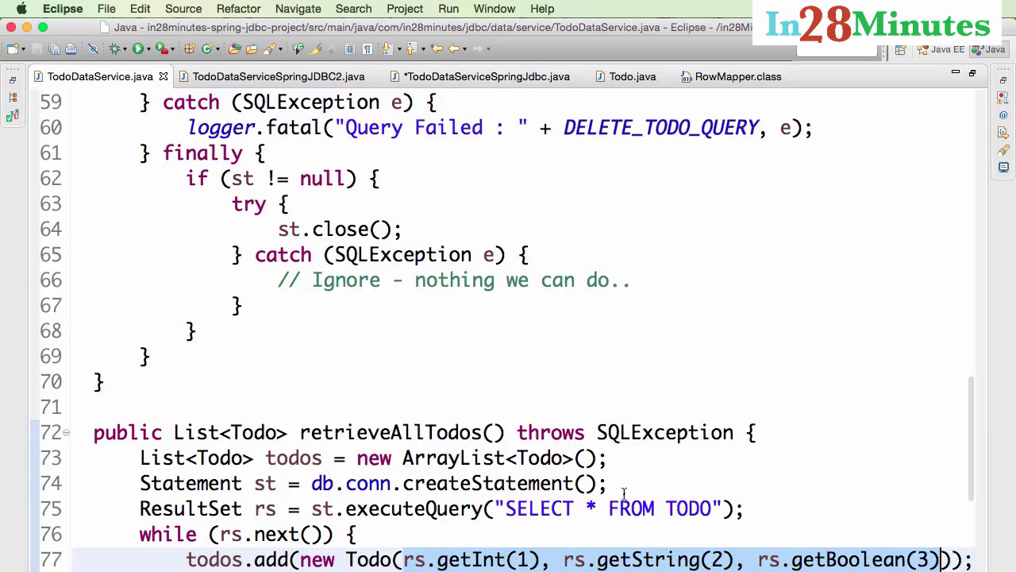
mouse_move(310, 559)
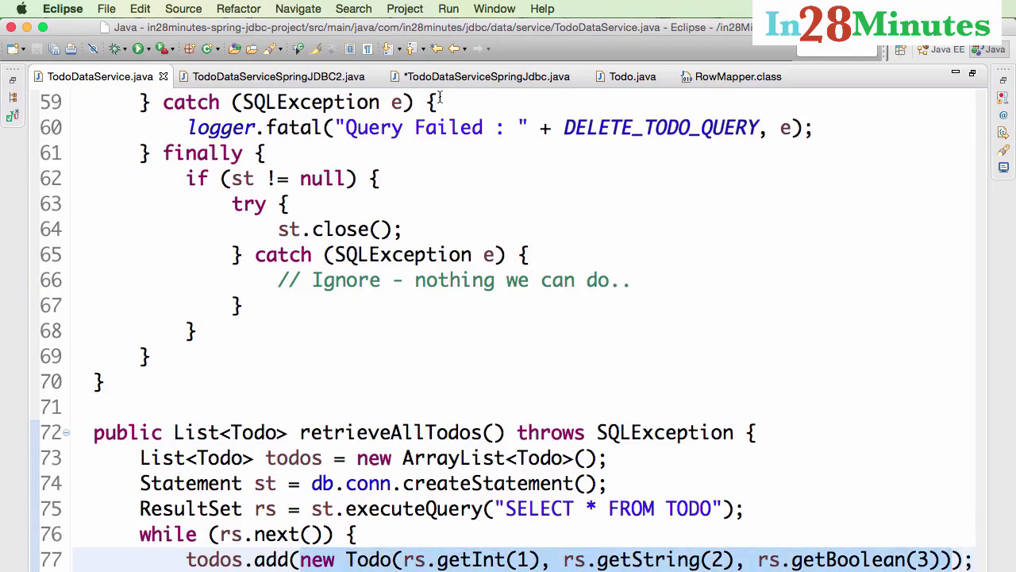
click(482, 76)
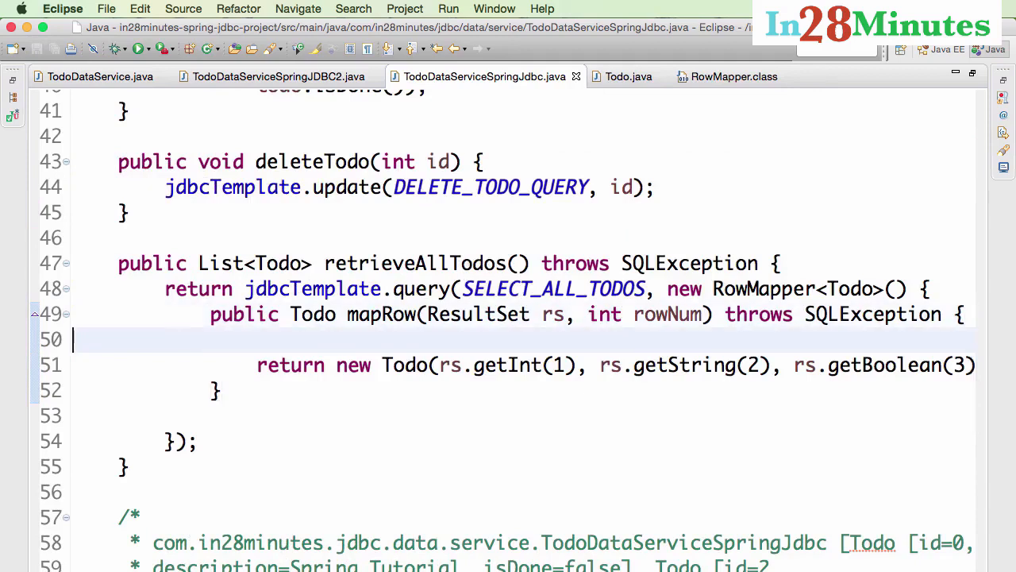
key(Backspace)
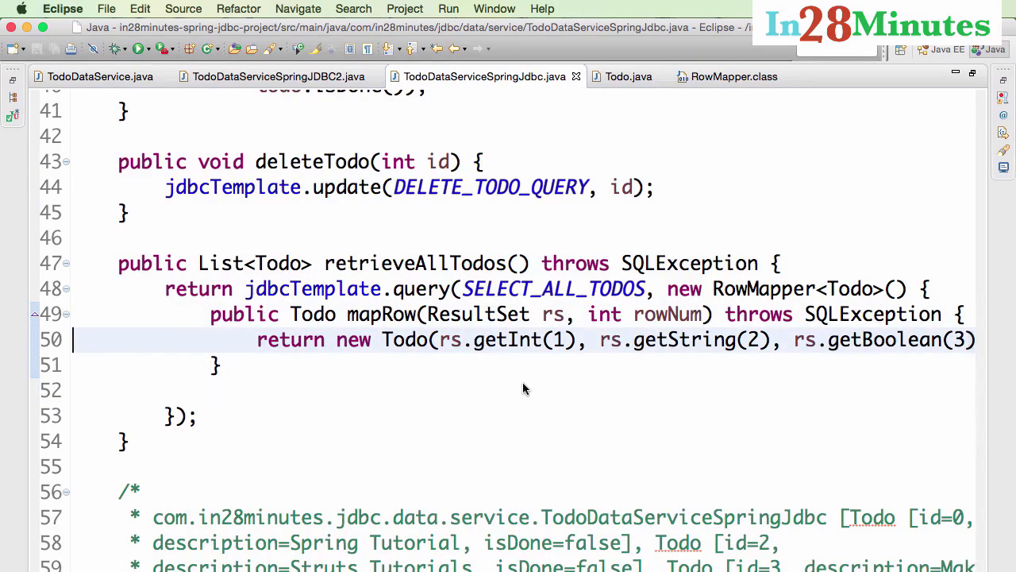
right_click(524, 389)
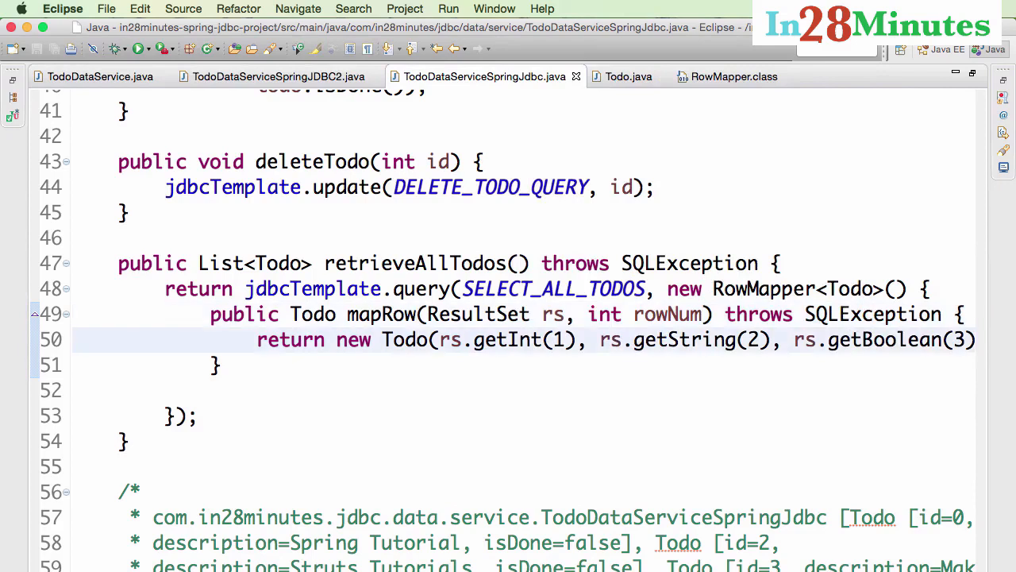
Declare an empty Todo todo = new Todo() in mapRow and return todo instead of the constructor call
click(394, 340)
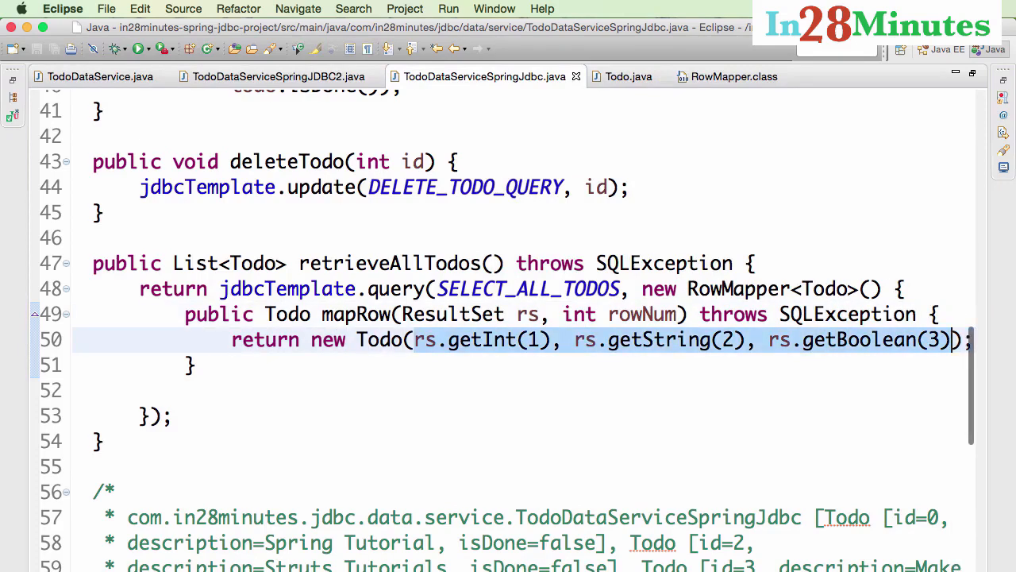
key(Delete)
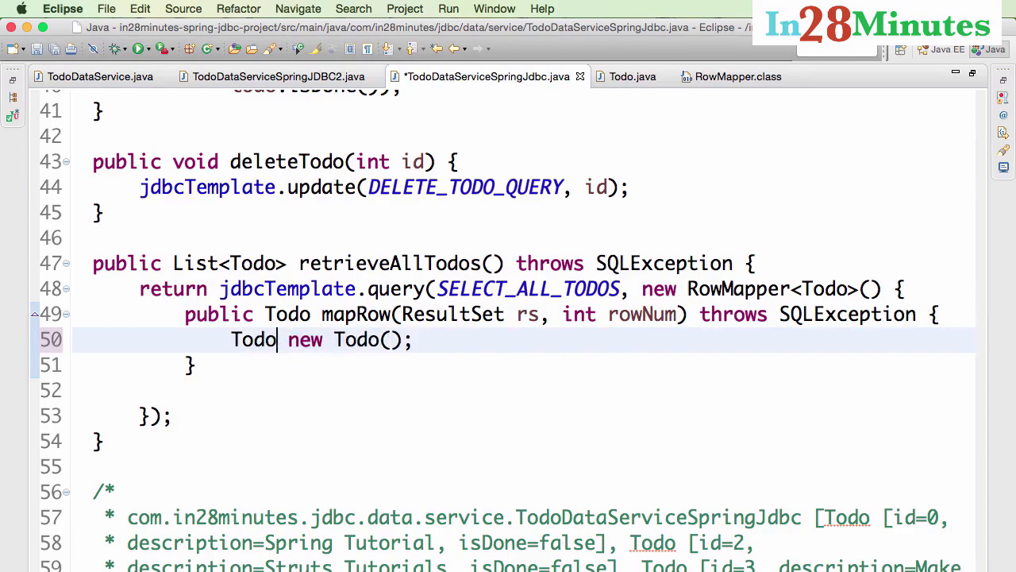
text(todo =)
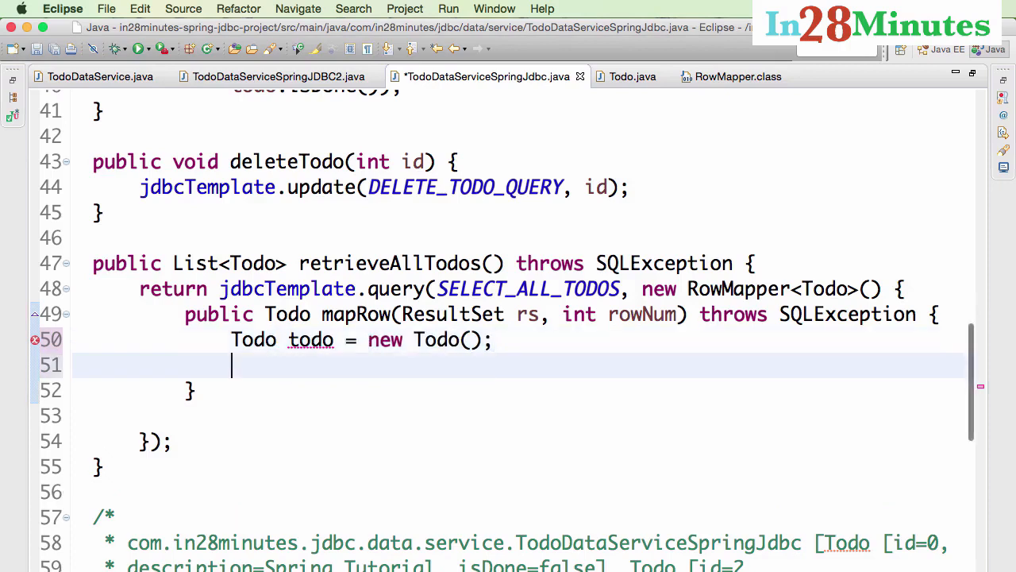
text(returr)
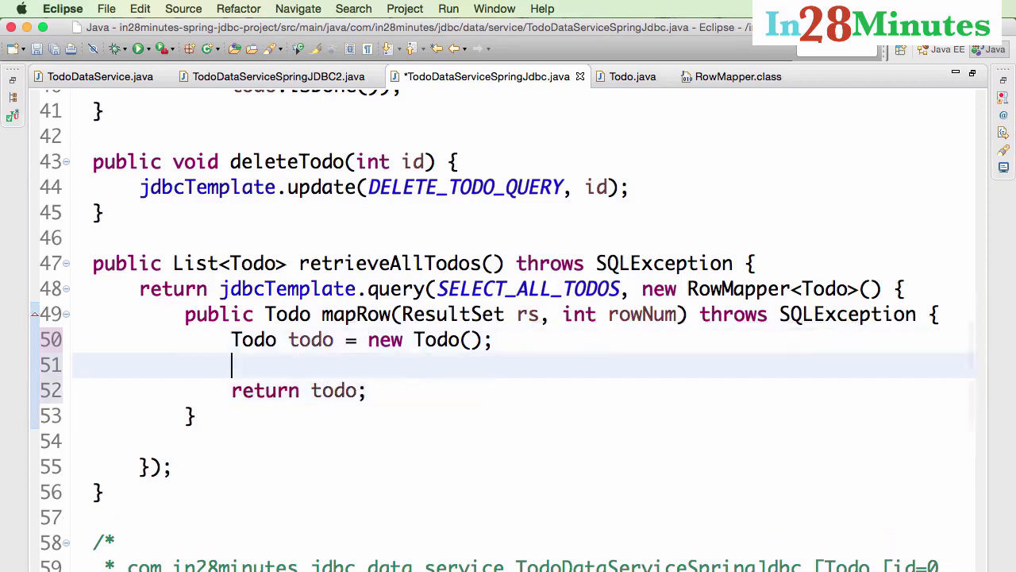
text(rs.getInt(1), rs.getString(2), rs.getBoolean(3))
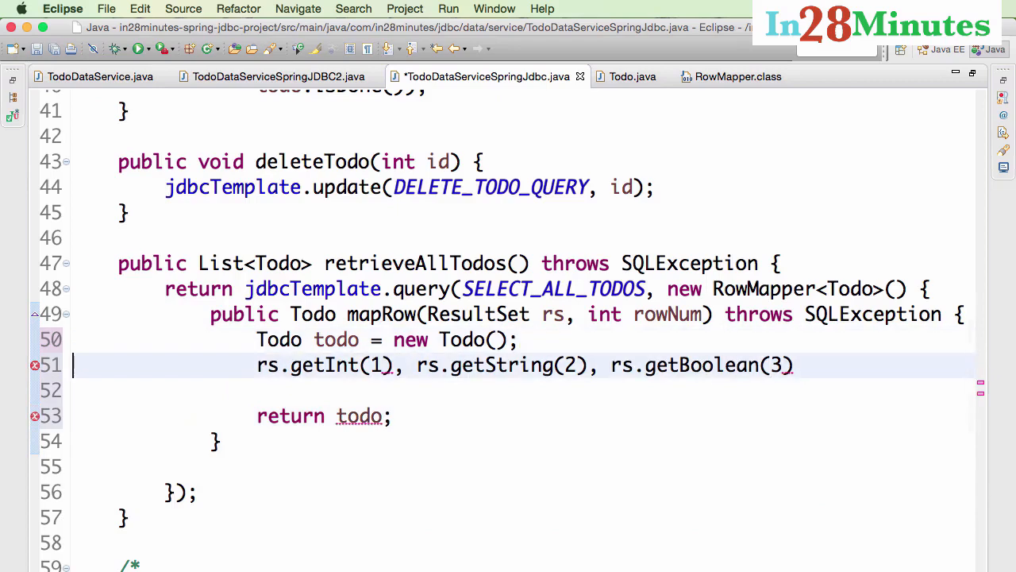
Fill the todo via setId(rs.getInt(1)), setDescription(rs.getString(2)) and setDone(rs.getBoolean(3))
text(t)
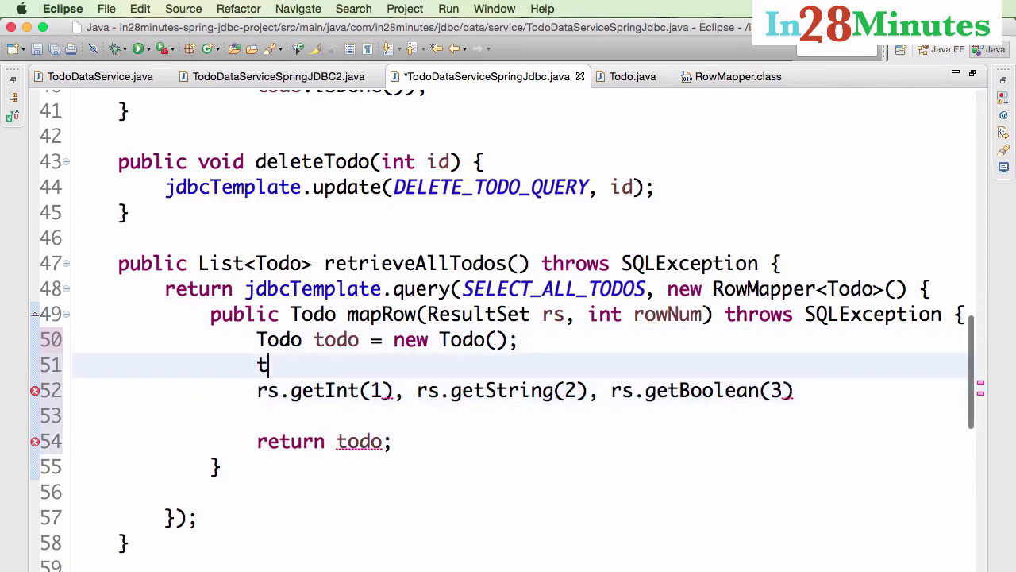
text(odo.set)
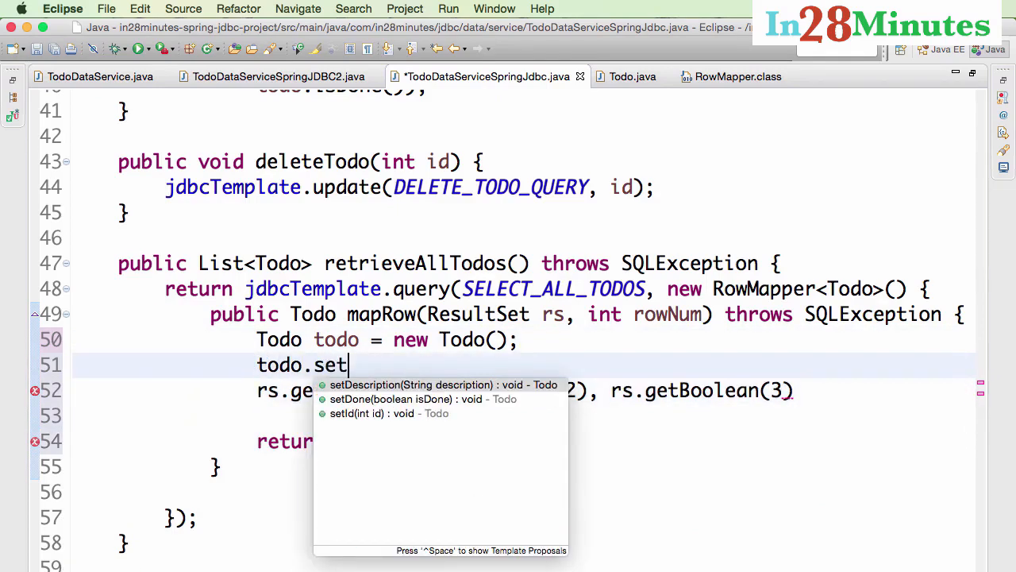
click(384, 413)
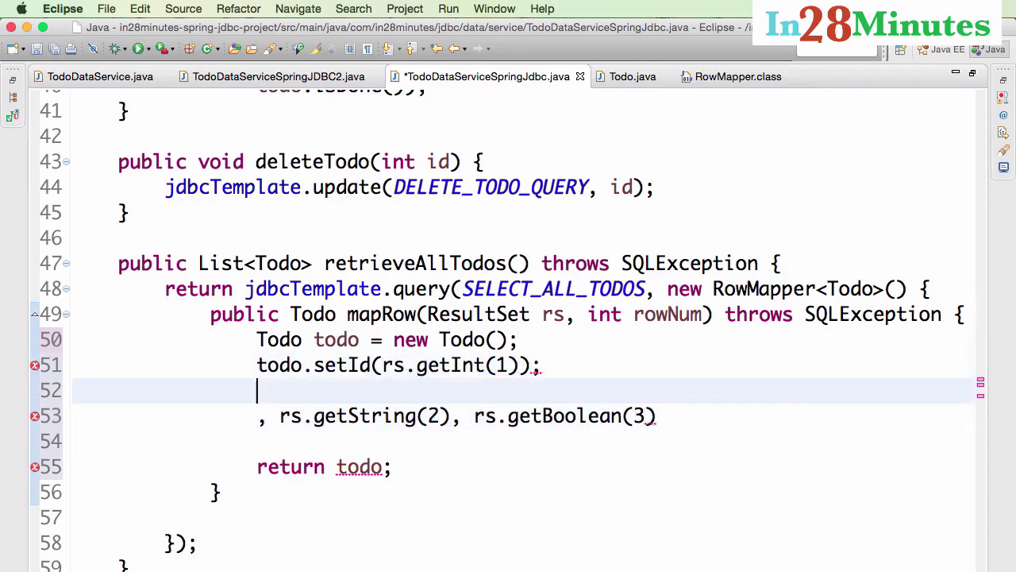
text(todo.setDescription(rs.getString(2));)
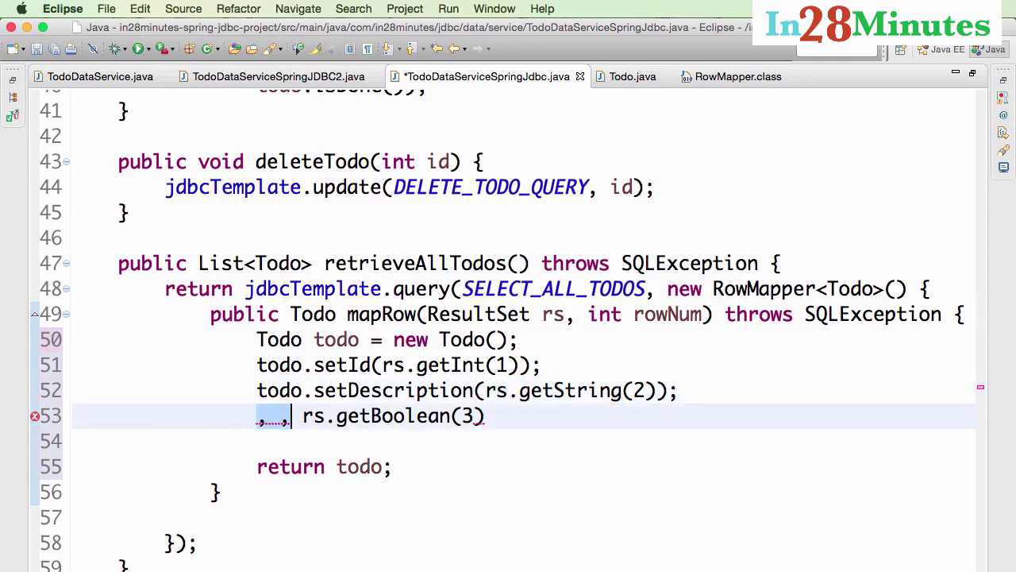
text(todo.se)
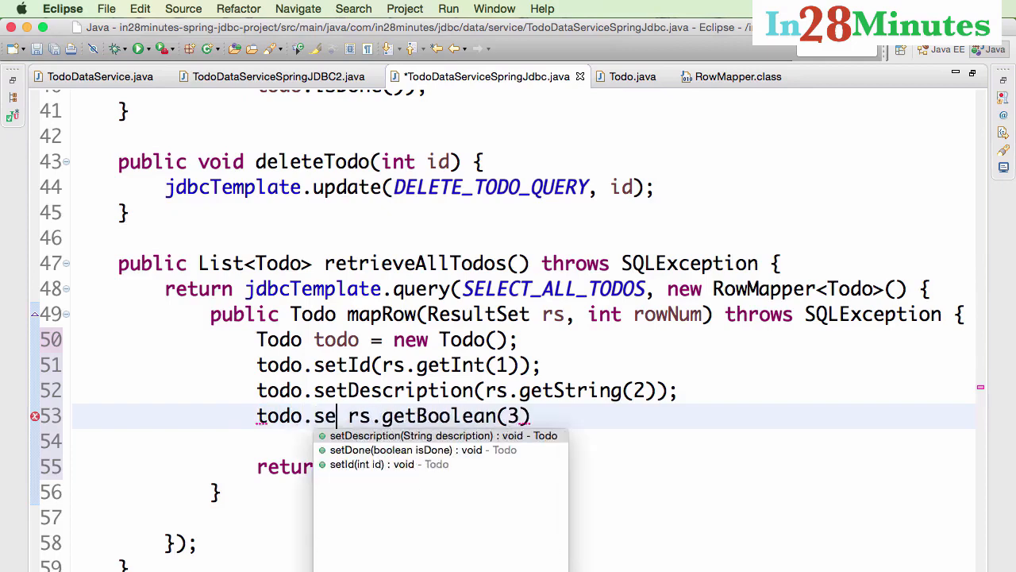
click(413, 450)
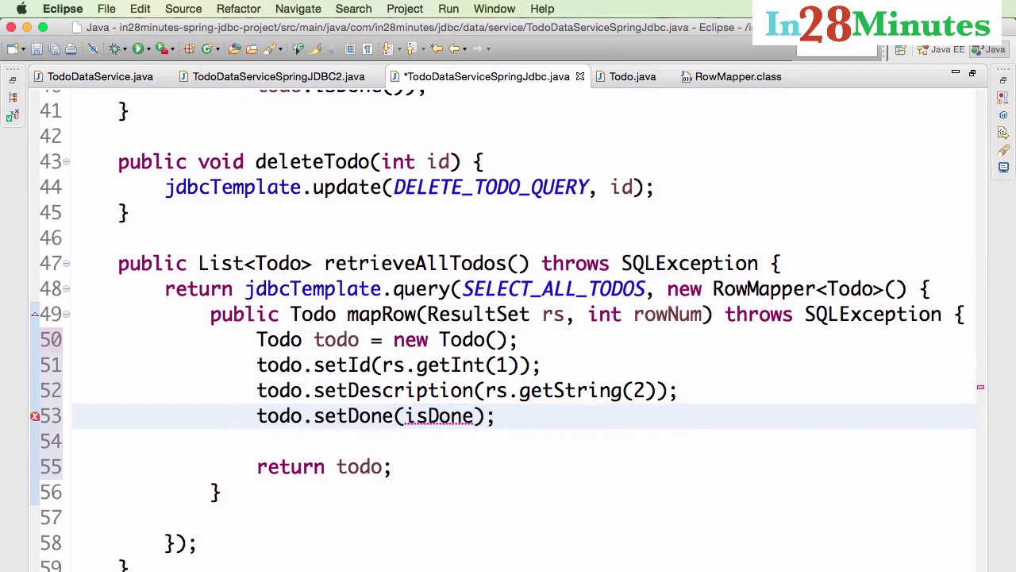
text(rs.getBoolean(3))
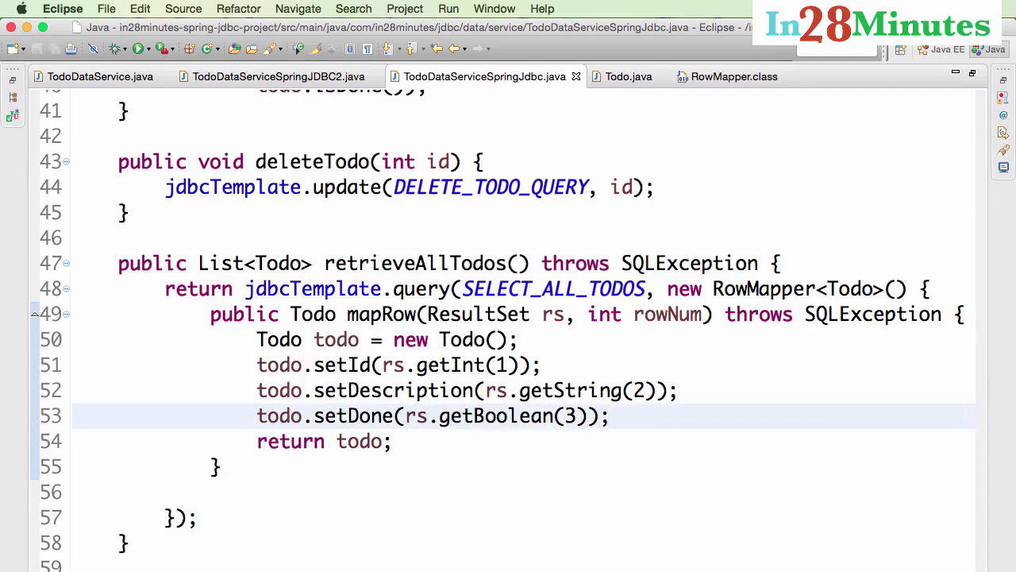
Move the anonymous mapper into a new class TodoMapper implements RowMapper<Todo> above the service
click(607, 289)
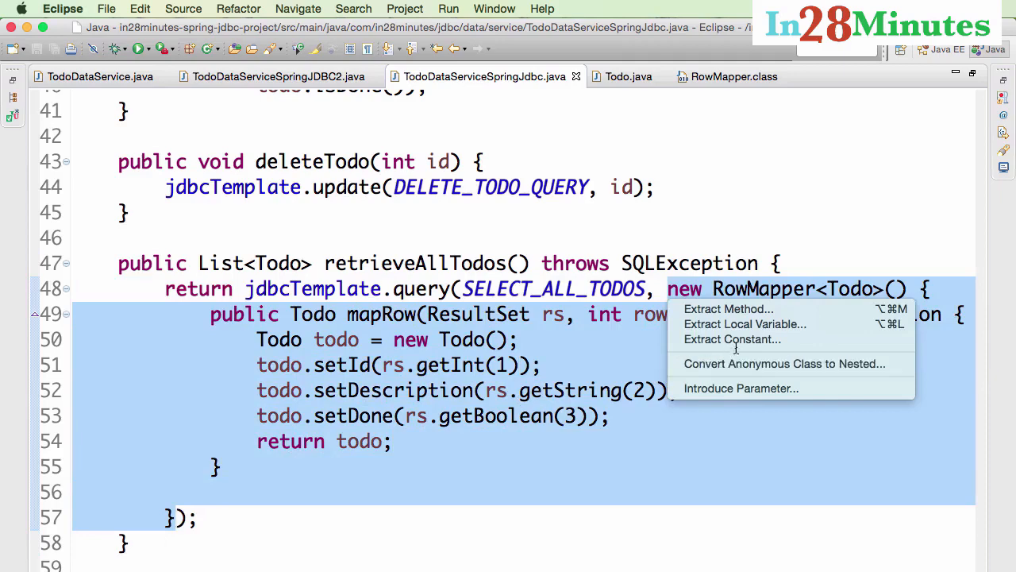
mouse_move(724, 371)
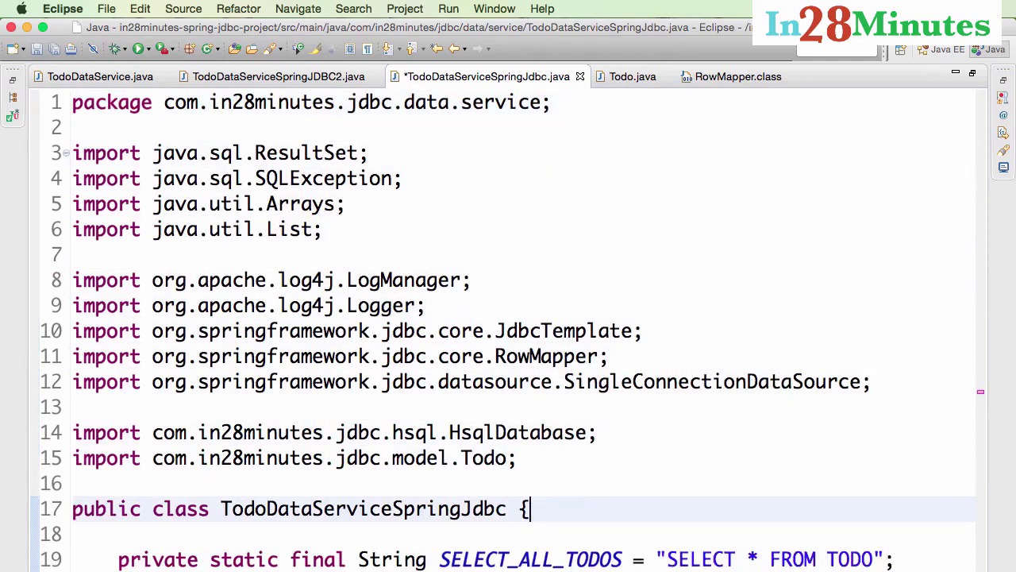
text(class TodoM)
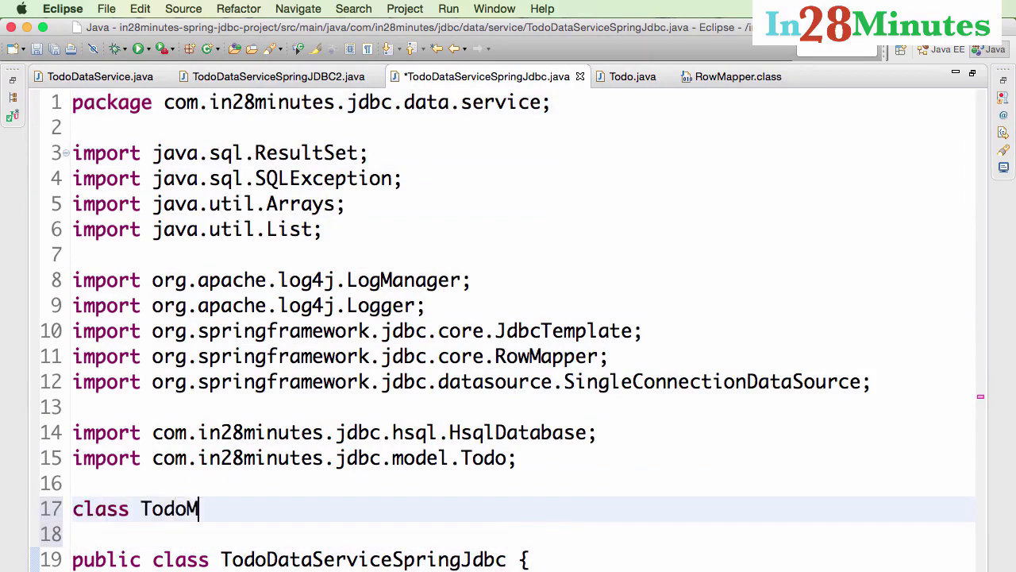
text(apper implme)
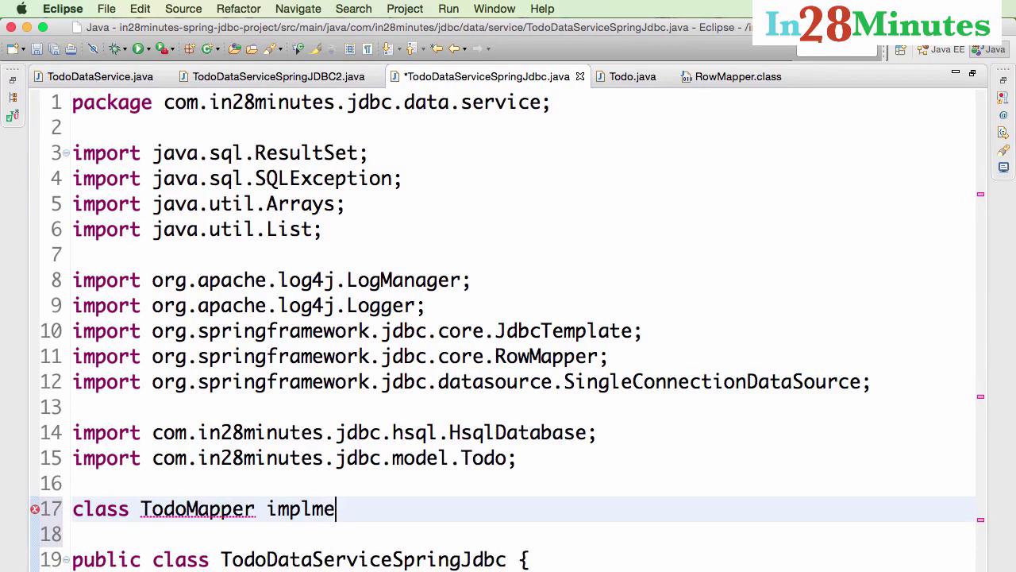
text(nts RowMapper<Todo> {)
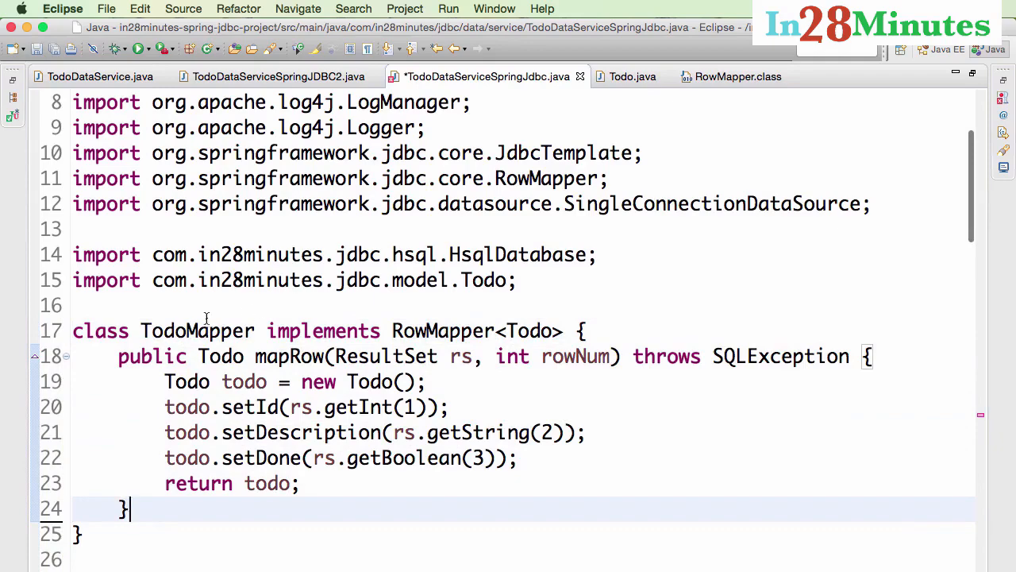
Pass new TodoMapper() as jdbcTemplate.query's second argument in retrieveAllTodos
scroll(down, 3)
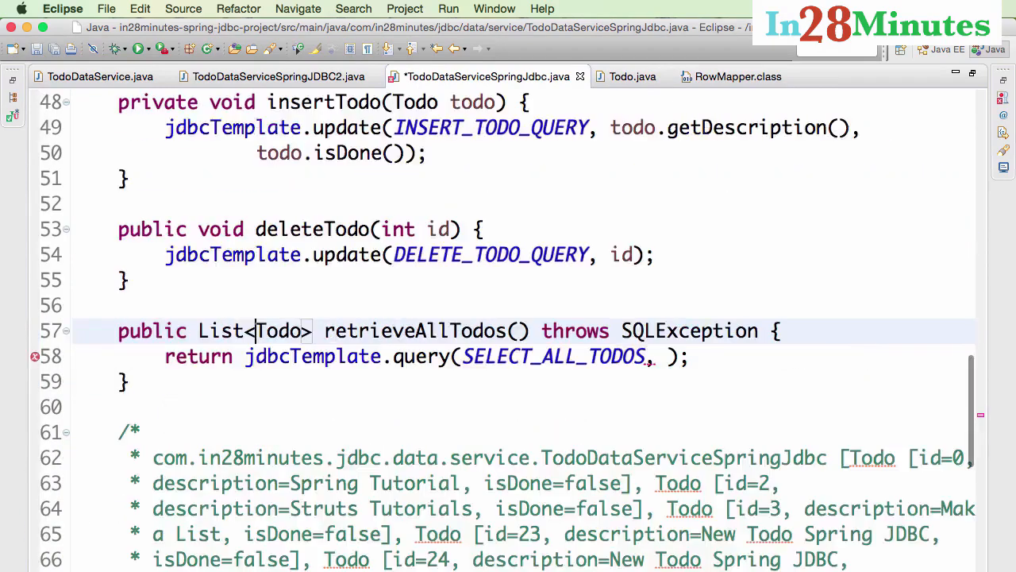
scroll(down, 3)
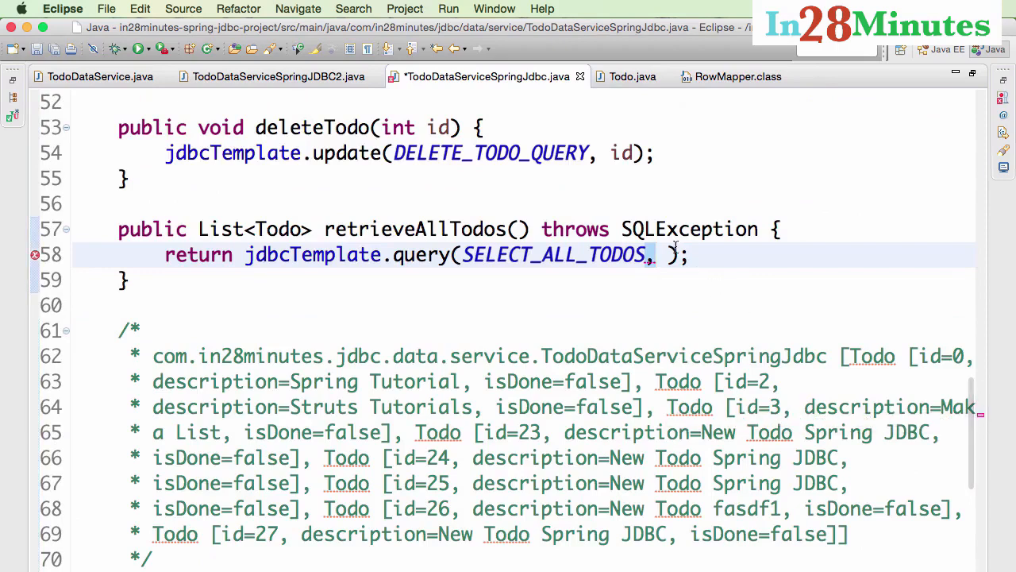
text(new)
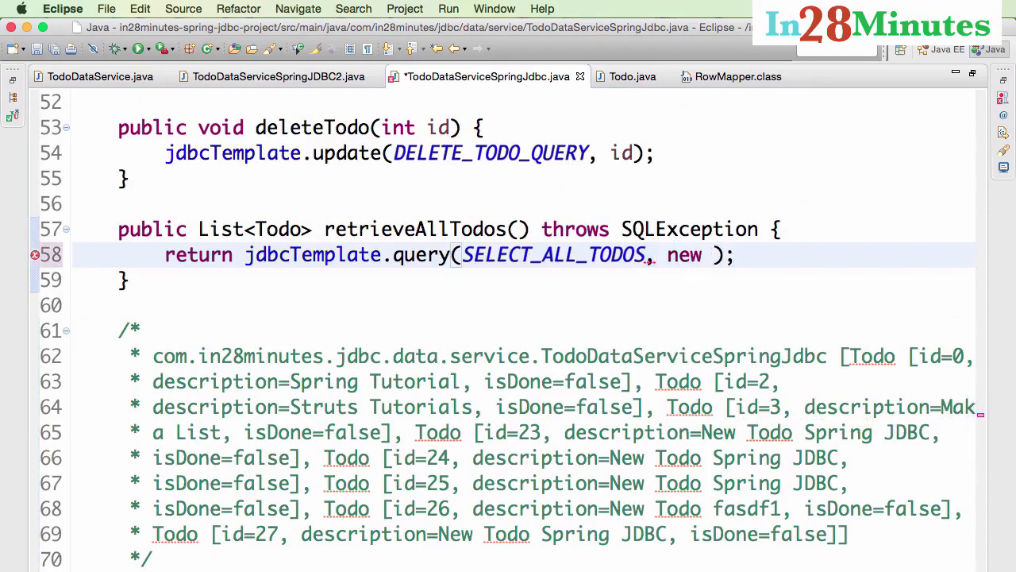
text(TodoMapper())
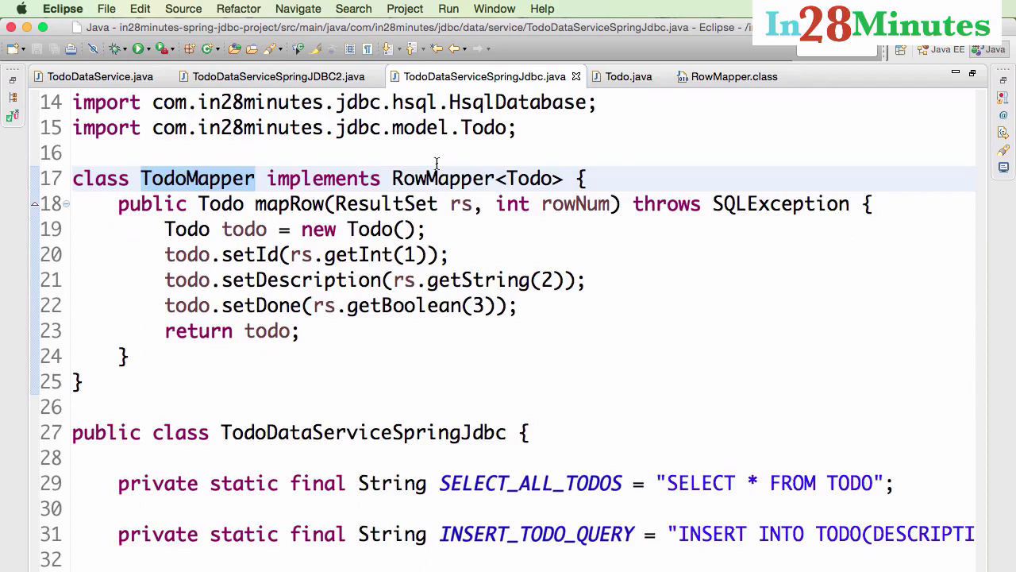
Try marking TodoMapper public, then keep it non-public and save
click(257, 178)
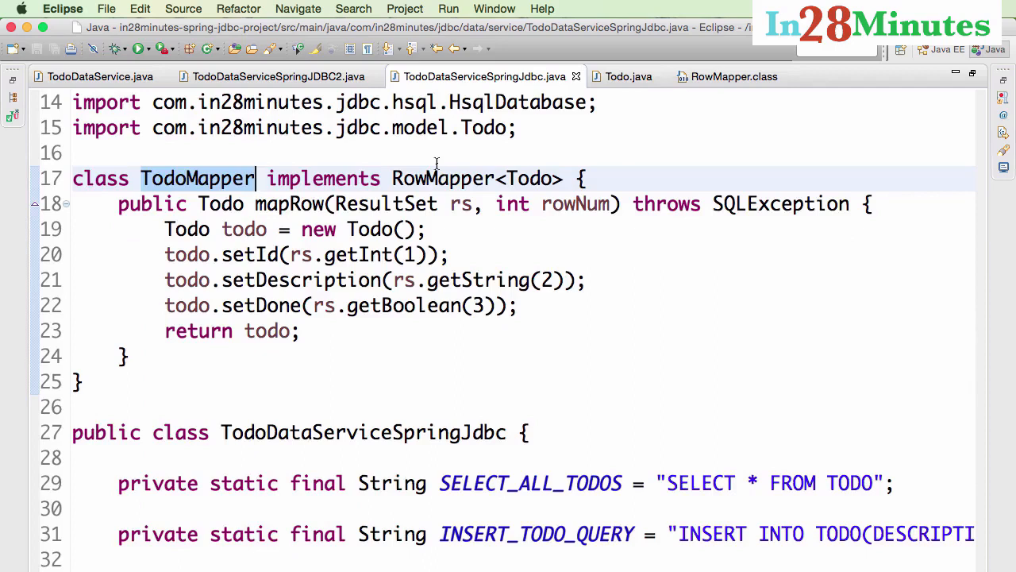
text(p)
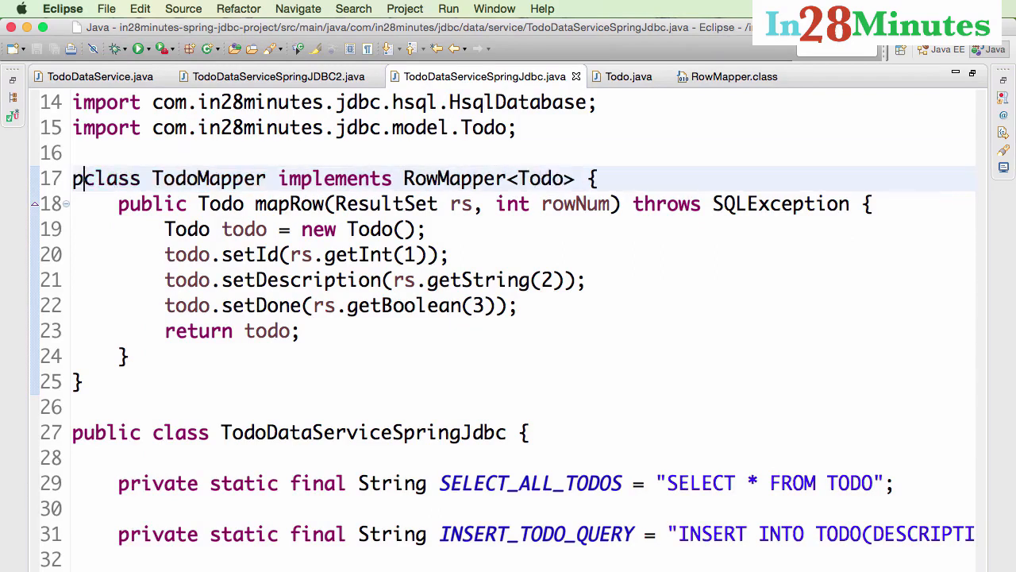
text(ublic)
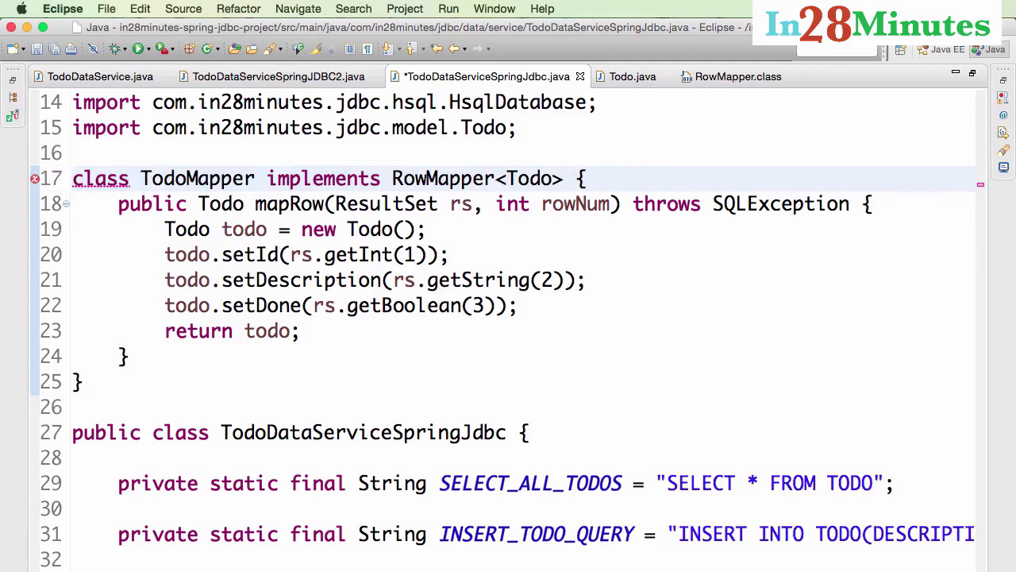
key(cmd+s)
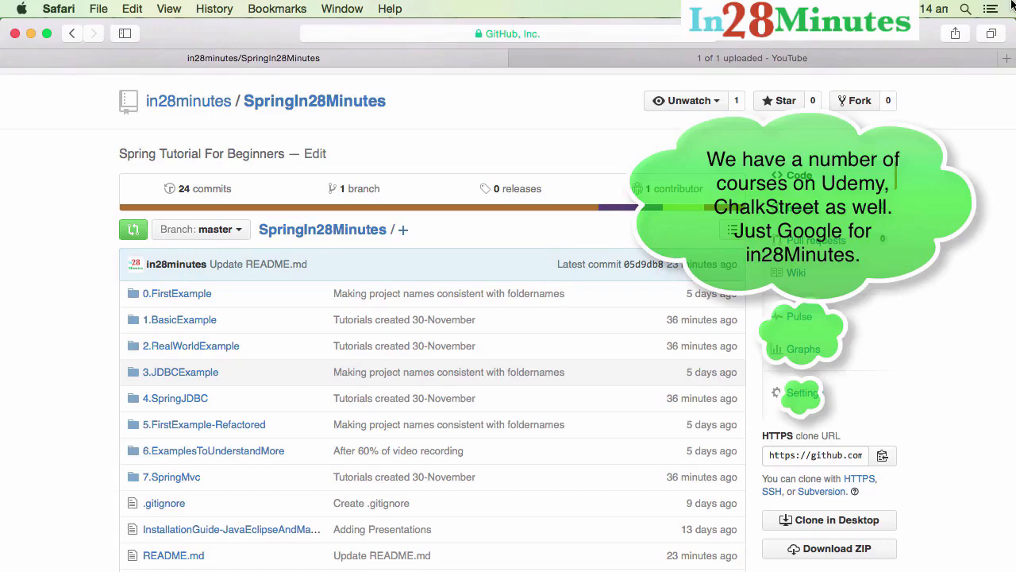
scroll(down, 3)
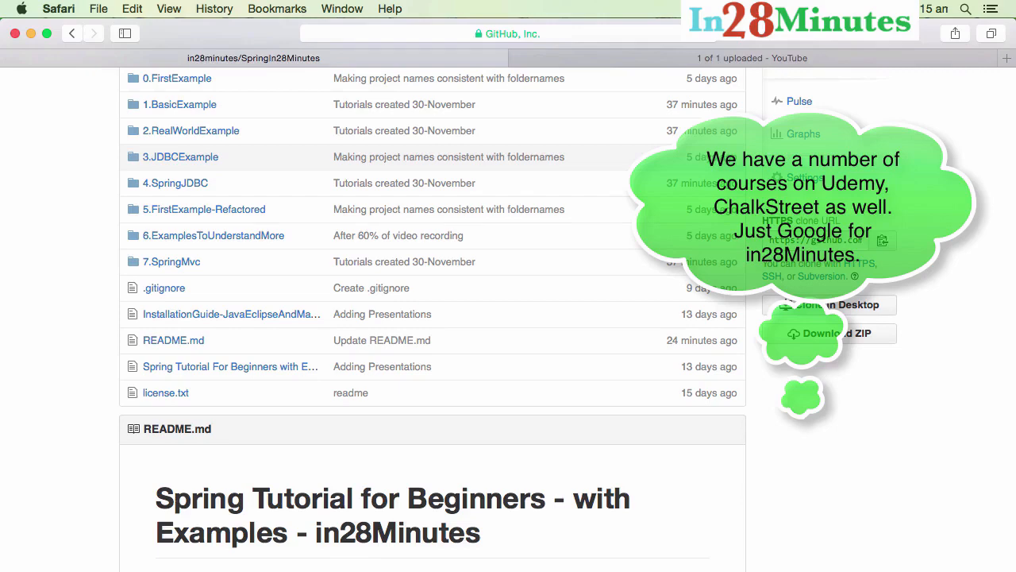
scroll(down, 3)
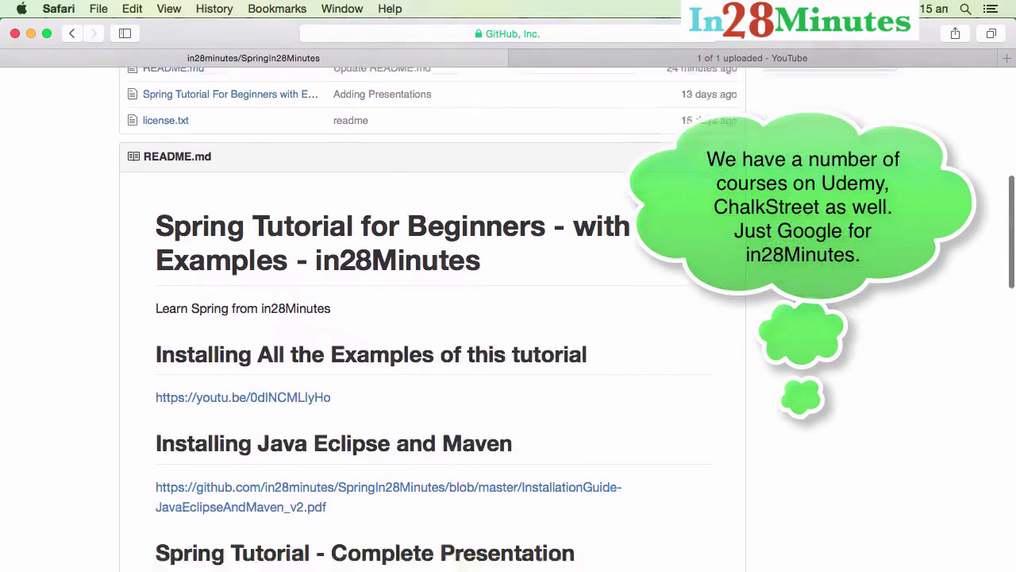
scroll(down, 3)
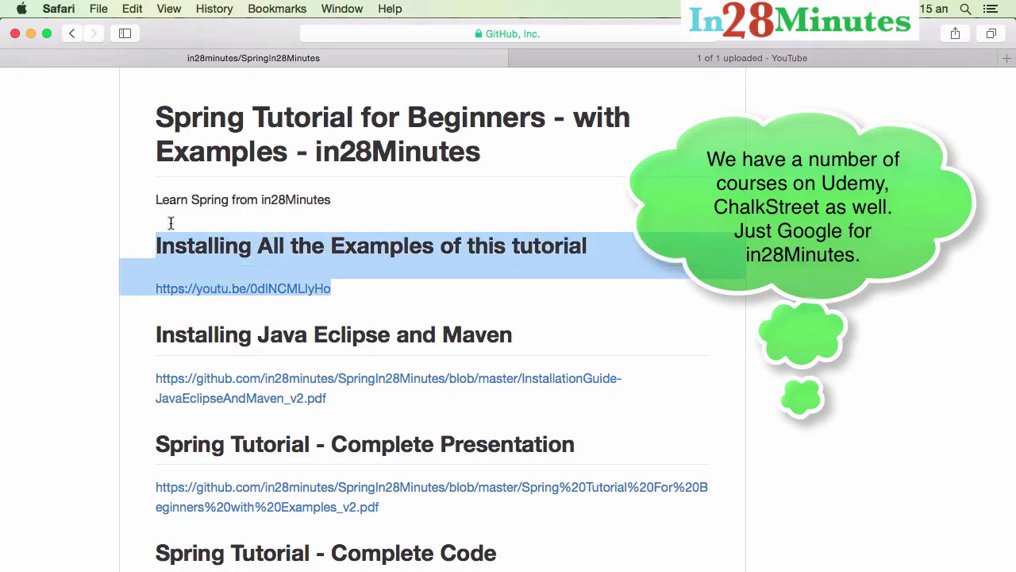
mouse_move(149, 221)
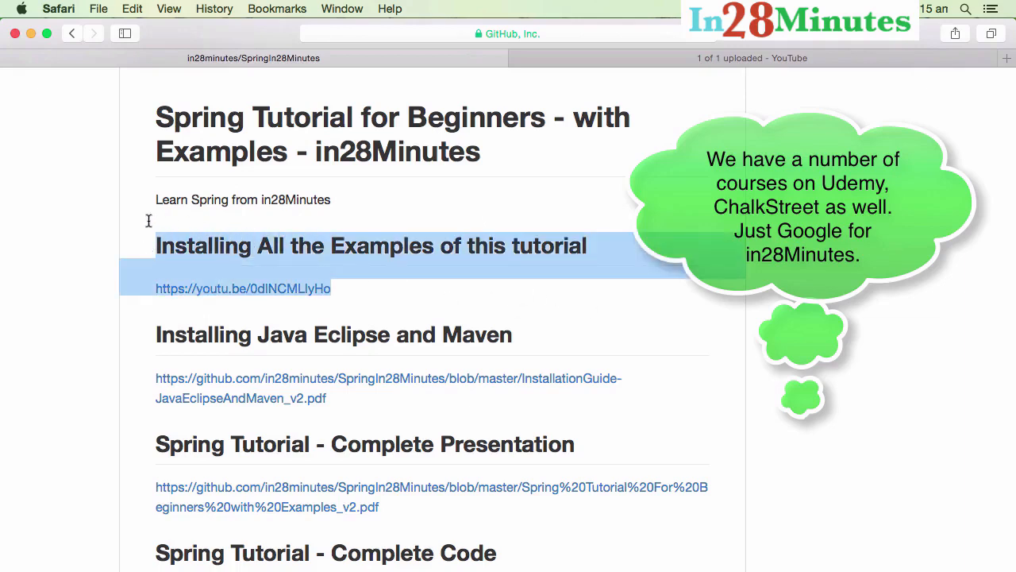